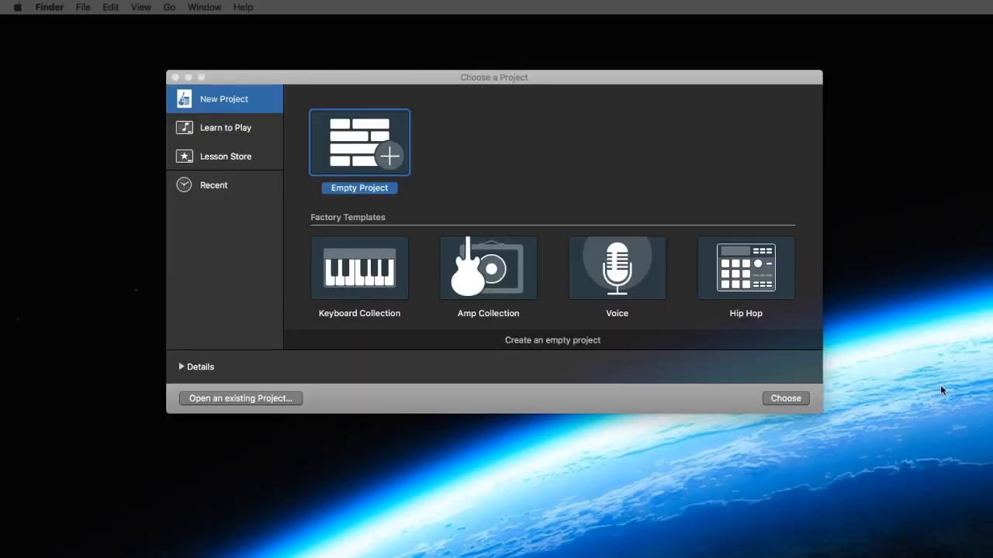
{"action": "mouse_move", "coordinate": [358, 137]}
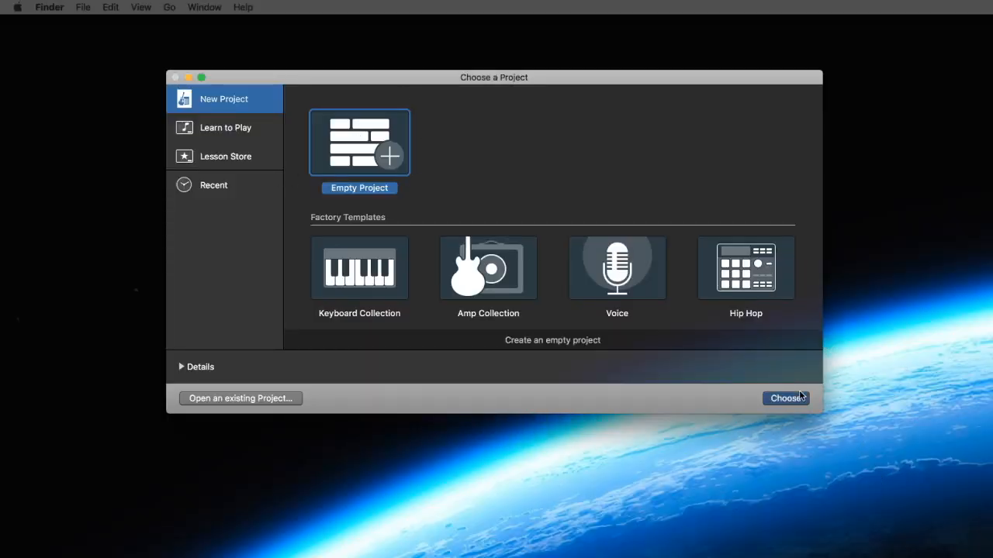
- Start a new Empty Project from the Choose a Project window
{"action": "left_click", "coordinate": [784, 397]}
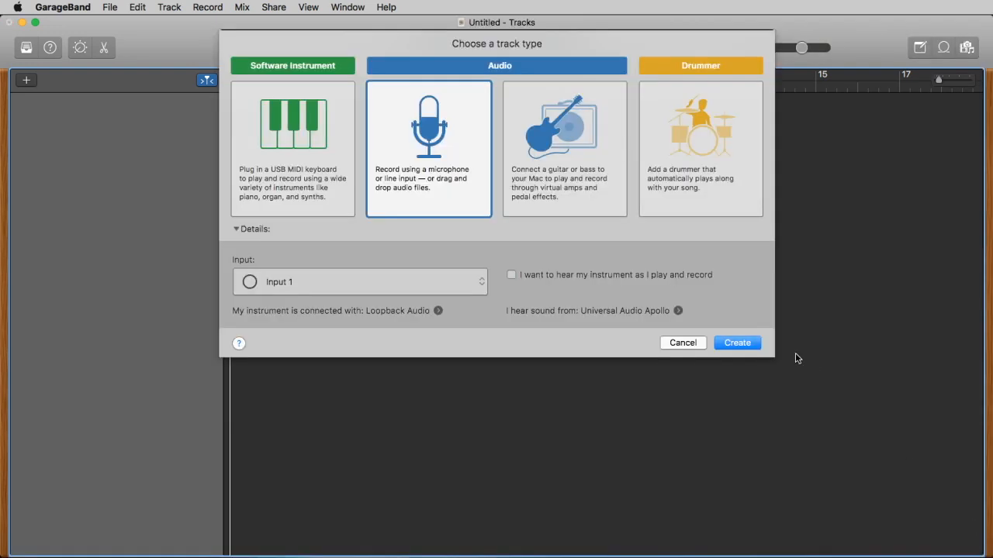
{"action": "mouse_move", "coordinate": [347, 180]}
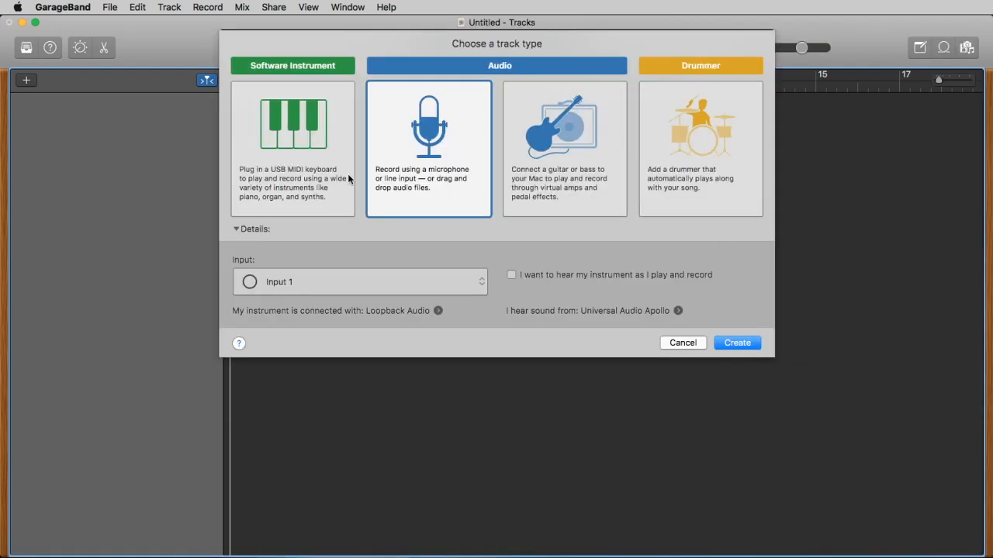
{"action": "mouse_move", "coordinate": [270, 140]}
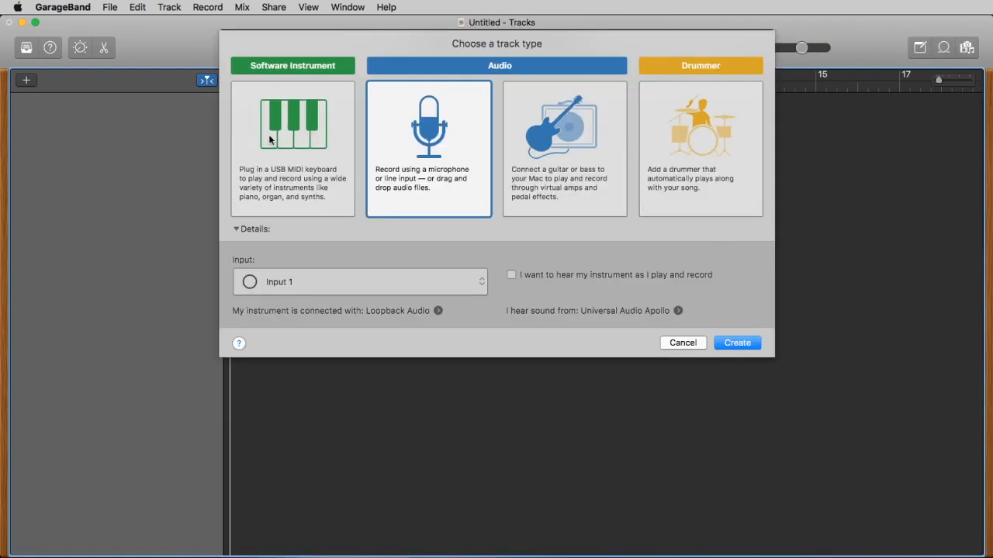
{"action": "mouse_move", "coordinate": [273, 104]}
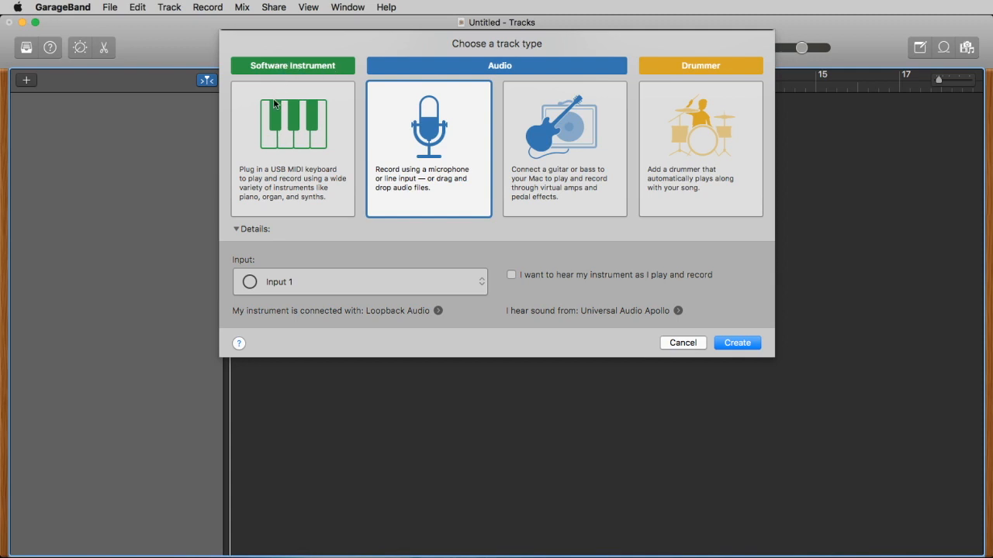
{"action": "mouse_move", "coordinate": [468, 109]}
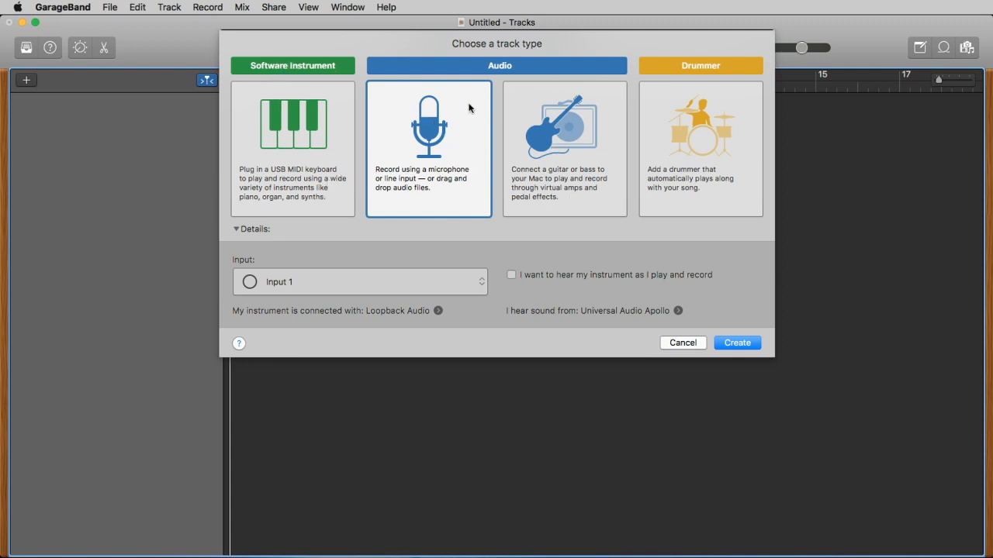
{"action": "mouse_move", "coordinate": [431, 108]}
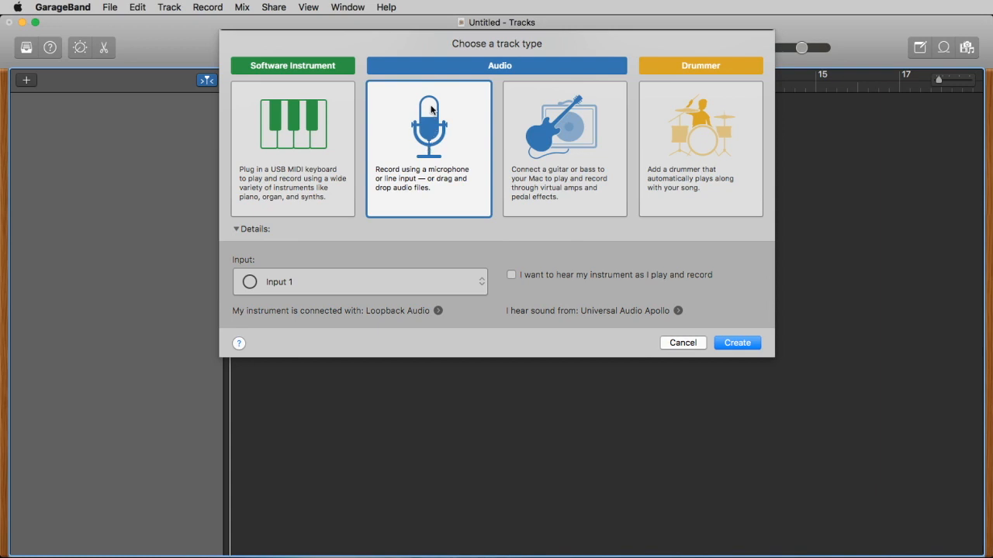
{"action": "mouse_move", "coordinate": [739, 338]}
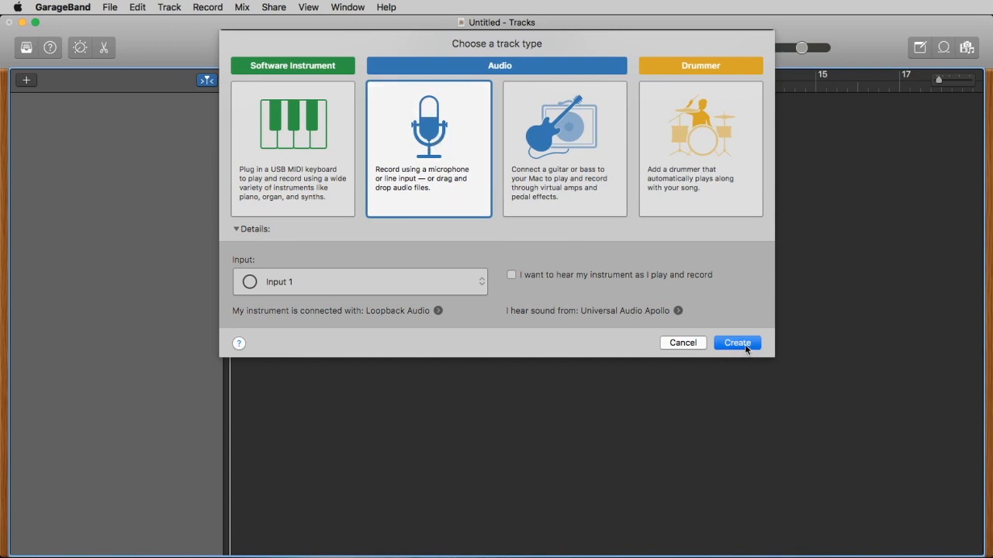
- Create the Audio 1 track and hide the Library and Smart Controls panes
{"action": "left_click", "coordinate": [737, 342]}
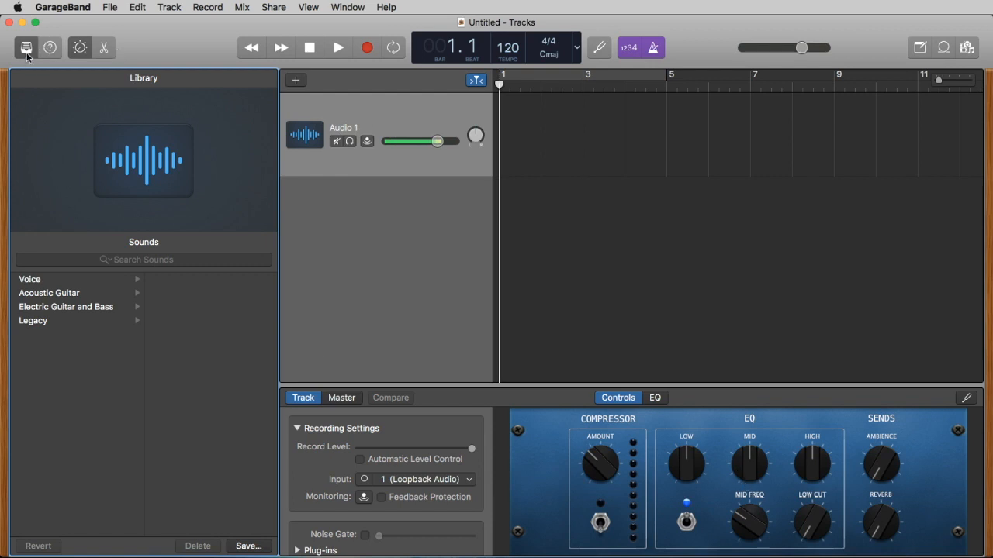
{"action": "mouse_move", "coordinate": [25, 47]}
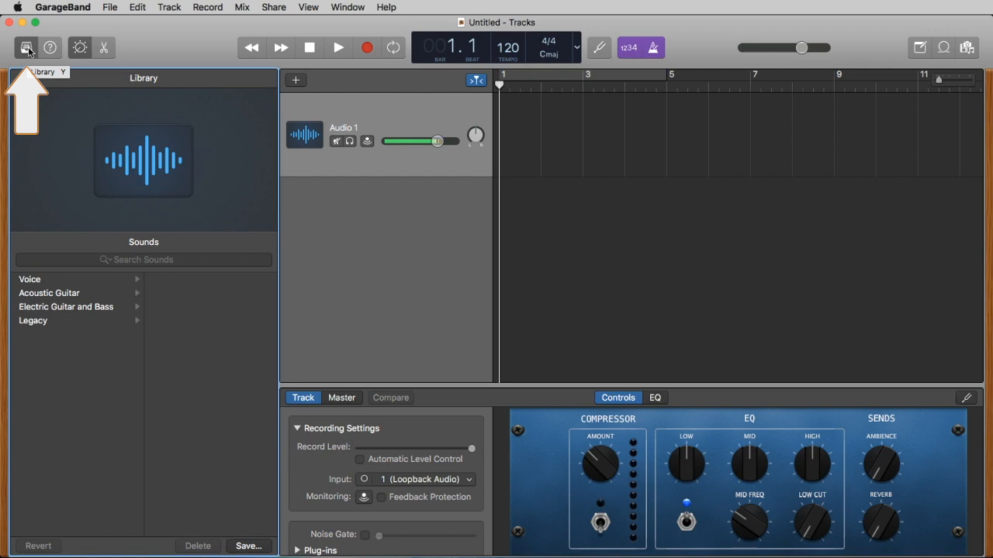
{"action": "left_click", "coordinate": [26, 46]}
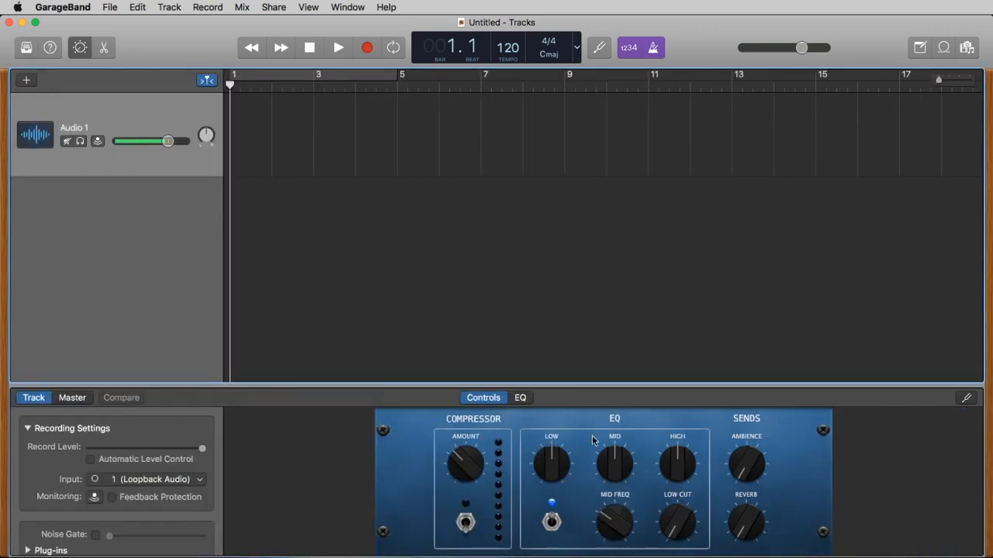
{"action": "mouse_move", "coordinate": [81, 46]}
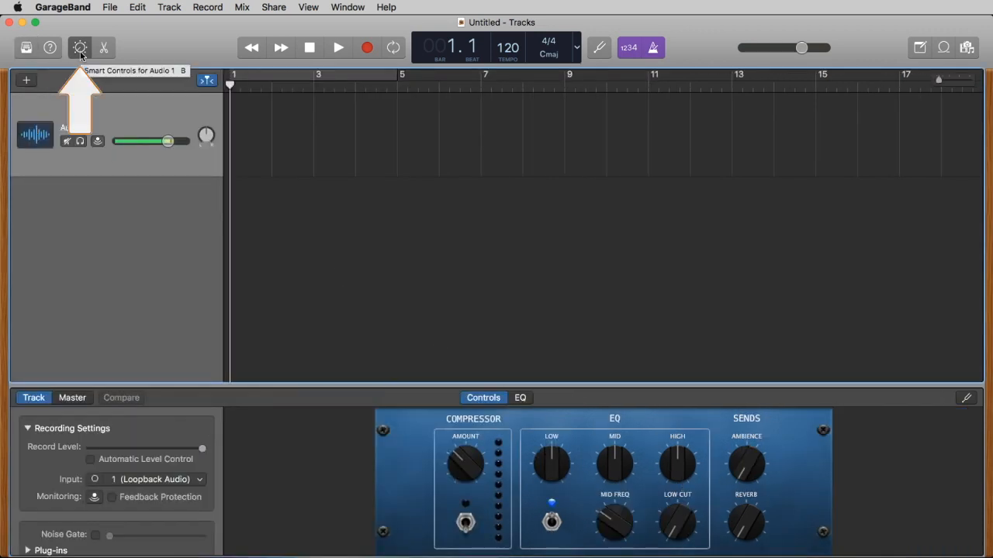
{"action": "left_click", "coordinate": [79, 47]}
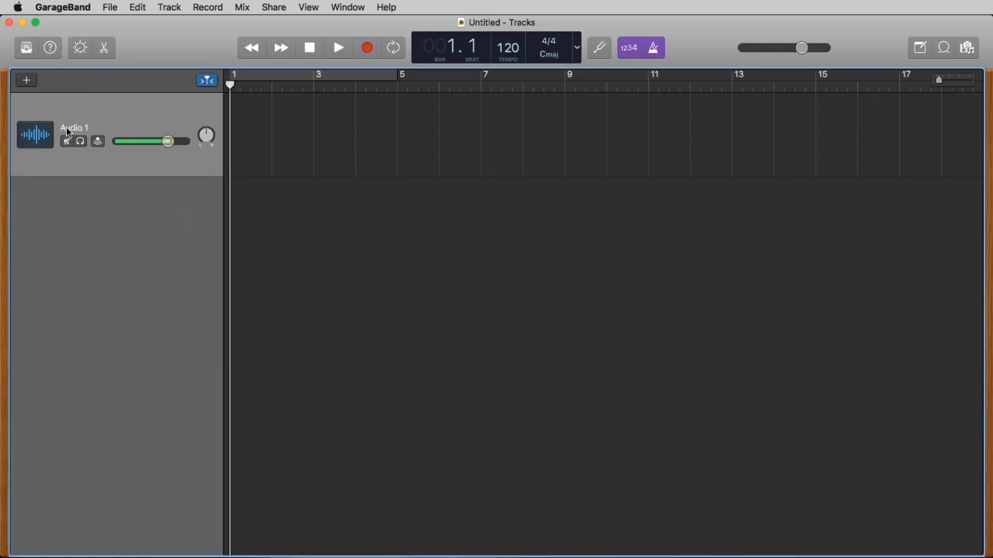
{"action": "mouse_move", "coordinate": [90, 130]}
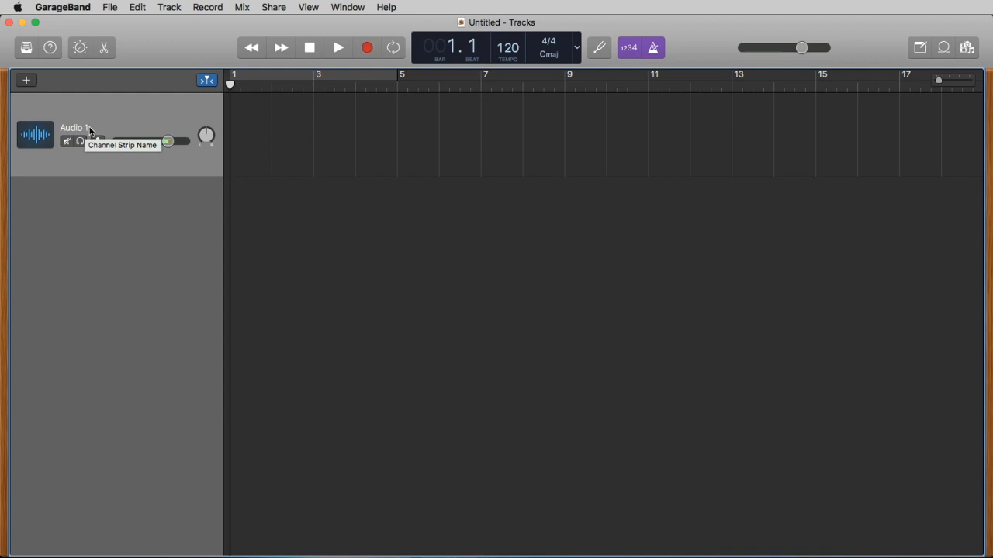
{"action": "mouse_move", "coordinate": [44, 83]}
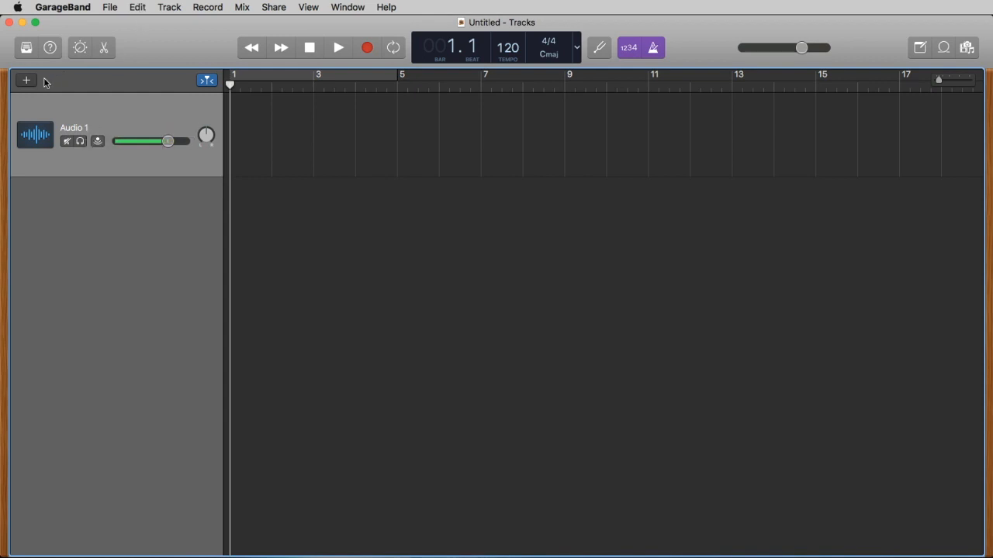
- Add Audio 2 and further audio tracks below Audio 1
{"action": "left_click", "coordinate": [25, 81]}
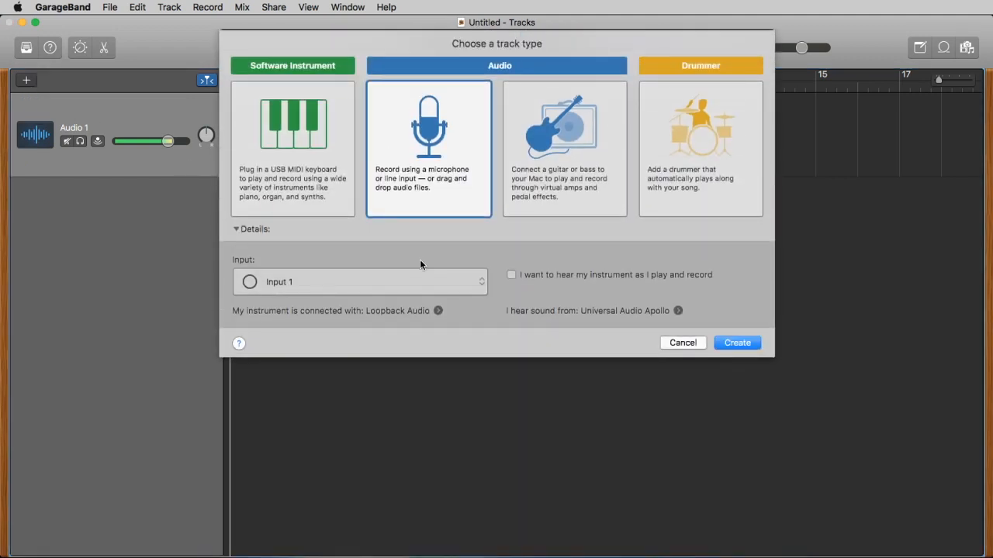
{"action": "mouse_move", "coordinate": [532, 208]}
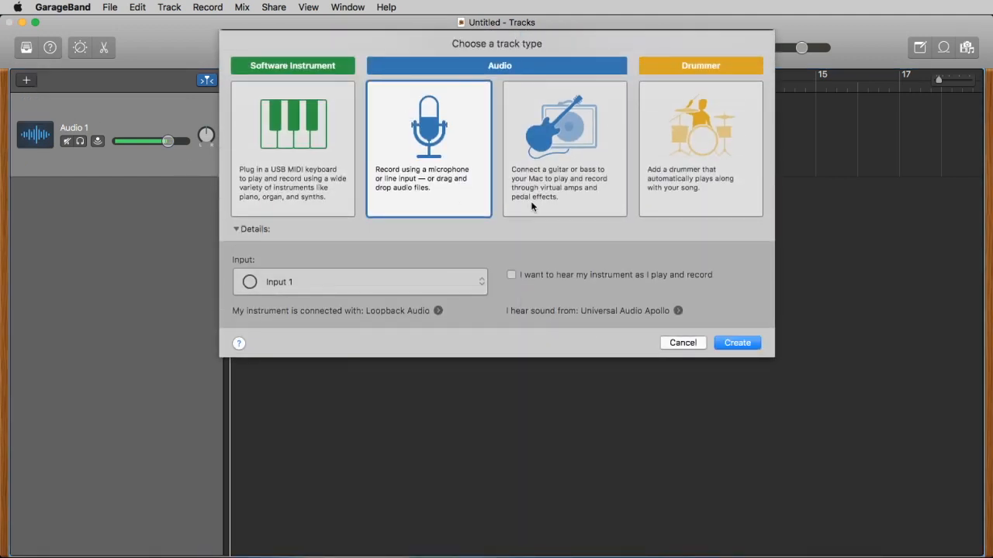
{"action": "left_click", "coordinate": [735, 342]}
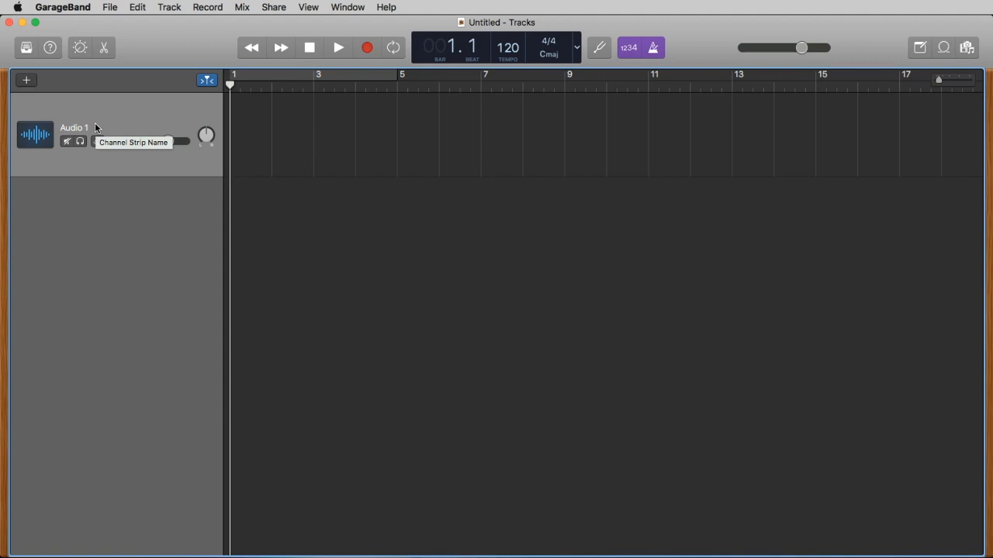
{"action": "left_click", "coordinate": [25, 81]}
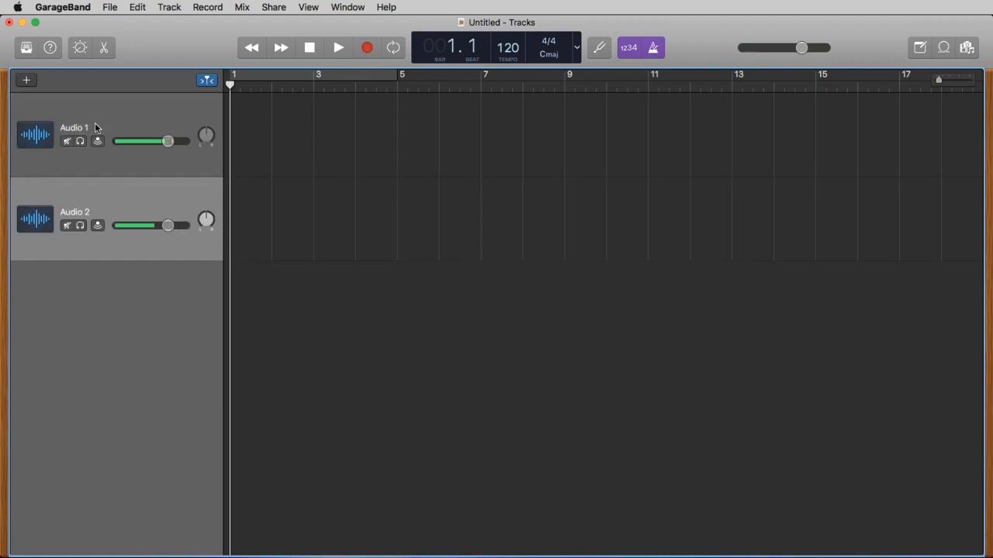
{"action": "left_click", "coordinate": [24, 80]}
{"action": "type", "text": "mugent"}
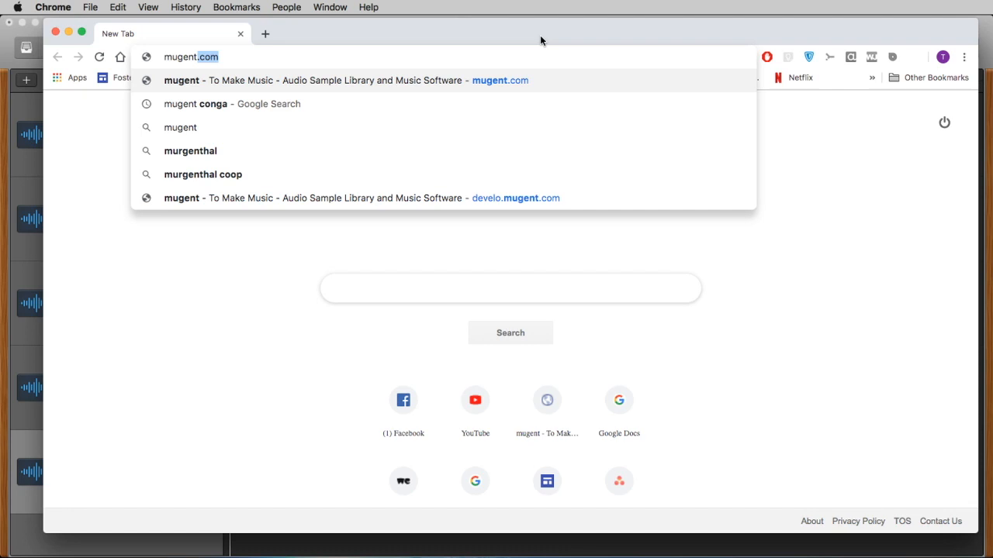
- Load the mugent.com sample library home page in Chrome
{"action": "left_click", "coordinate": [344, 81]}
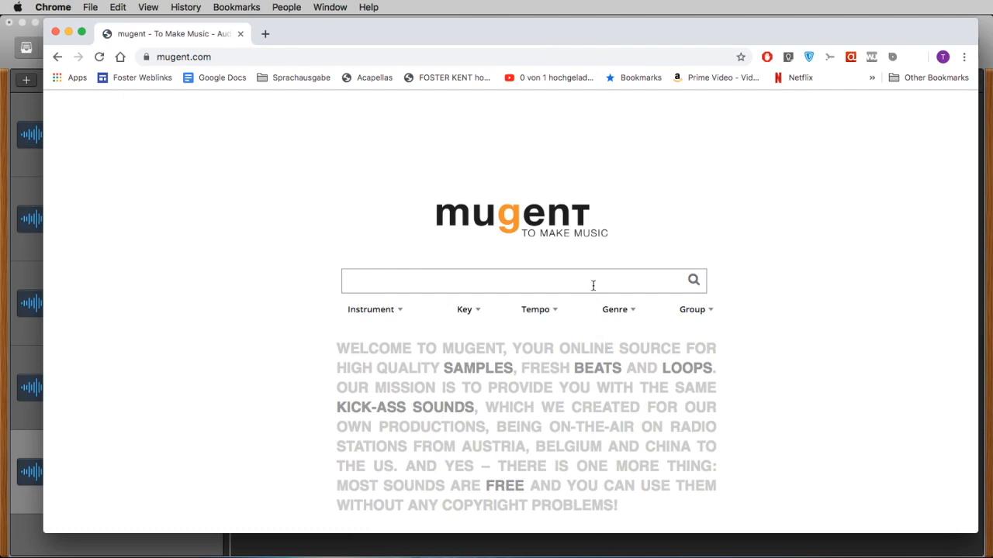
{"action": "mouse_move", "coordinate": [440, 355]}
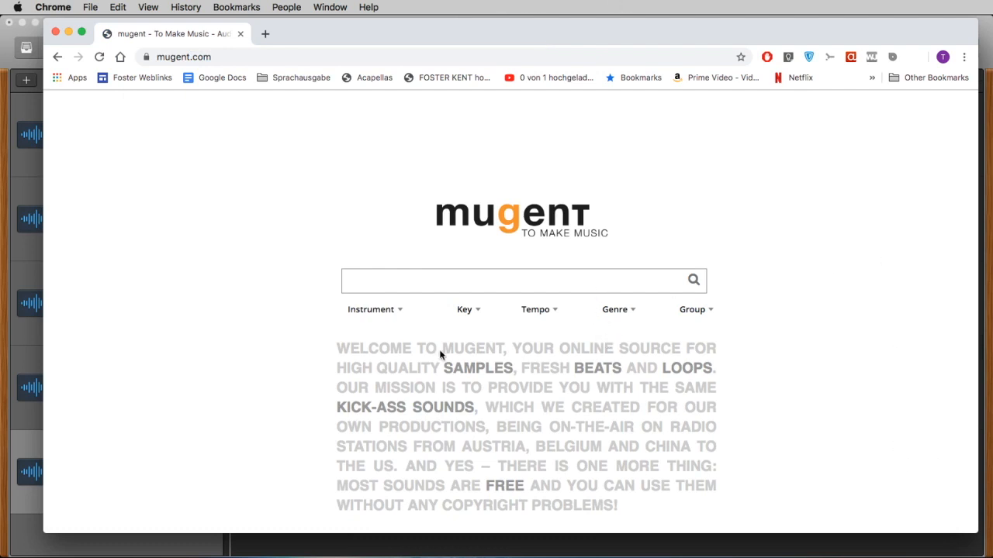
{"action": "mouse_move", "coordinate": [356, 365]}
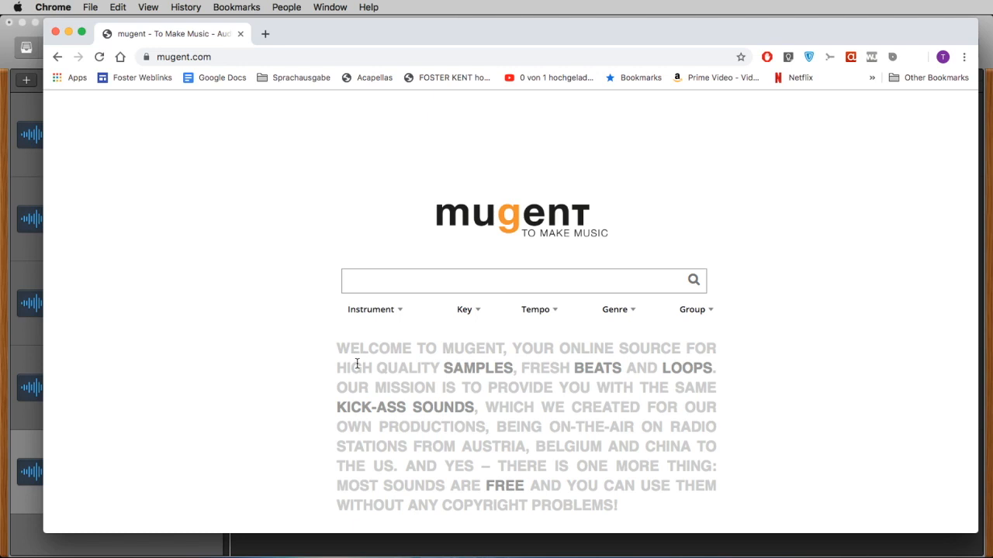
- Search for conga, preview Conga Keywi Wet 80 and download it as a wav file
{"action": "left_click", "coordinate": [524, 280]}
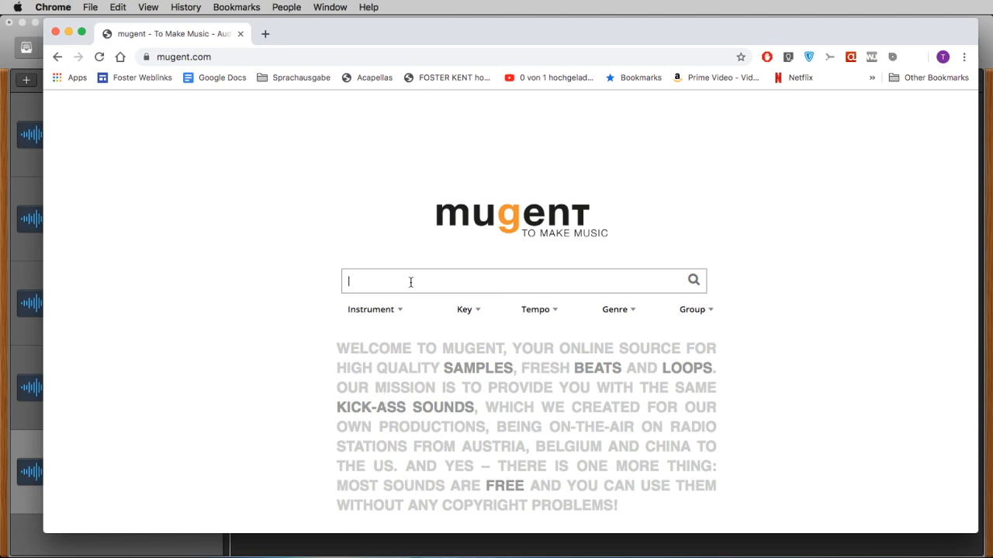
{"action": "type", "text": "conga"}
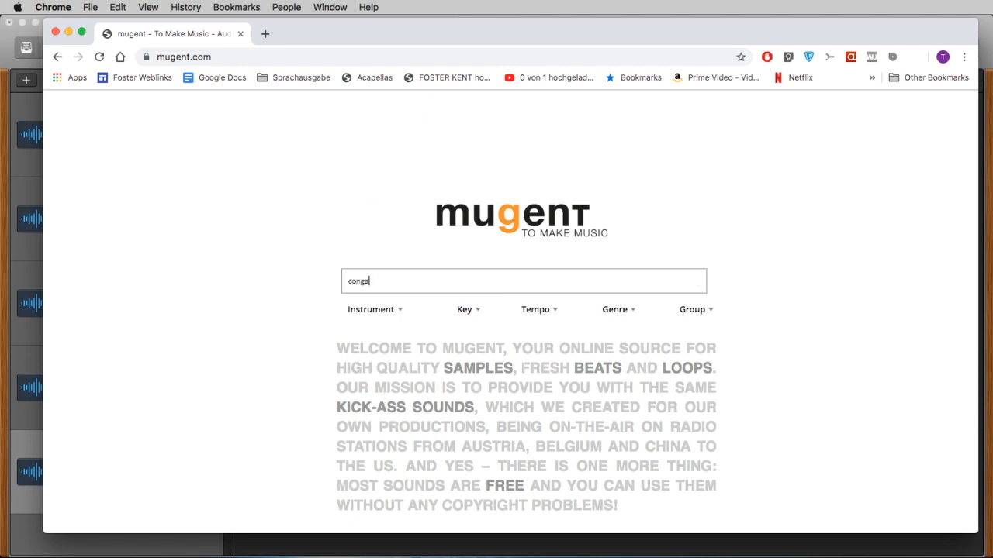
{"action": "key", "text": "Return"}
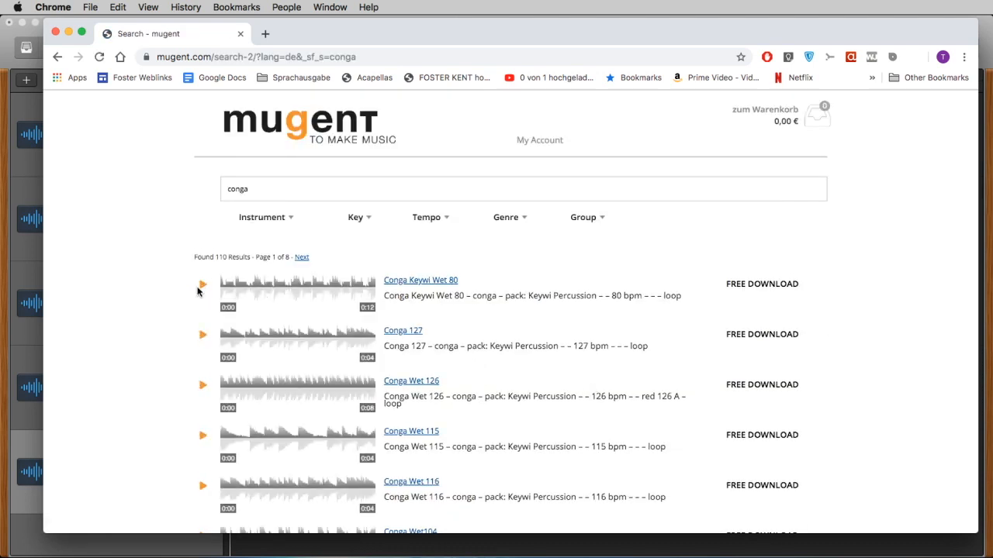
{"action": "left_click", "coordinate": [202, 289]}
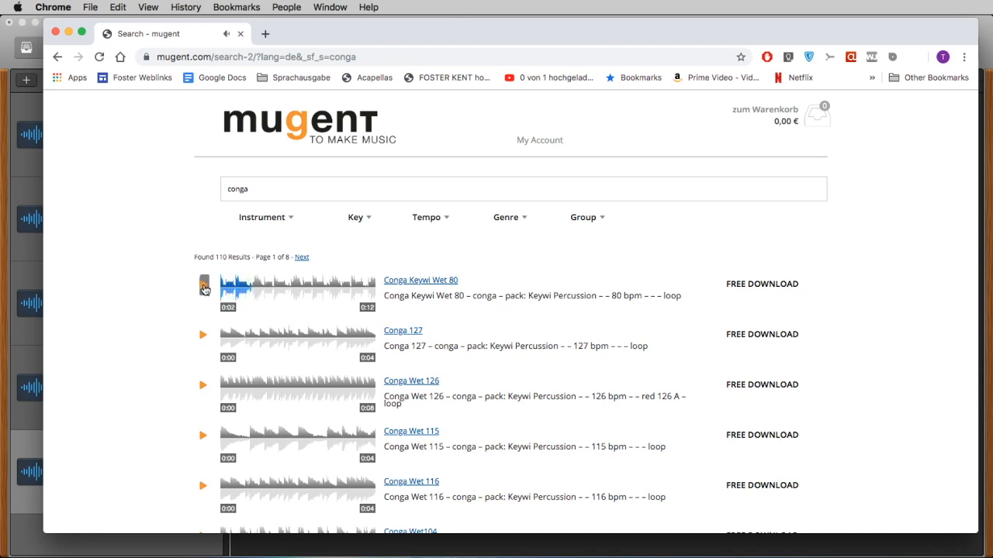
{"action": "left_click", "coordinate": [761, 284]}
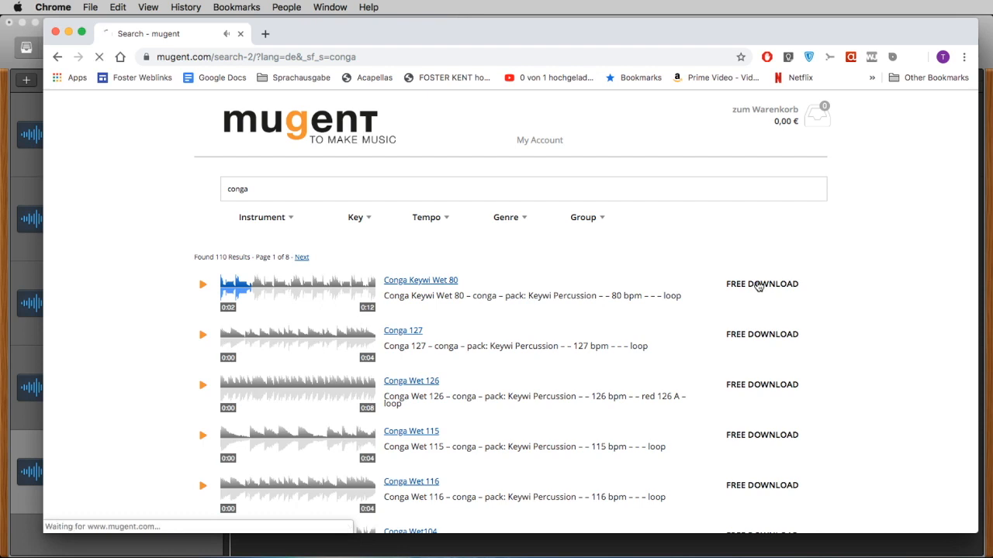
{"action": "left_click", "coordinate": [761, 283]}
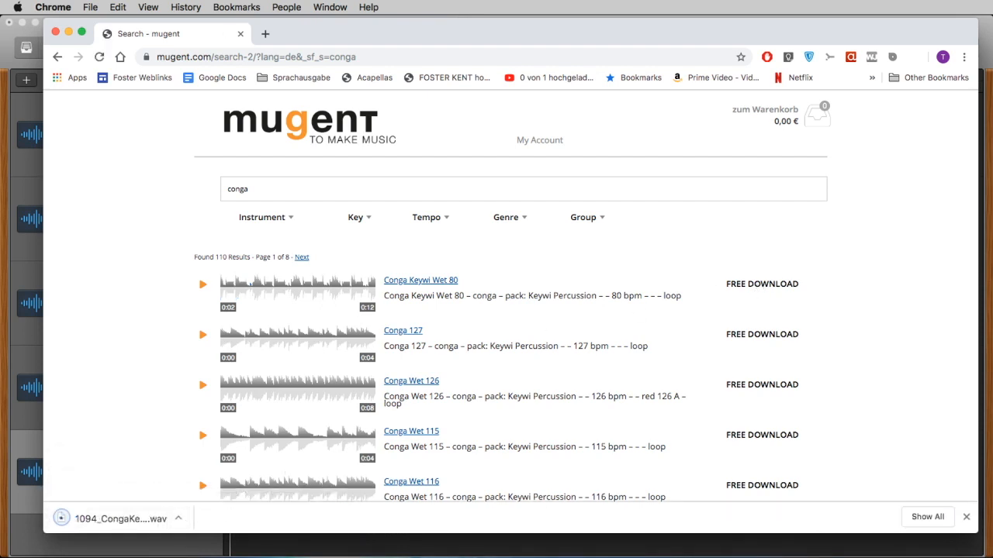
{"action": "mouse_move", "coordinate": [673, 211]}
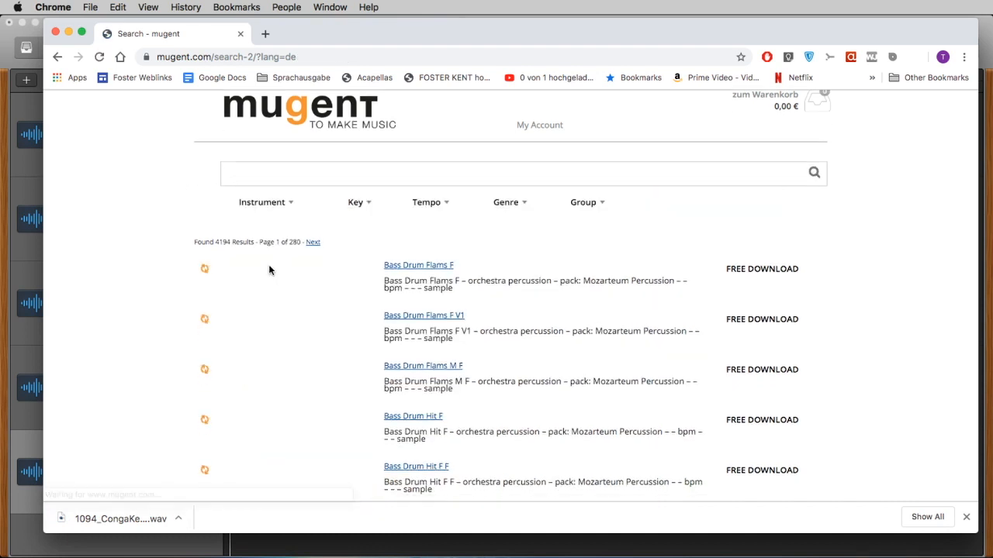
{"action": "left_click", "coordinate": [265, 202]}
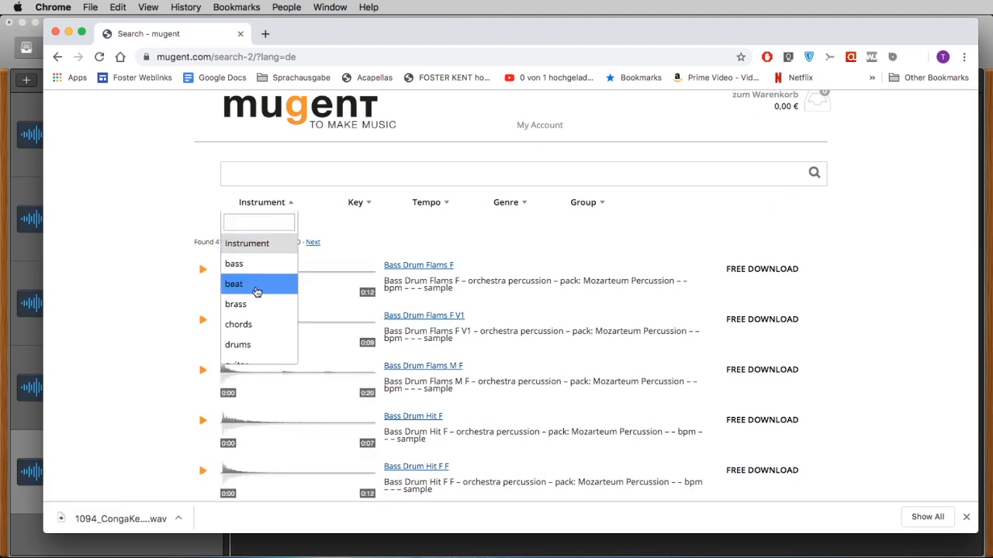
{"action": "left_click", "coordinate": [233, 284]}
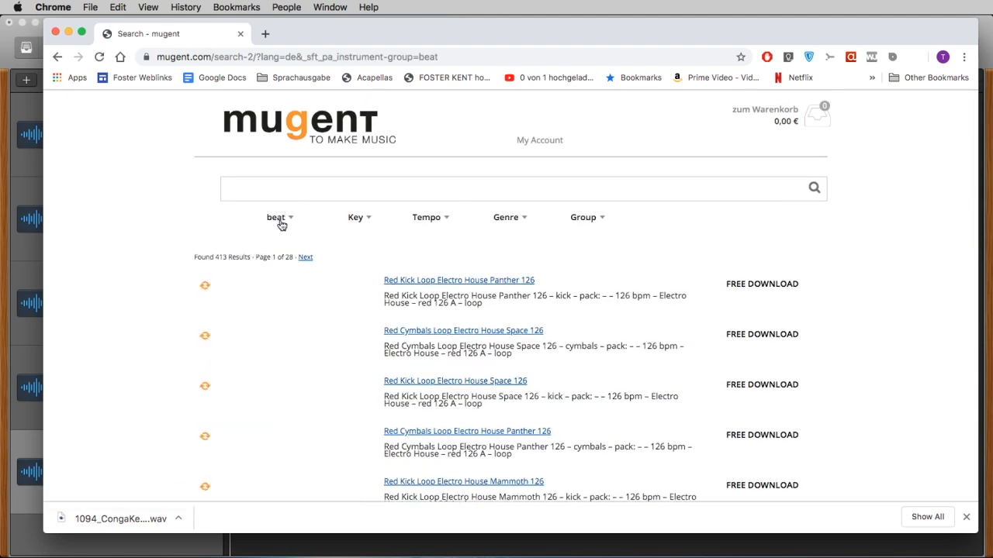
{"action": "left_click", "coordinate": [205, 286]}
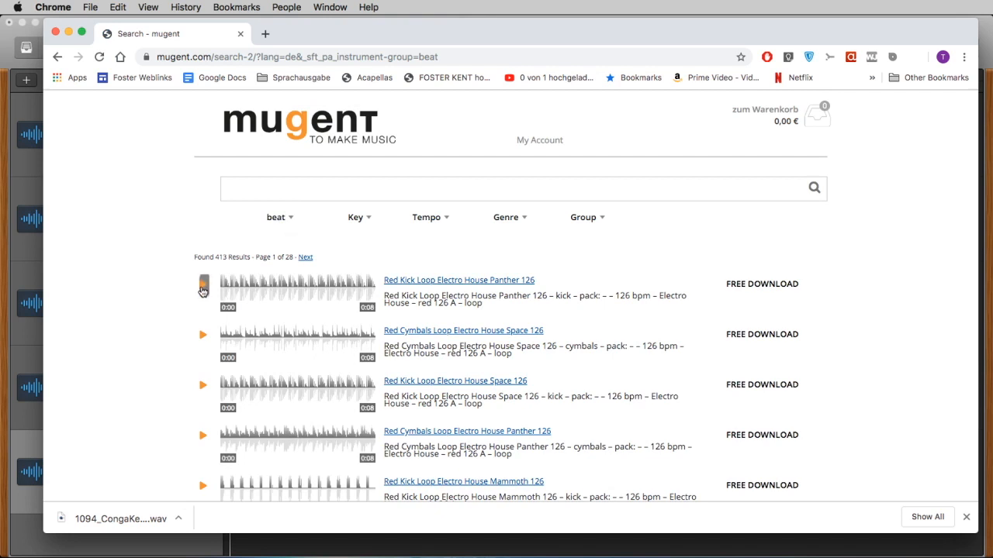
{"action": "left_click", "coordinate": [203, 289]}
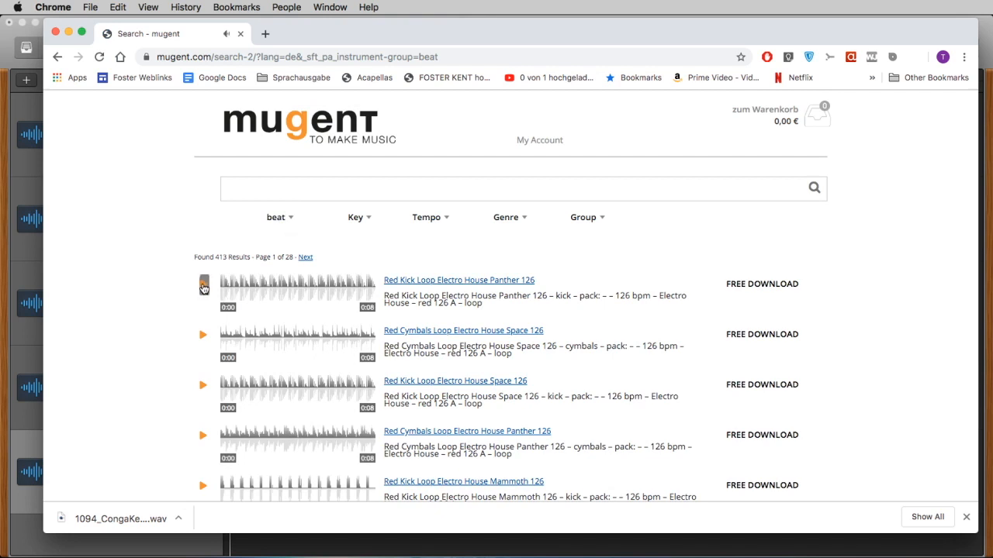
{"action": "left_click", "coordinate": [509, 217]}
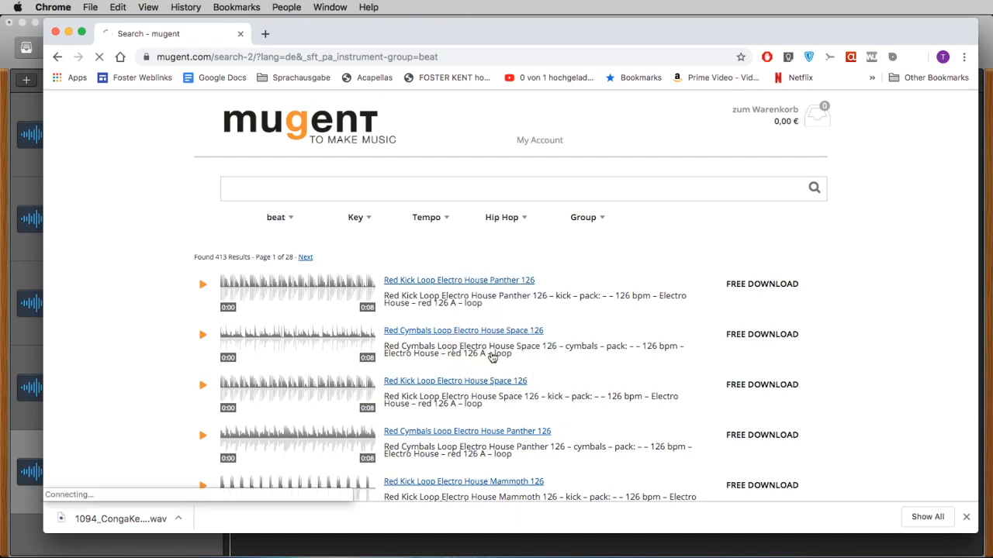
{"action": "left_click", "coordinate": [501, 217]}
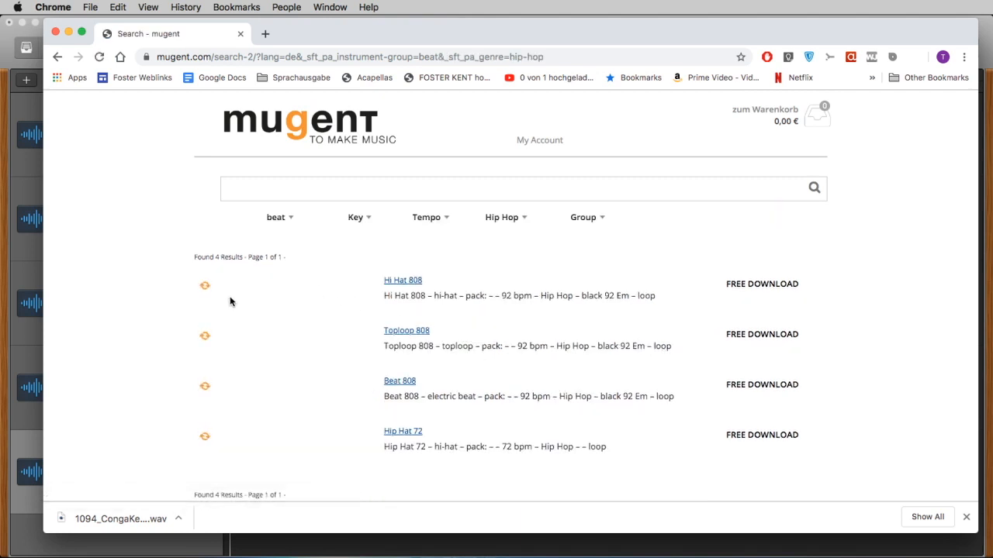
{"action": "left_click", "coordinate": [204, 286]}
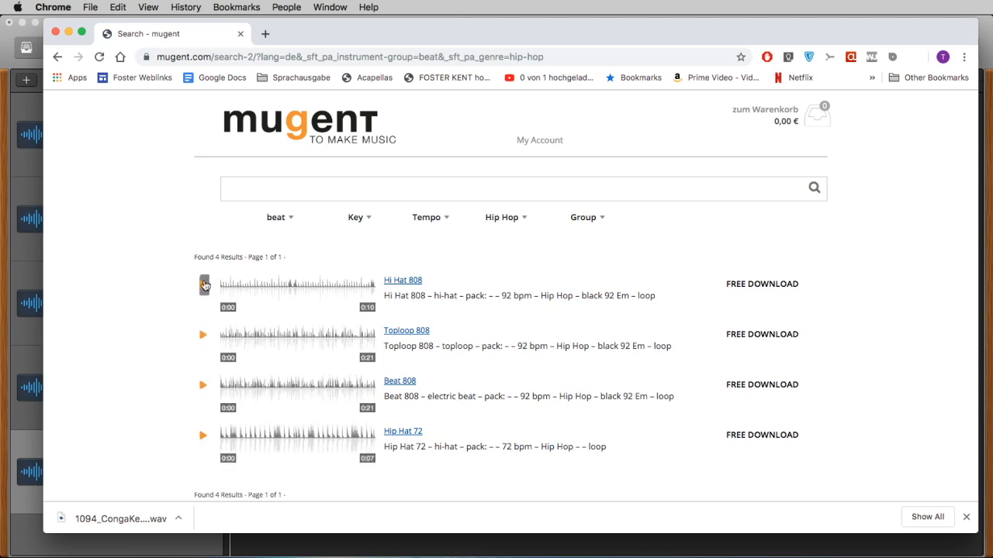
{"action": "left_click", "coordinate": [203, 284]}
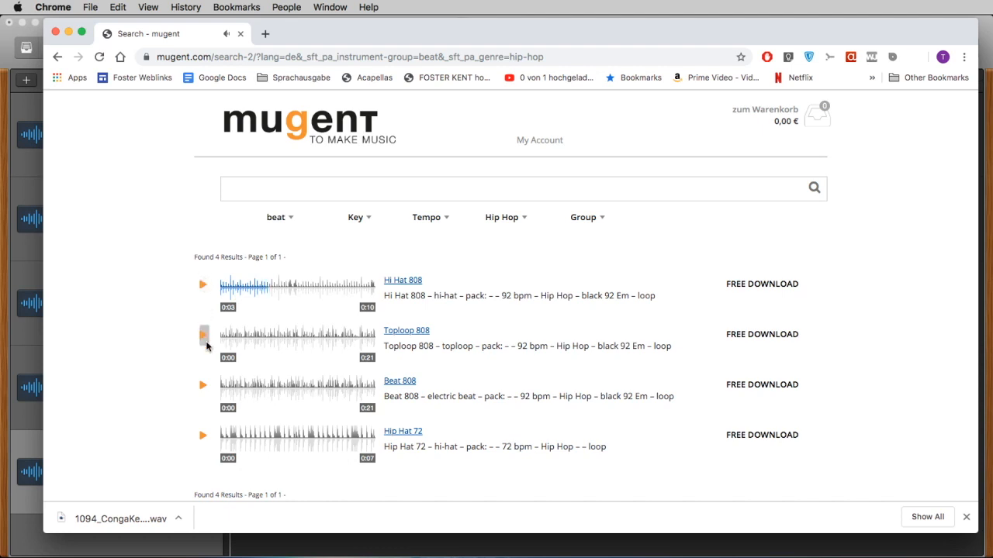
{"action": "left_click", "coordinate": [201, 336]}
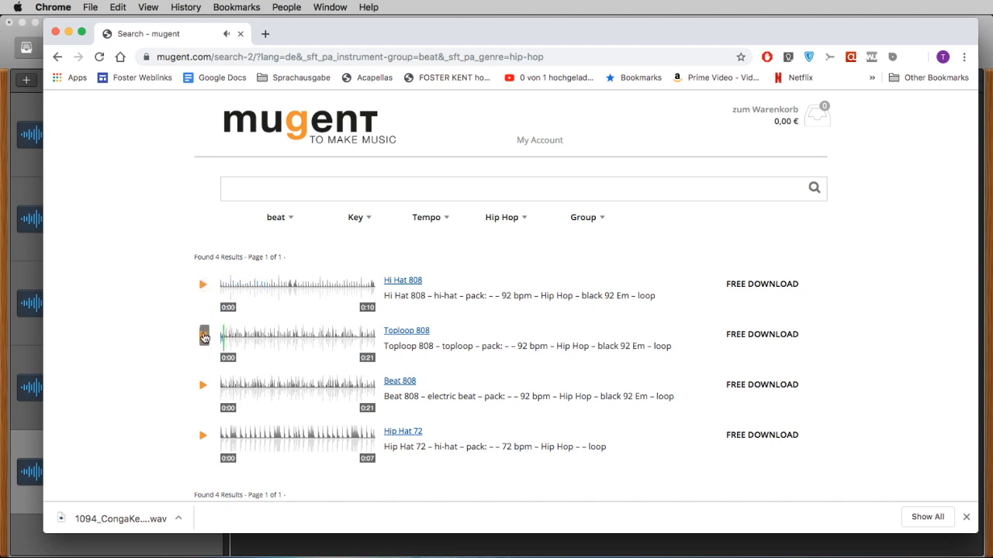
{"action": "left_click", "coordinate": [202, 335]}
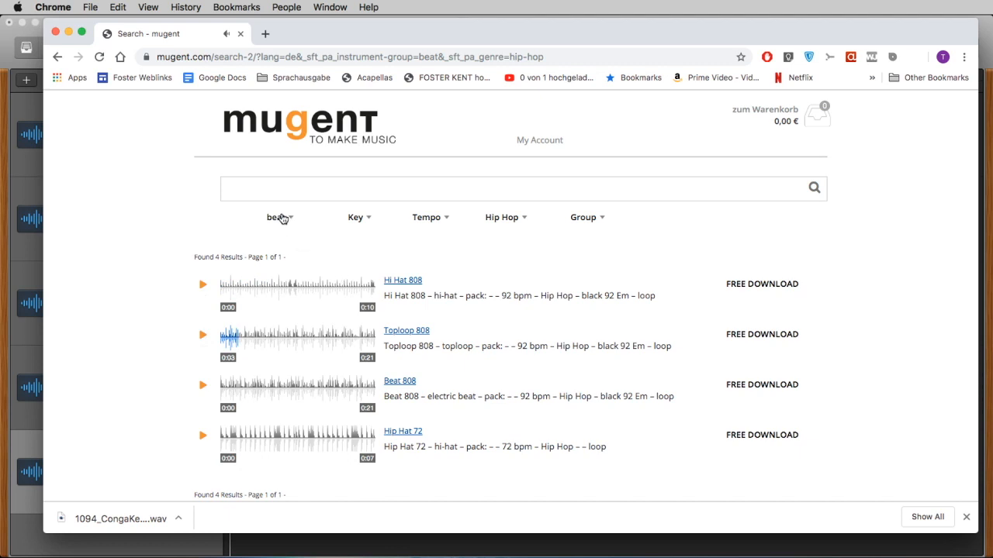
{"action": "mouse_move", "coordinate": [307, 230]}
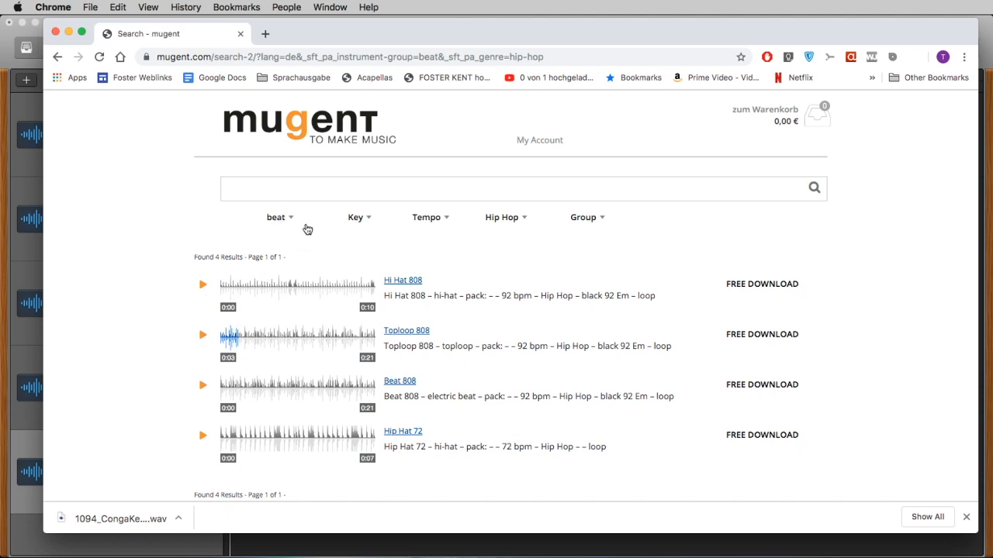
{"action": "mouse_move", "coordinate": [592, 220]}
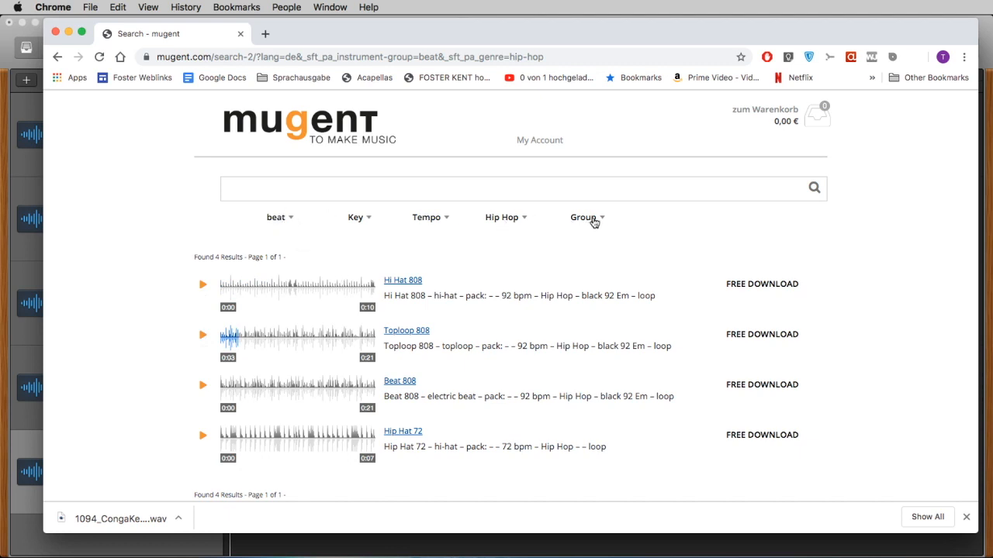
{"action": "left_click", "coordinate": [502, 217]}
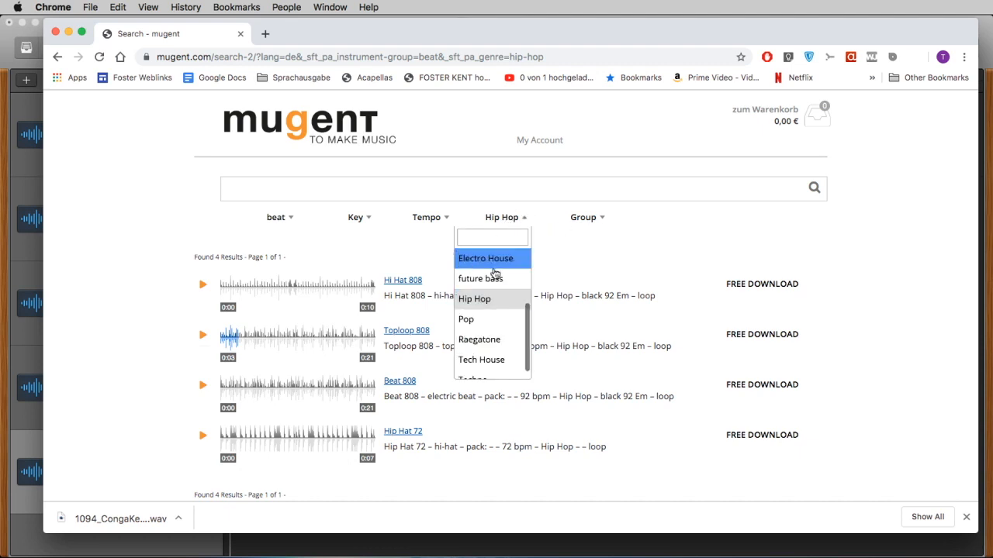
{"action": "scroll", "scroll_direction": "up", "scroll_amount": 3}
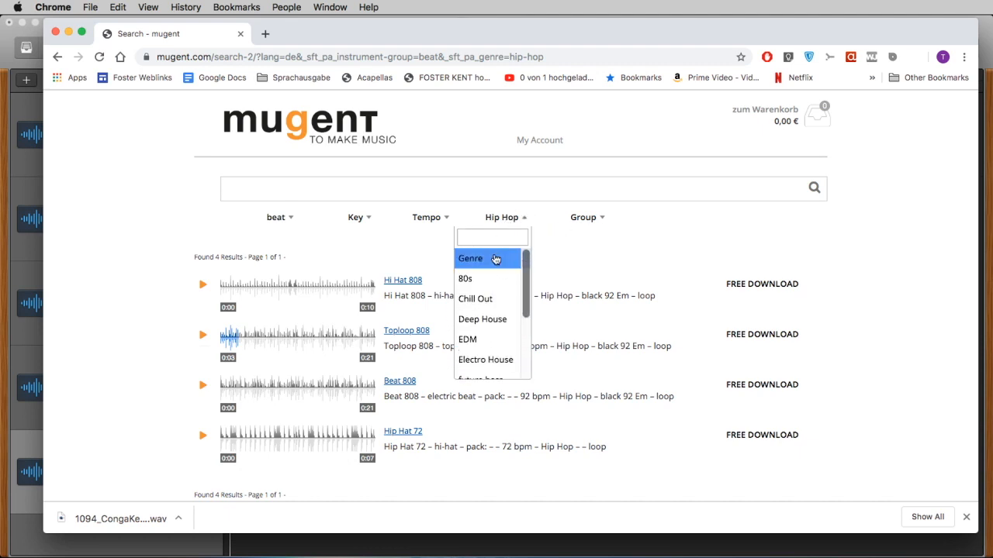
{"action": "left_click", "coordinate": [470, 258]}
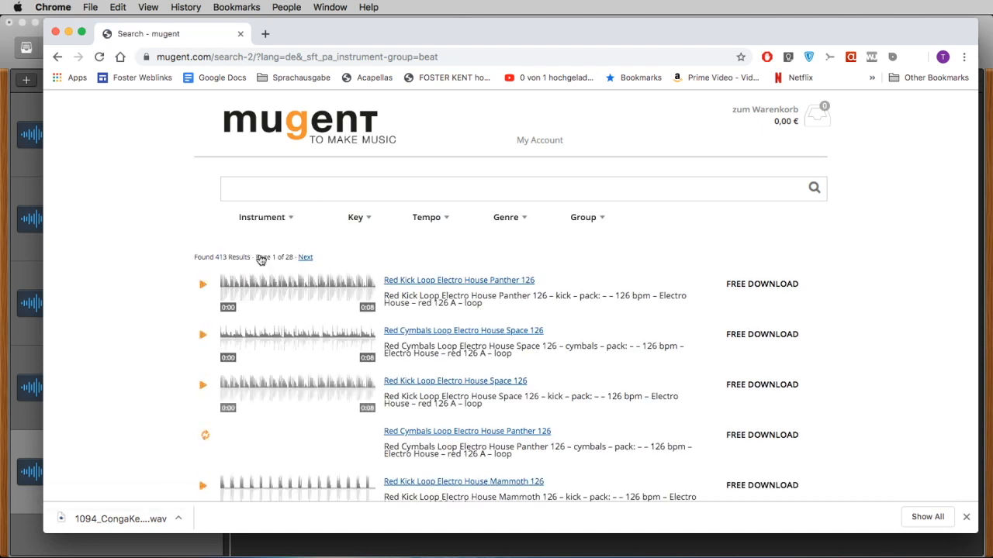
- Clear the instrument filter to list all 4194 samples and browse the group choices to pink 118 Gm
{"action": "left_click", "coordinate": [265, 217]}
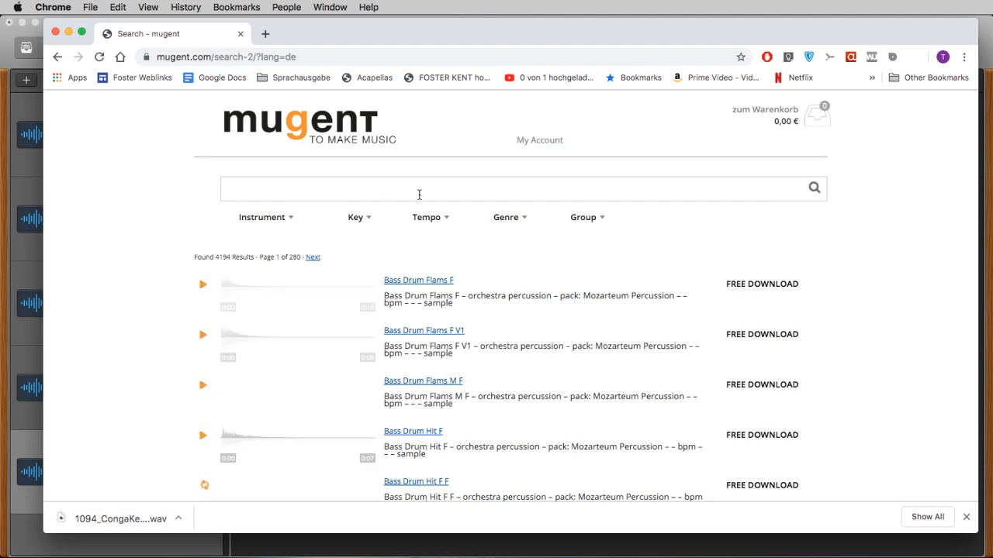
{"action": "left_click", "coordinate": [583, 217]}
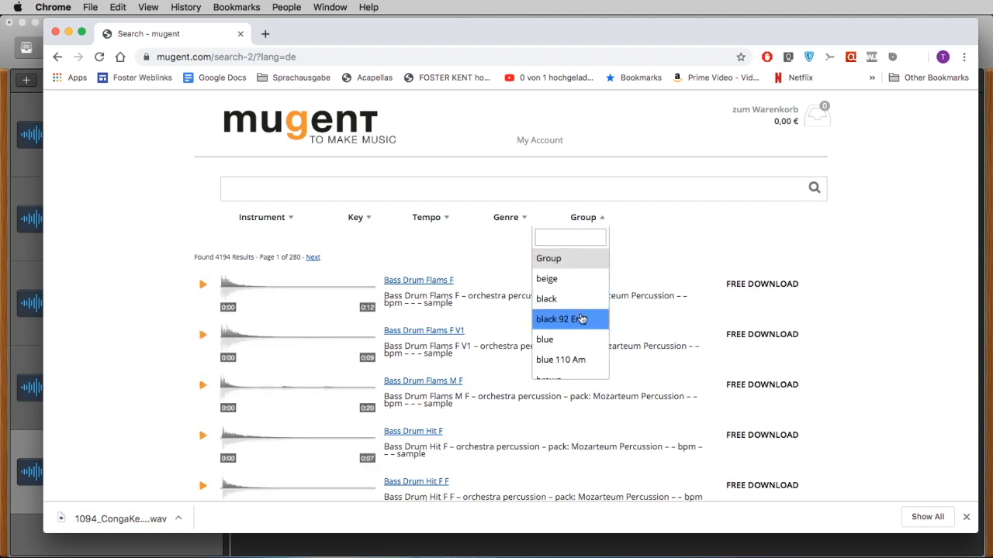
{"action": "scroll", "scroll_direction": "down", "scroll_amount": 3}
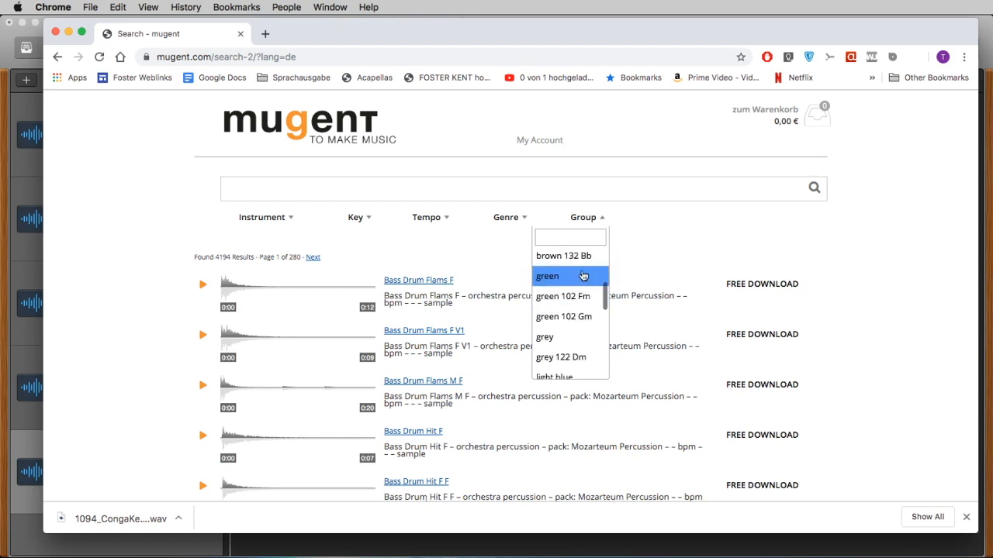
{"action": "mouse_move", "coordinate": [562, 295]}
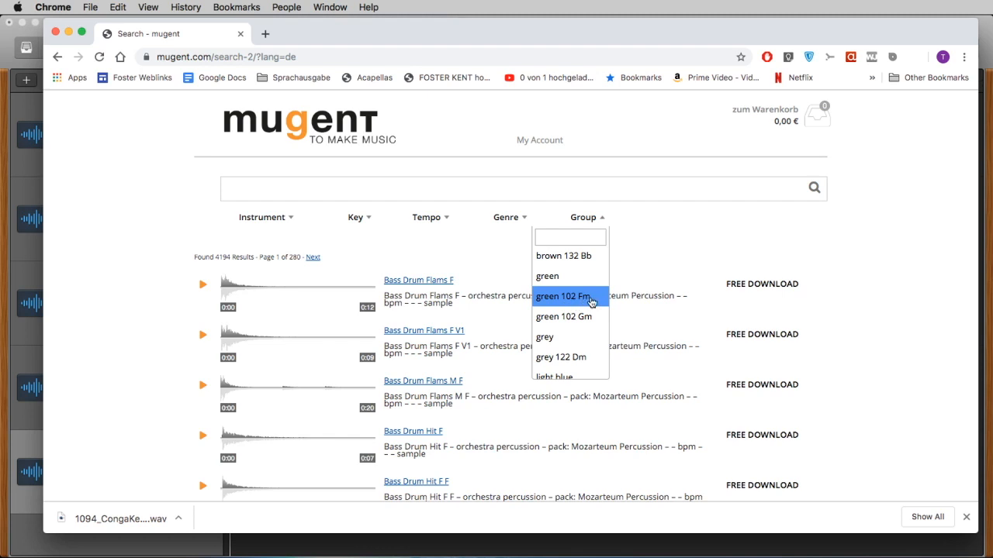
{"action": "mouse_move", "coordinate": [565, 303]}
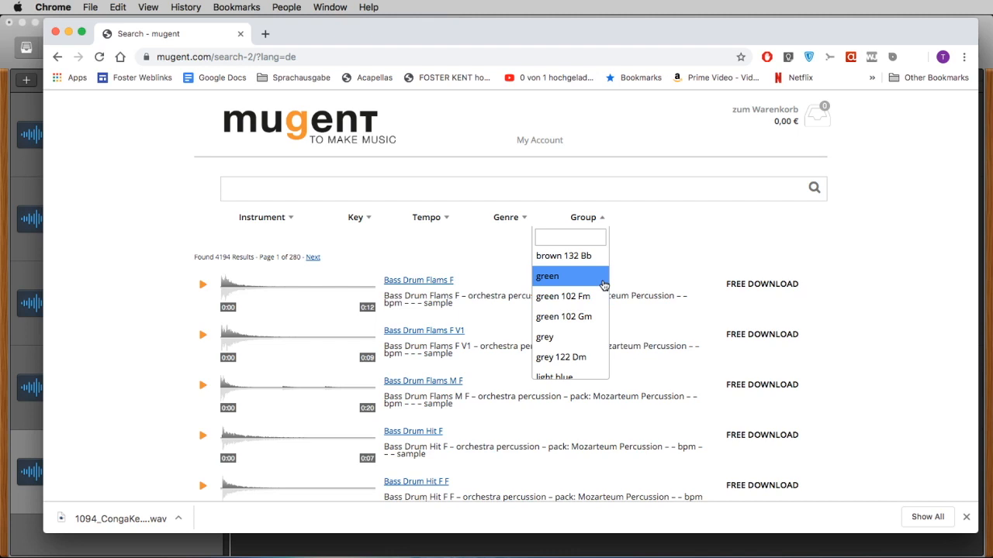
{"action": "mouse_move", "coordinate": [570, 295]}
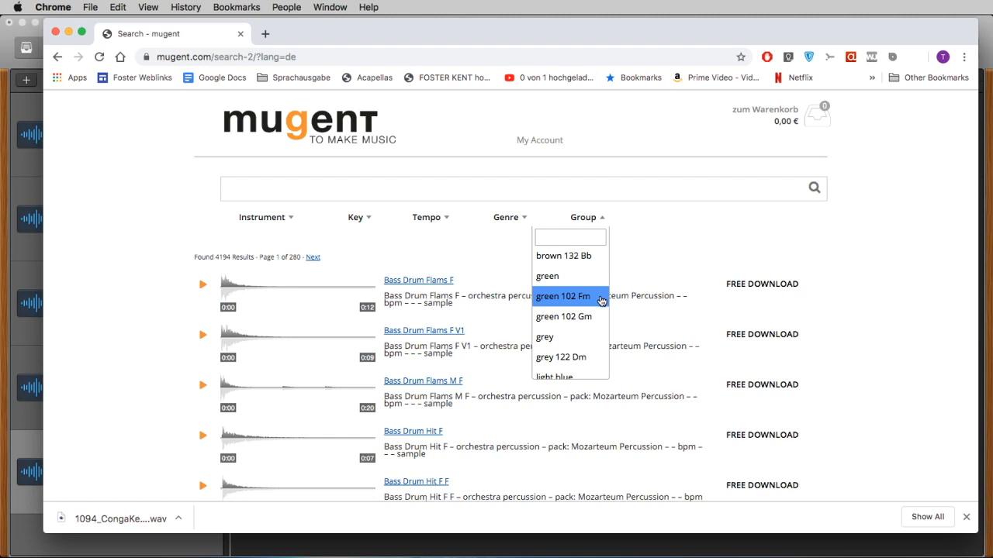
{"action": "scroll", "scroll_direction": "down", "scroll_amount": 3}
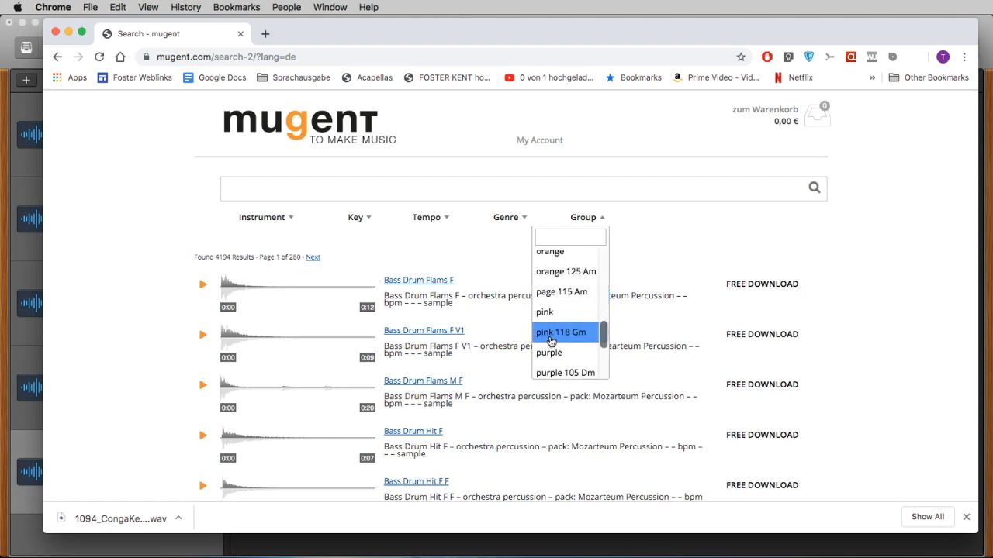
{"action": "mouse_move", "coordinate": [588, 335]}
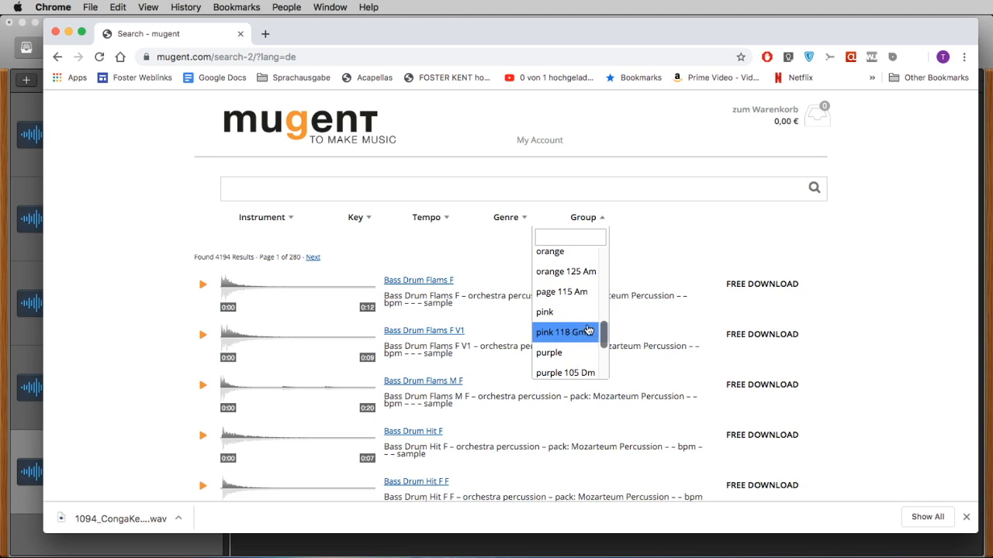
- Filter to pink 118 Gm beats, preview a Pink Beat loop and download its wav
{"action": "left_click", "coordinate": [565, 332]}
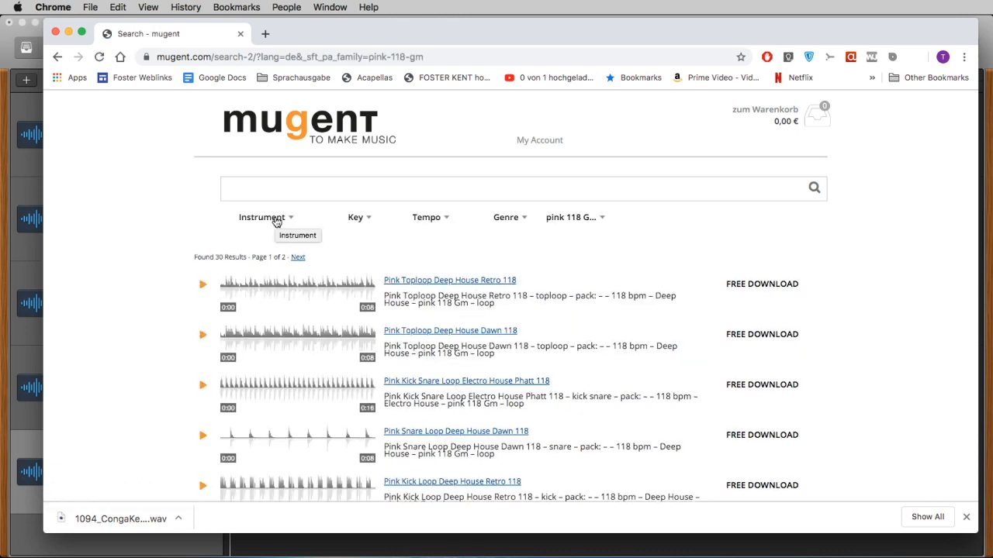
{"action": "left_click", "coordinate": [261, 217]}
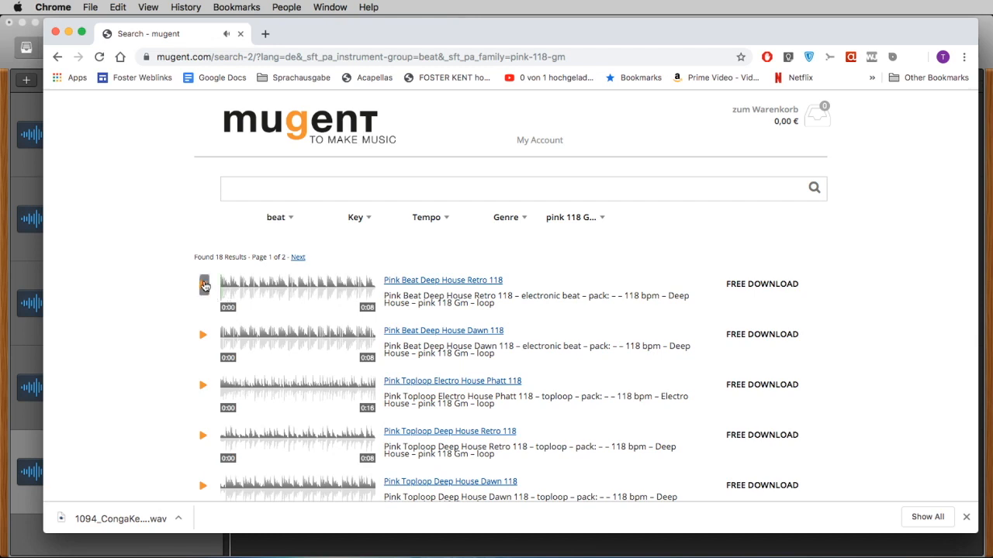
{"action": "left_click", "coordinate": [203, 285]}
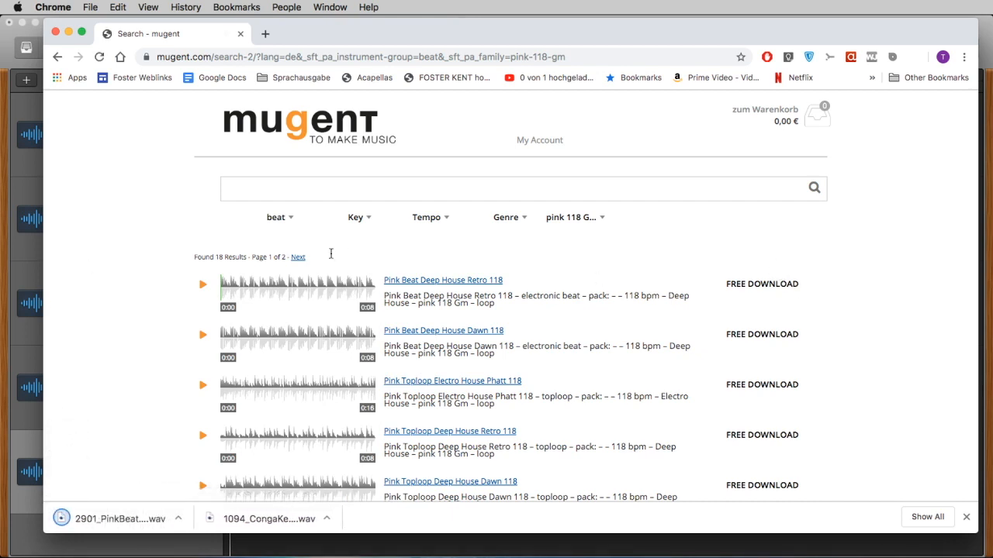
{"action": "left_click", "coordinate": [276, 217]}
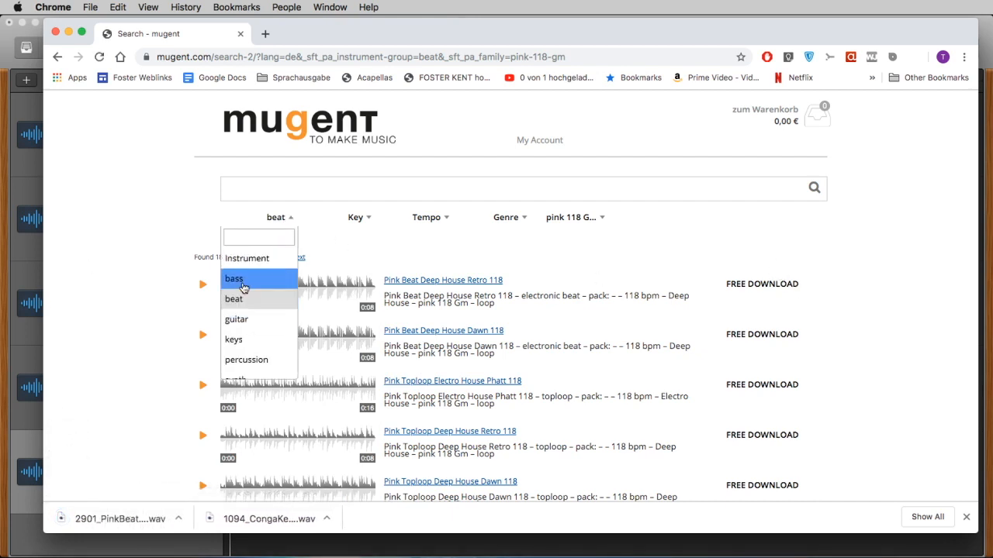
- Switch to bass and audition the Future House Bounce, Deep Bass and Pink House Bass loops
{"action": "left_click", "coordinate": [233, 280]}
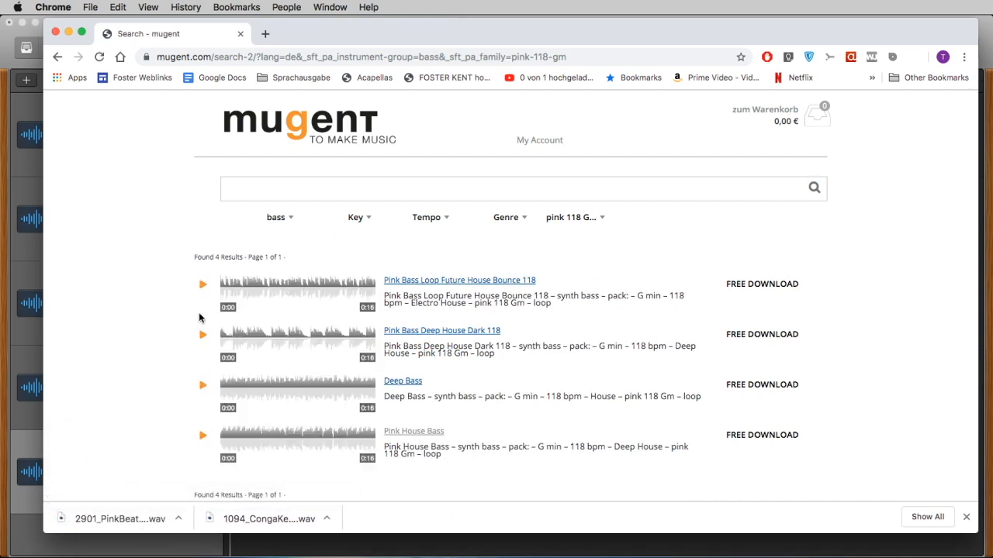
{"action": "left_click", "coordinate": [202, 284]}
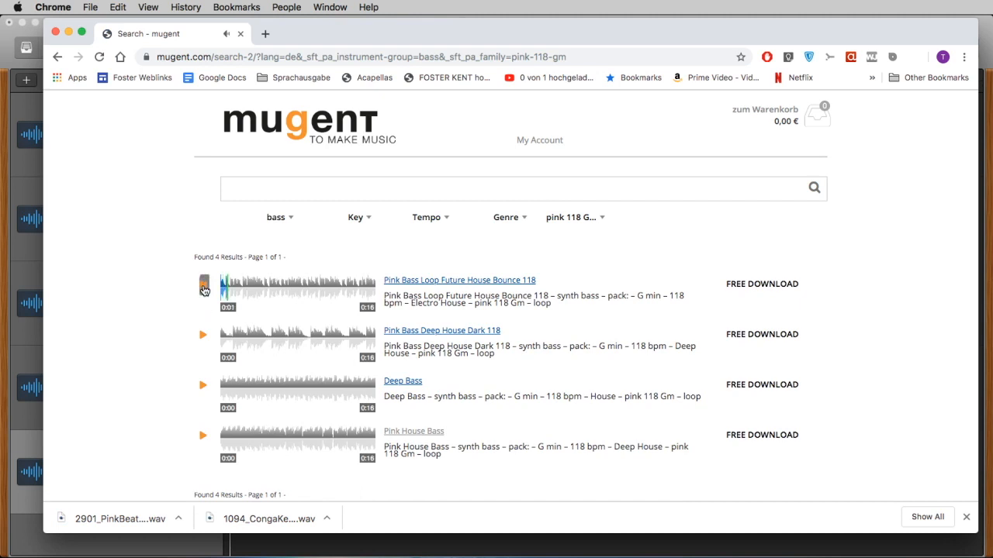
{"action": "left_click", "coordinate": [203, 285]}
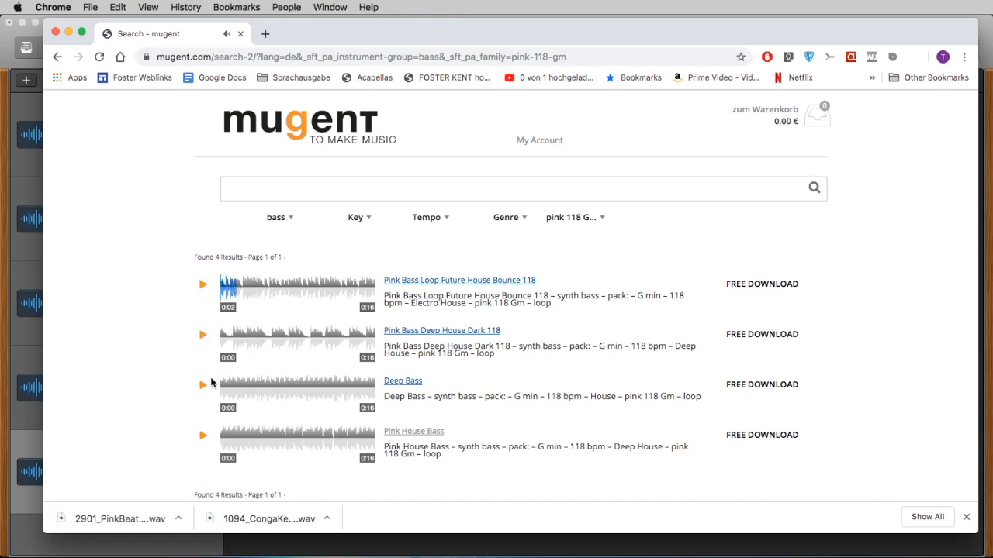
{"action": "left_click", "coordinate": [202, 385]}
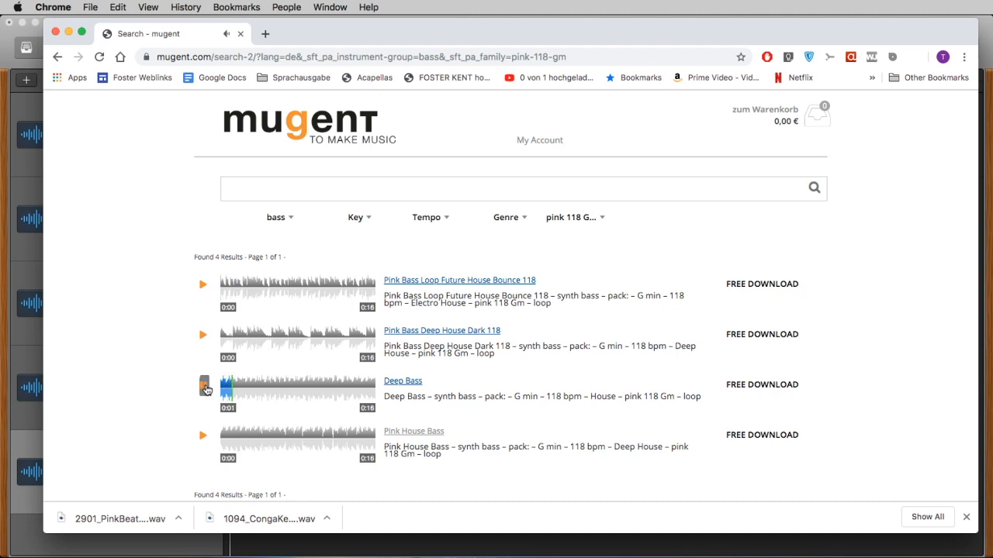
{"action": "left_click", "coordinate": [203, 384]}
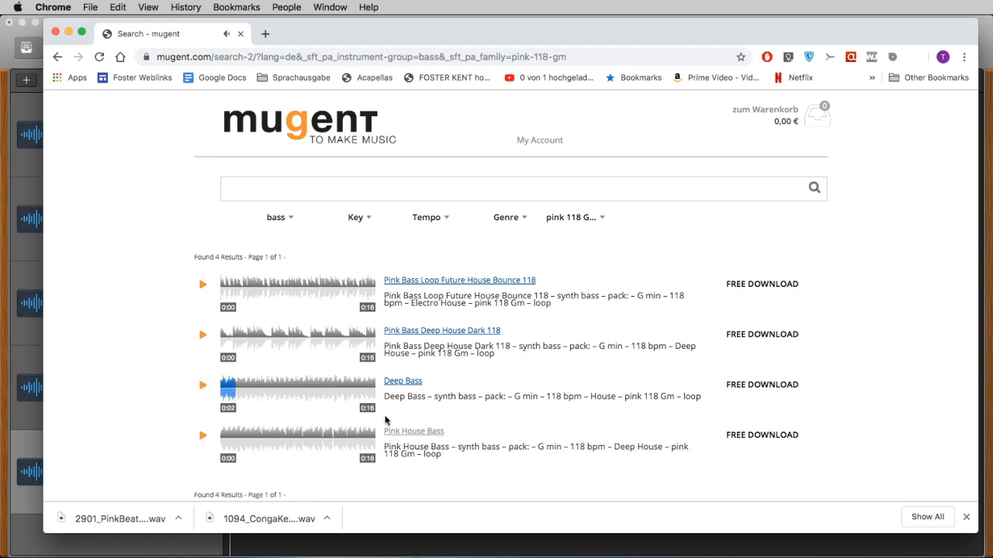
{"action": "left_click", "coordinate": [201, 434]}
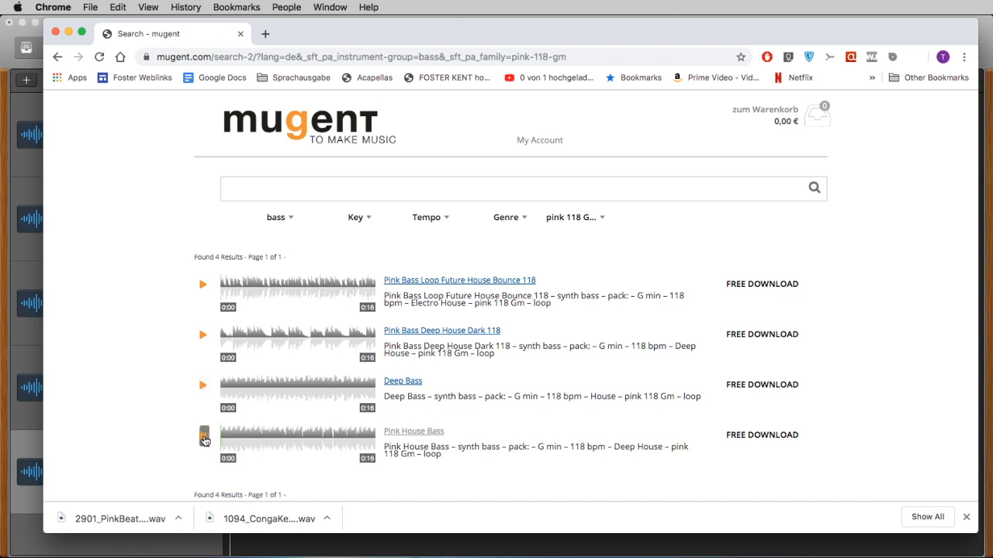
{"action": "left_click", "coordinate": [204, 437]}
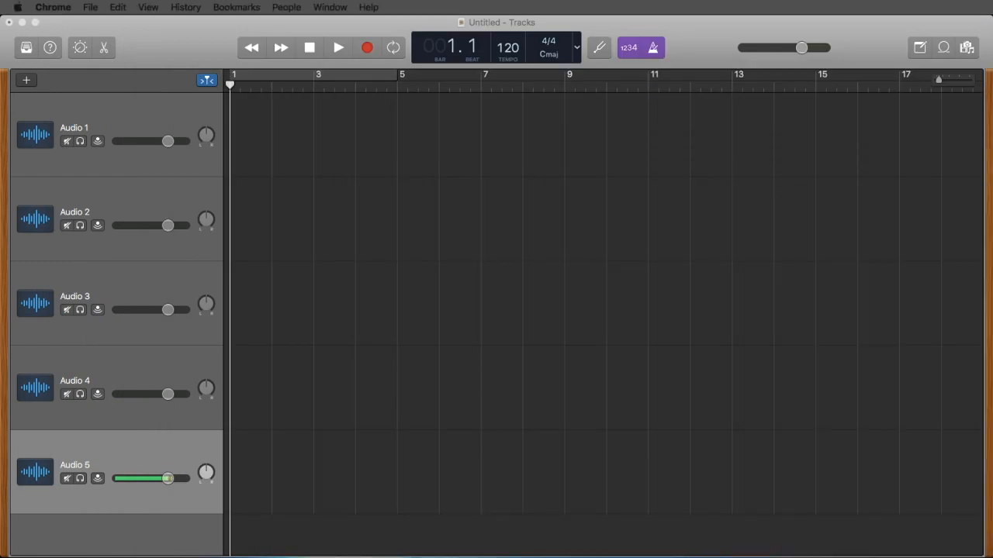
{"action": "mouse_move", "coordinate": [496, 555]}
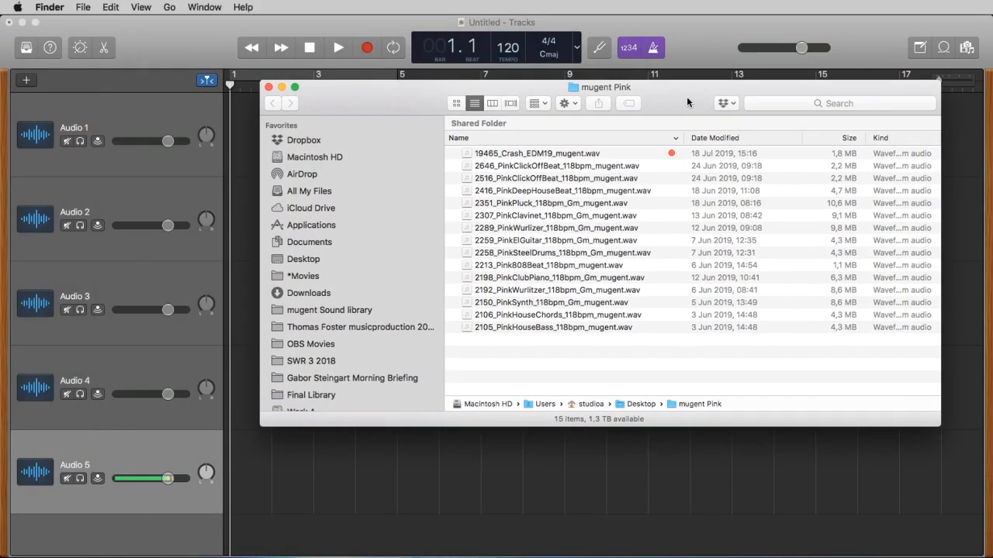
{"action": "mouse_move", "coordinate": [597, 90]}
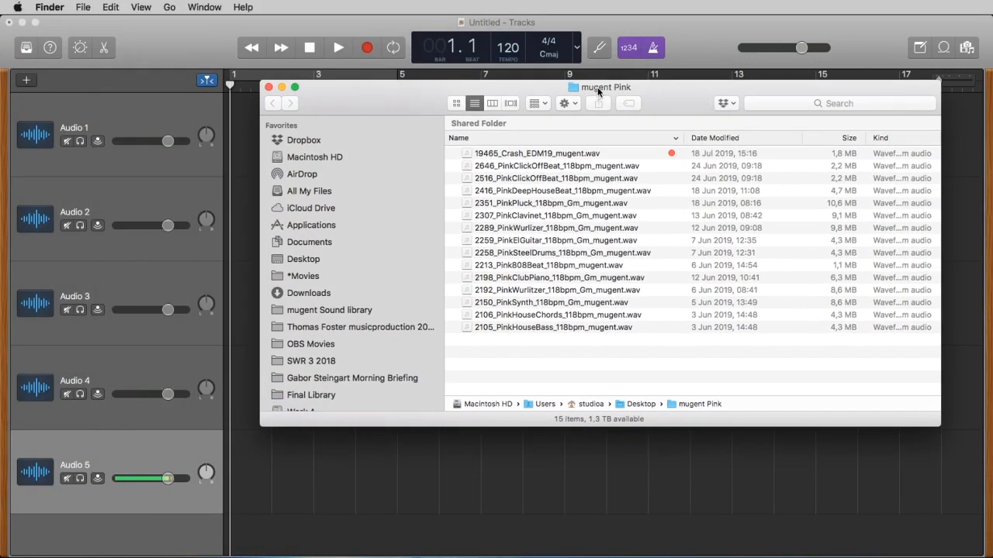
{"action": "mouse_move", "coordinate": [648, 94]}
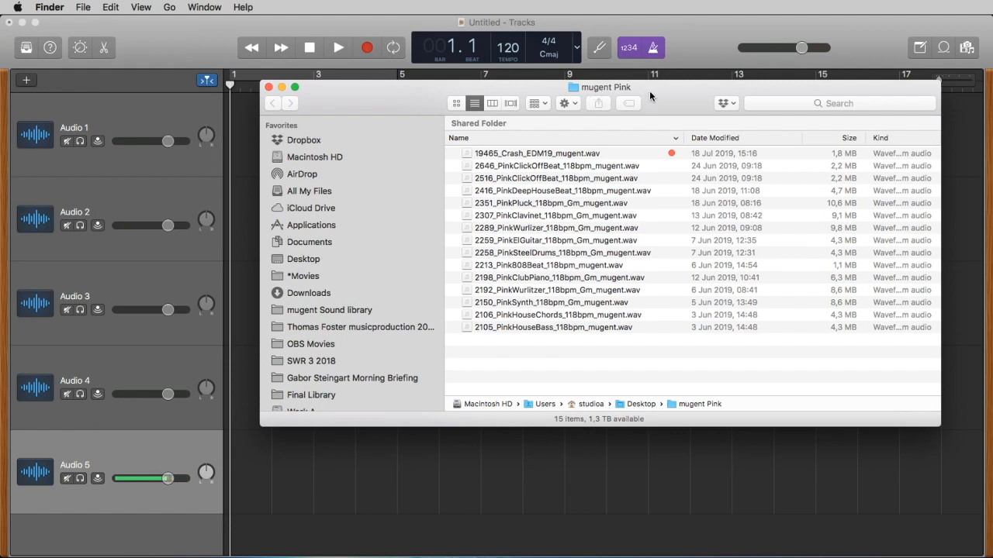
{"action": "mouse_move", "coordinate": [566, 172]}
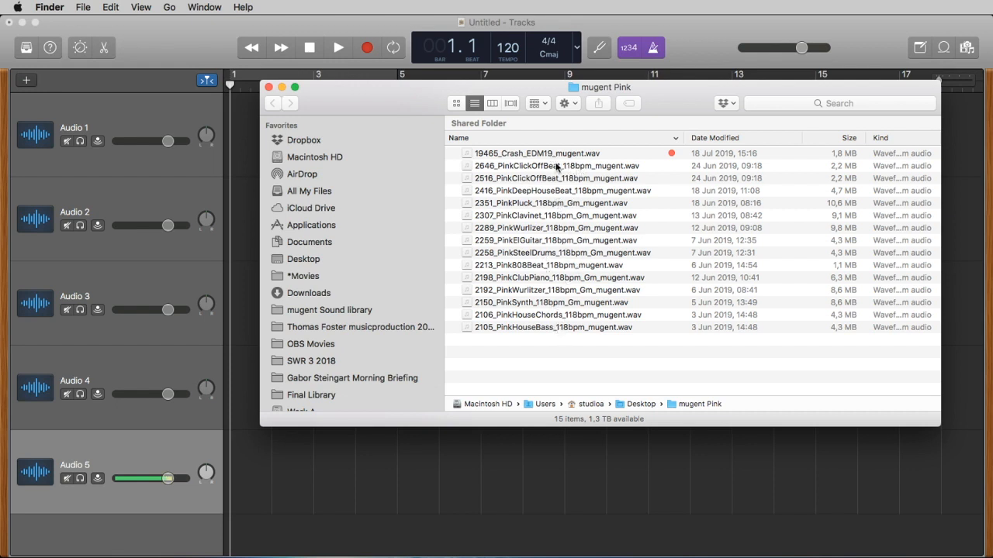
{"action": "mouse_move", "coordinate": [670, 106]}
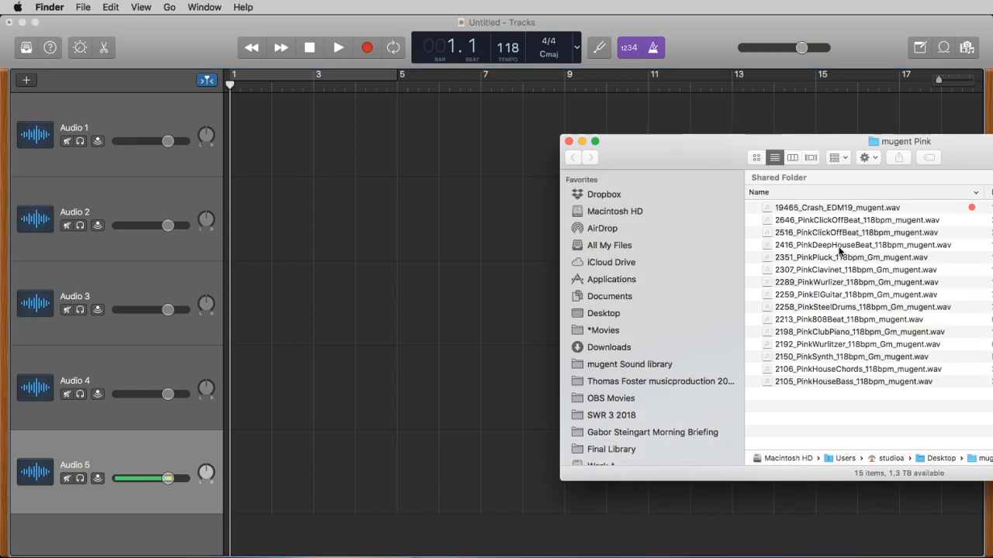
- Drag 2416_PinkDeepHouseBeat_118bpm_mugent.wav from Finder onto Audio 1 at bar 1
{"action": "left_click", "coordinate": [863, 245]}
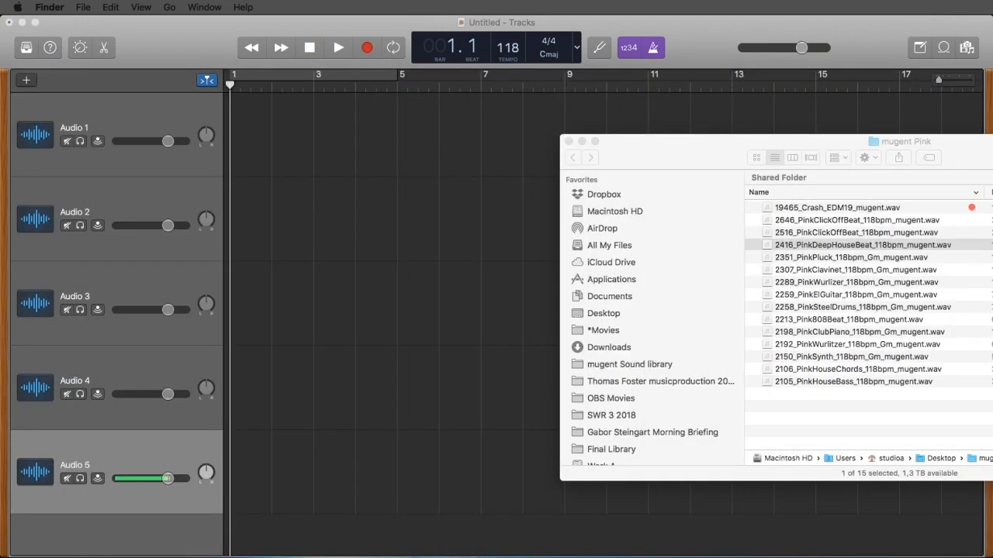
{"action": "left_click_drag", "start_coordinate": [862, 245], "coordinate": [308, 124]}
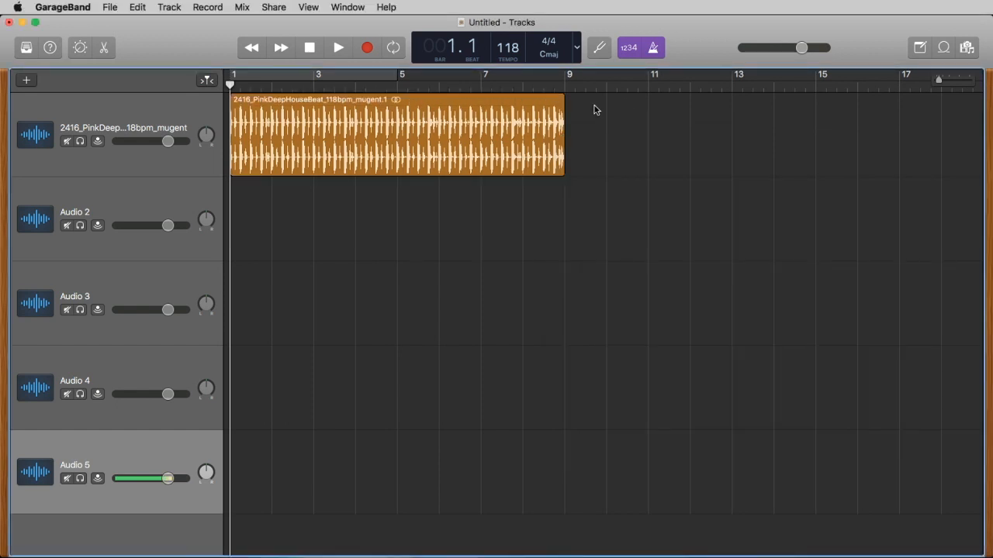
{"action": "mouse_move", "coordinate": [560, 127]}
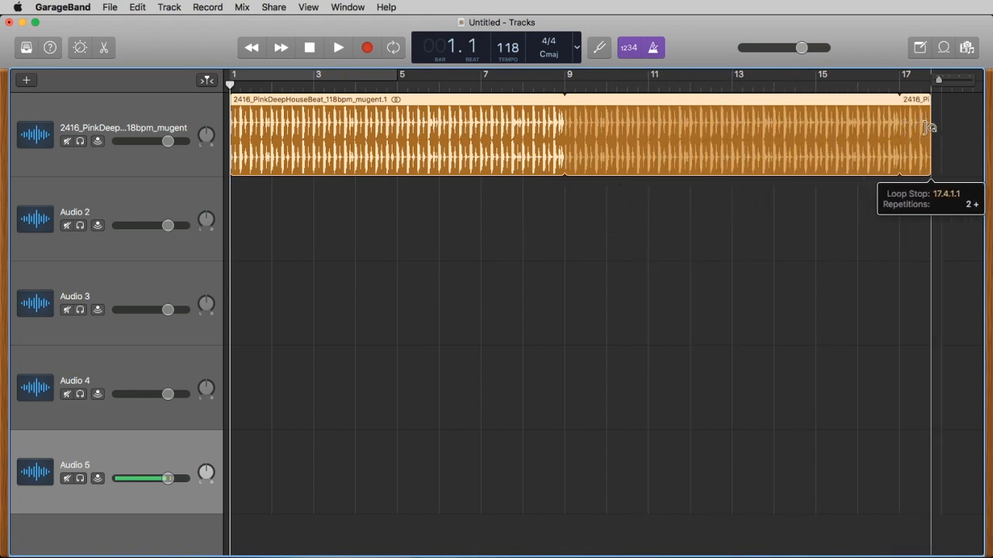
- Loop the deep house beat region out to bar 17
{"action": "left_click_drag", "start_coordinate": [931, 131], "coordinate": [900, 130]}
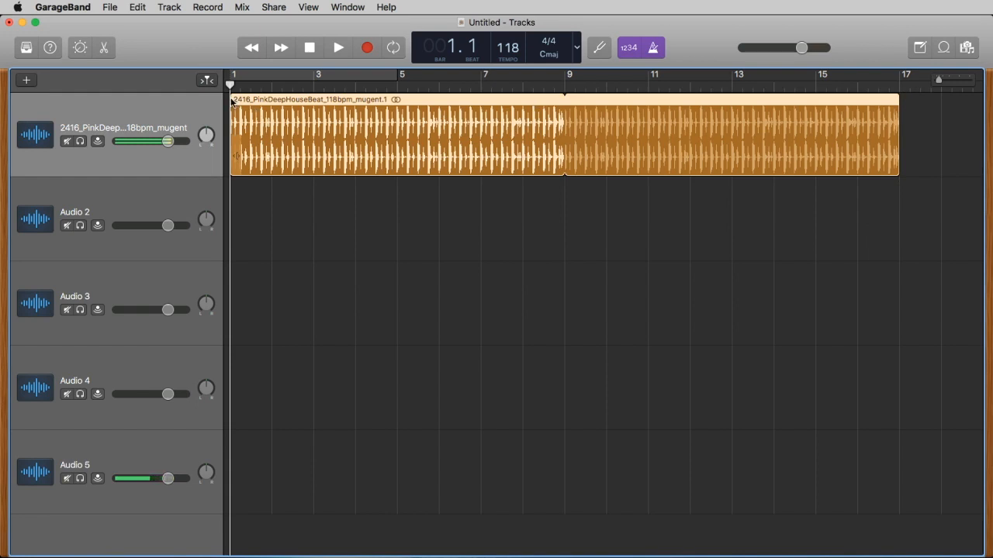
{"action": "left_click_drag", "start_coordinate": [167, 478], "coordinate": [137, 478]}
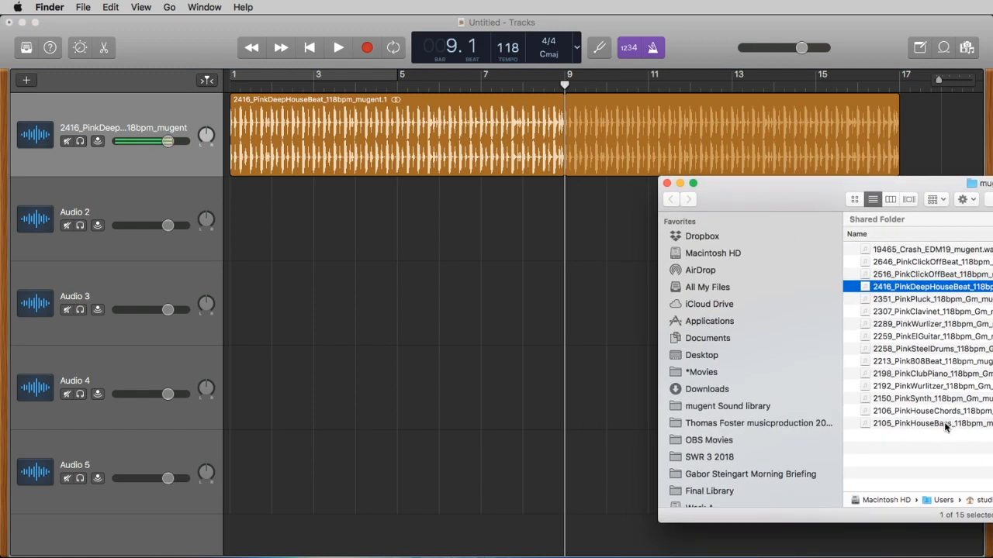
- Place 2105_PinkHouseBass on Audio 2 and 2106_PinkHouseChords on Audio 3 at bar 9
{"action": "left_click_drag", "start_coordinate": [930, 422], "coordinate": [583, 232]}
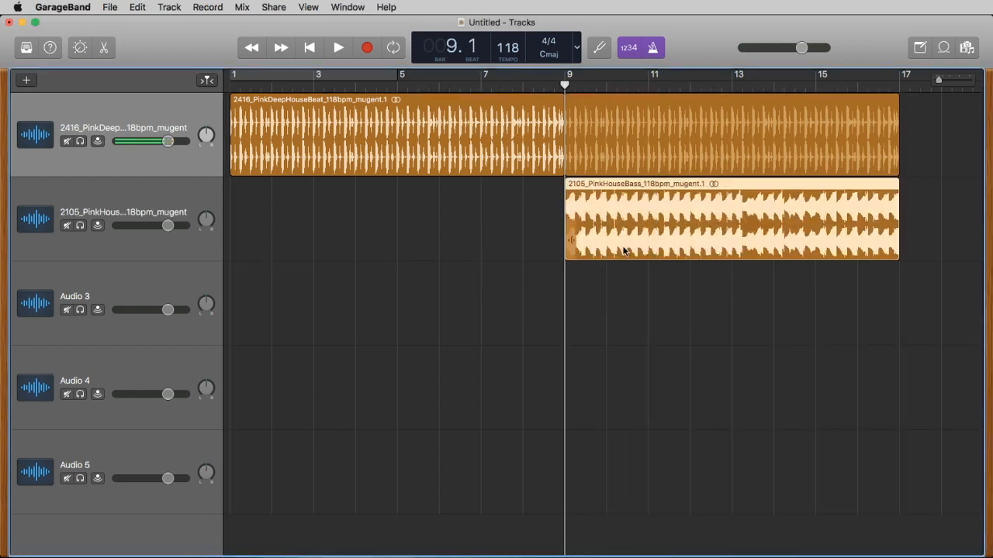
{"action": "left_click", "coordinate": [338, 46]}
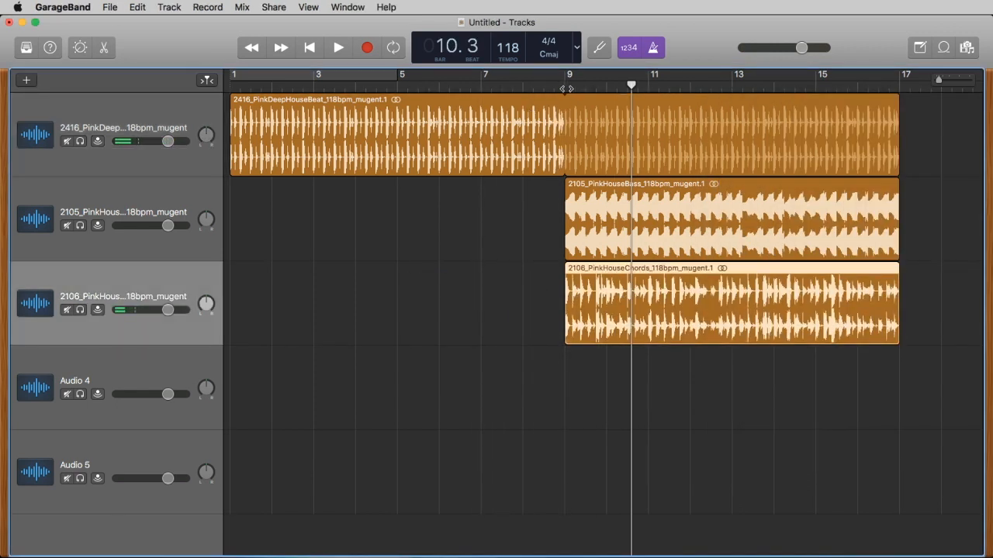
- Audition the beat, bass and chords loops playing together
{"action": "left_click", "coordinate": [338, 46]}
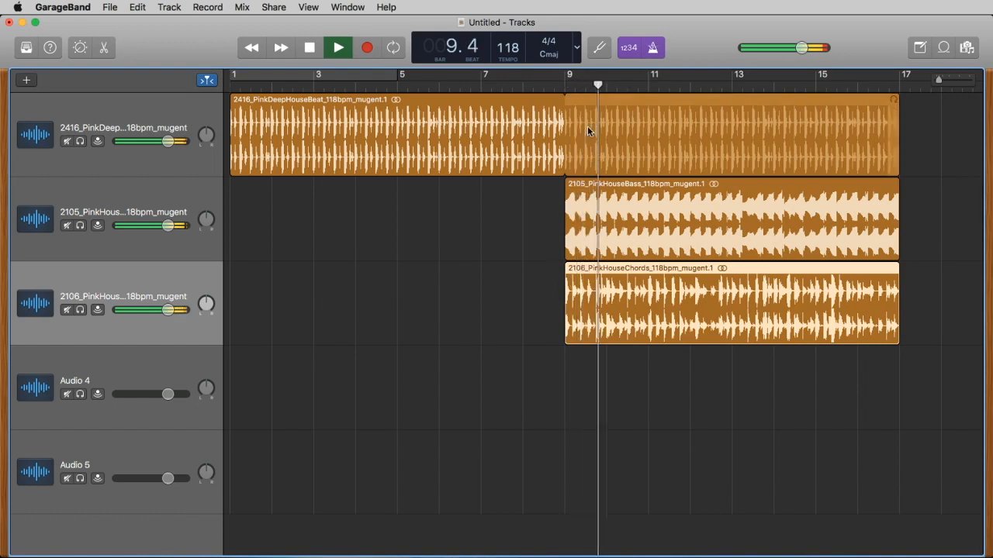
{"action": "left_click", "coordinate": [338, 47]}
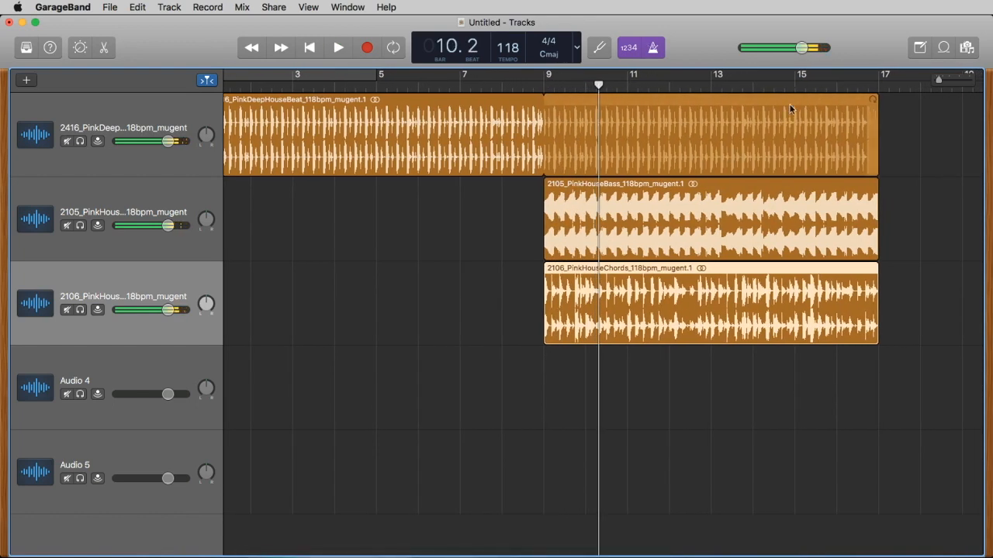
{"action": "left_click_drag", "start_coordinate": [800, 48], "coordinate": [801, 48]}
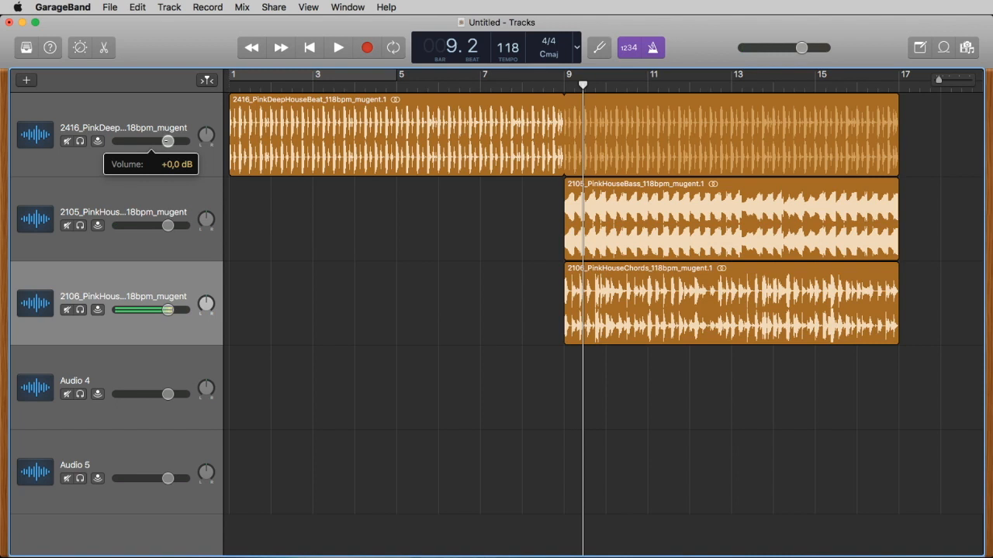
- Lower the beat track to -3.6 dB, the bass to -4.2 dB and the chords track too
{"action": "left_click_drag", "start_coordinate": [167, 142], "coordinate": [158, 141]}
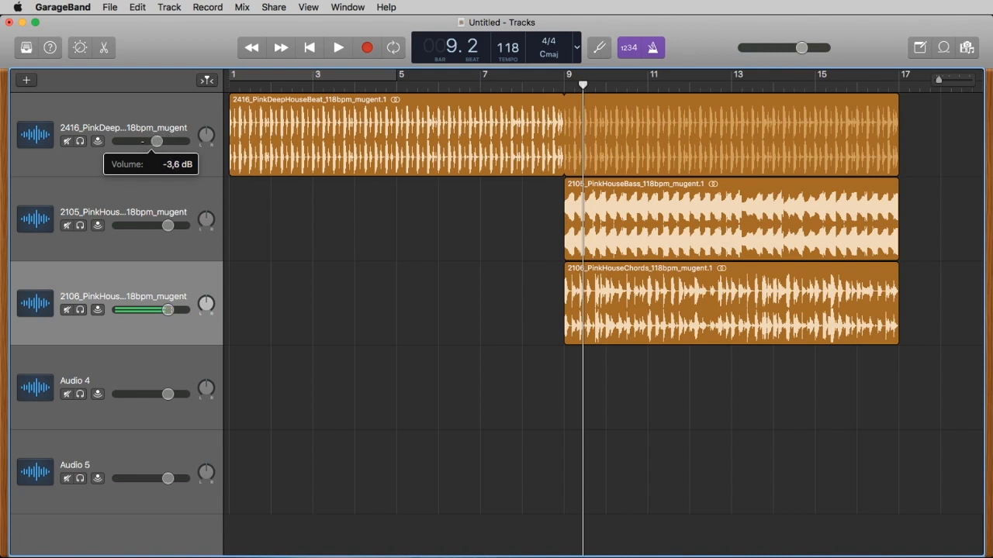
{"action": "left_click_drag", "start_coordinate": [158, 141], "coordinate": [155, 141]}
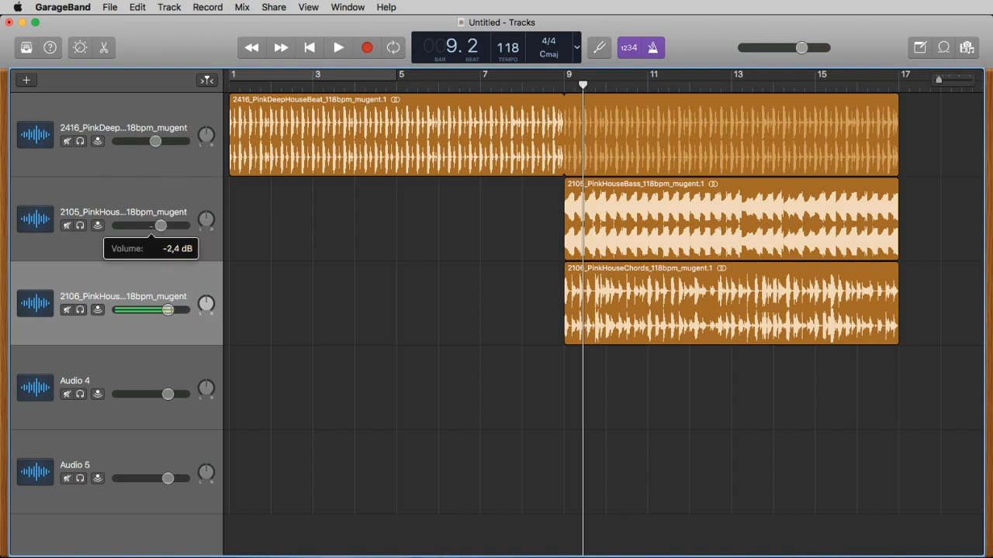
{"action": "left_click_drag", "start_coordinate": [162, 227], "coordinate": [155, 226]}
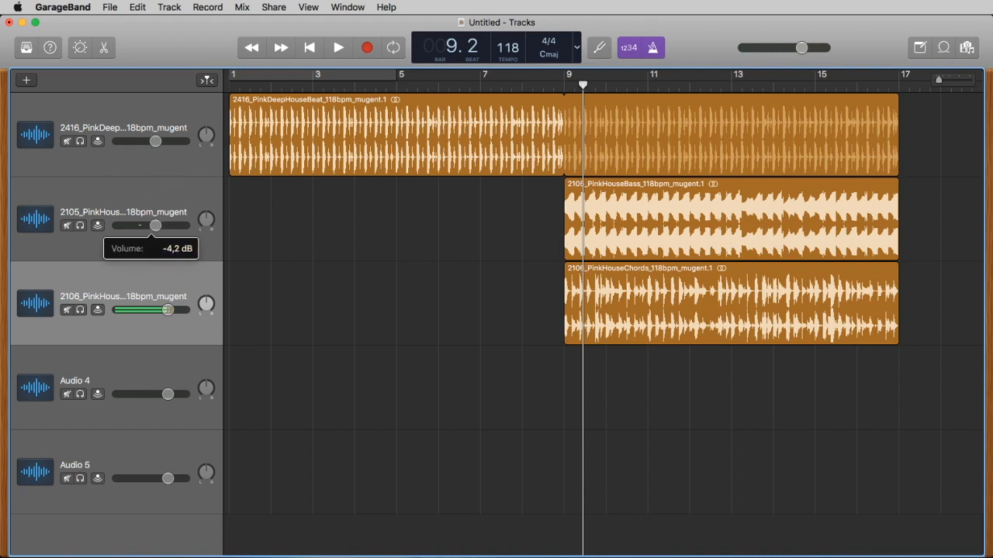
{"action": "mouse_move", "coordinate": [574, 313]}
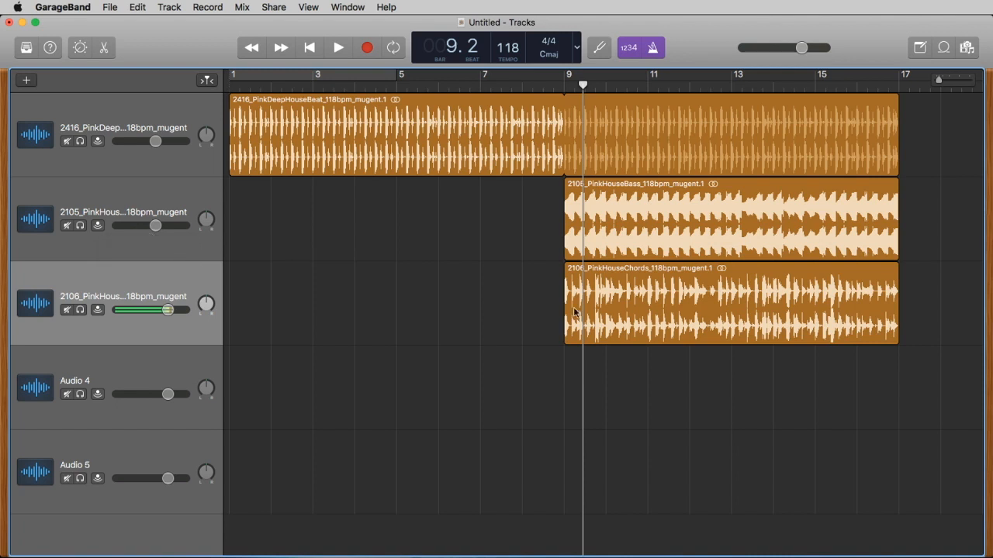
{"action": "left_click_drag", "start_coordinate": [168, 311], "coordinate": [158, 310]}
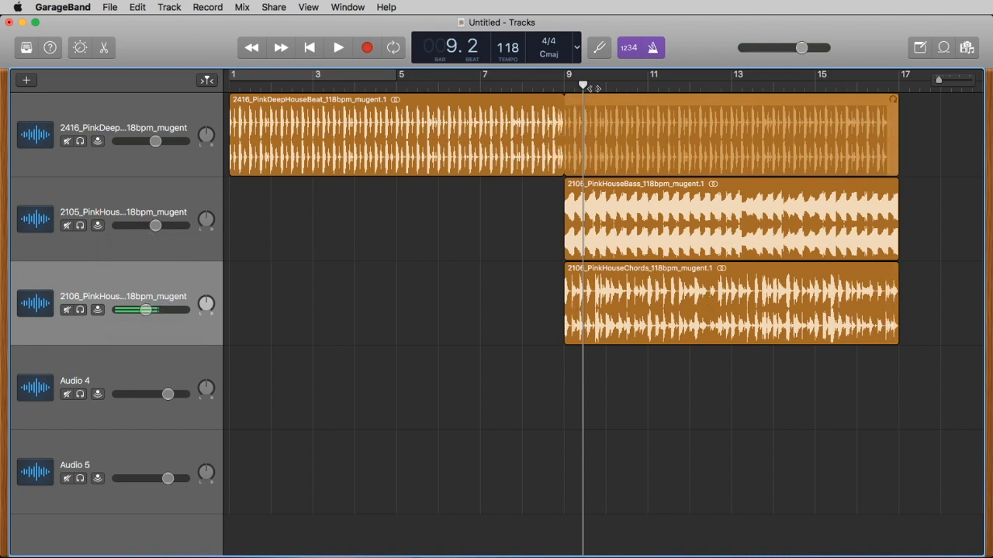
- Put 2351_PinkPluck_118bpm_Gm on Audio 4 at bar 9 and turn it down while listening
{"action": "left_click", "coordinate": [338, 47]}
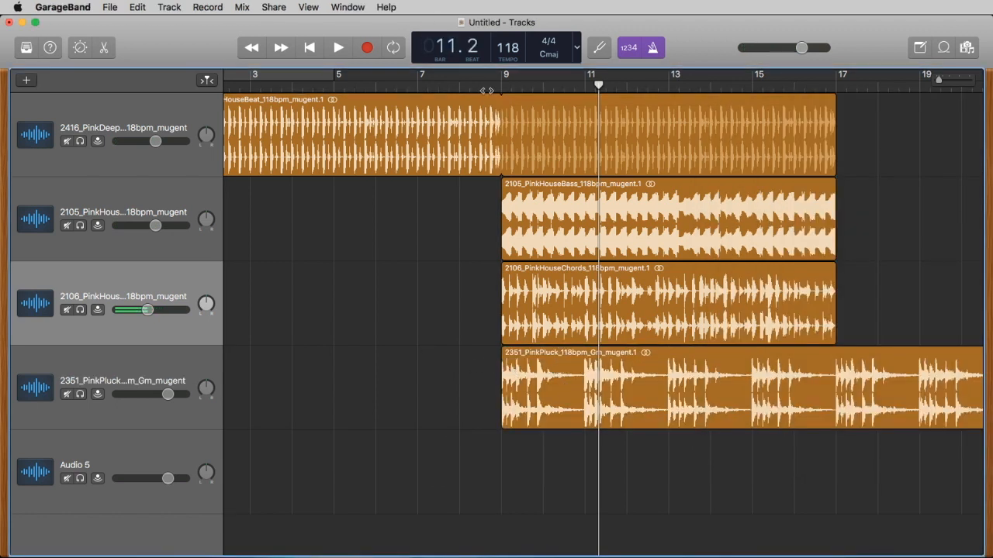
{"action": "left_click", "coordinate": [338, 46]}
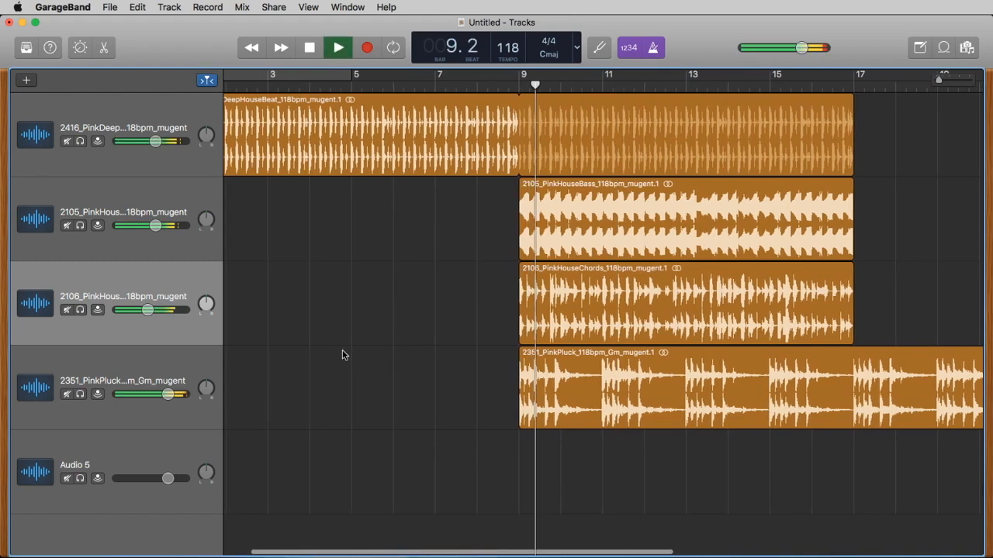
{"action": "left_click_drag", "start_coordinate": [167, 394], "coordinate": [152, 394]}
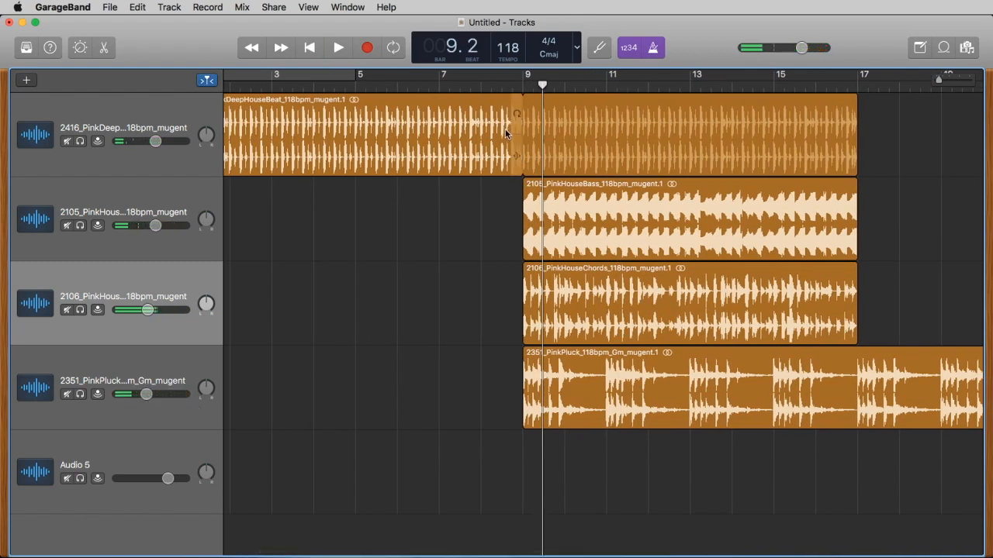
{"action": "left_click", "coordinate": [338, 47]}
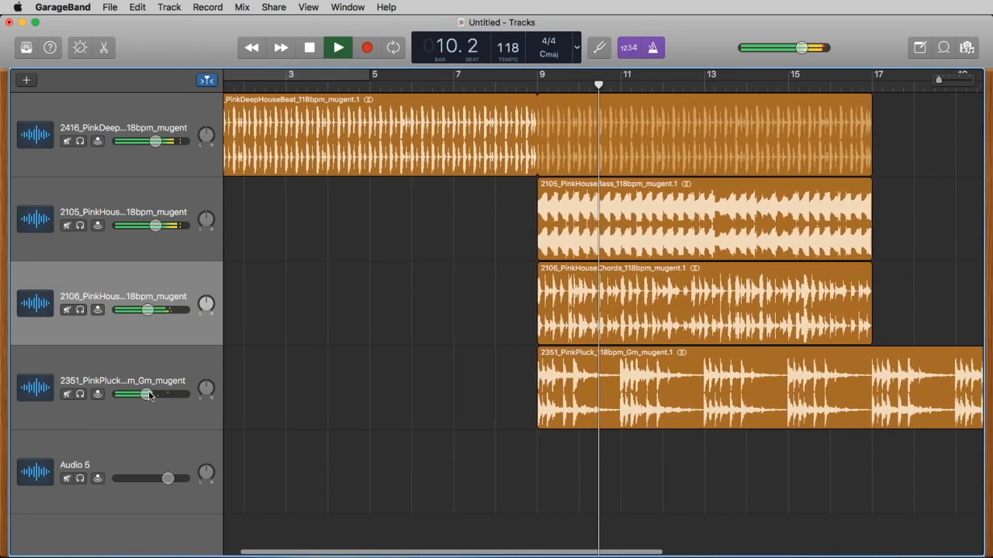
{"action": "left_click_drag", "start_coordinate": [149, 396], "coordinate": [143, 396]}
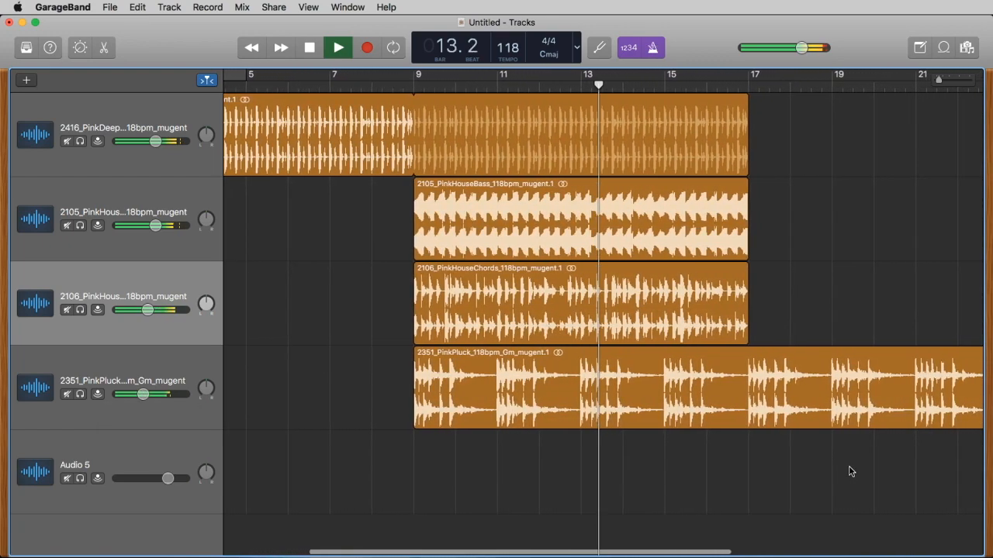
{"action": "left_click", "coordinate": [338, 46]}
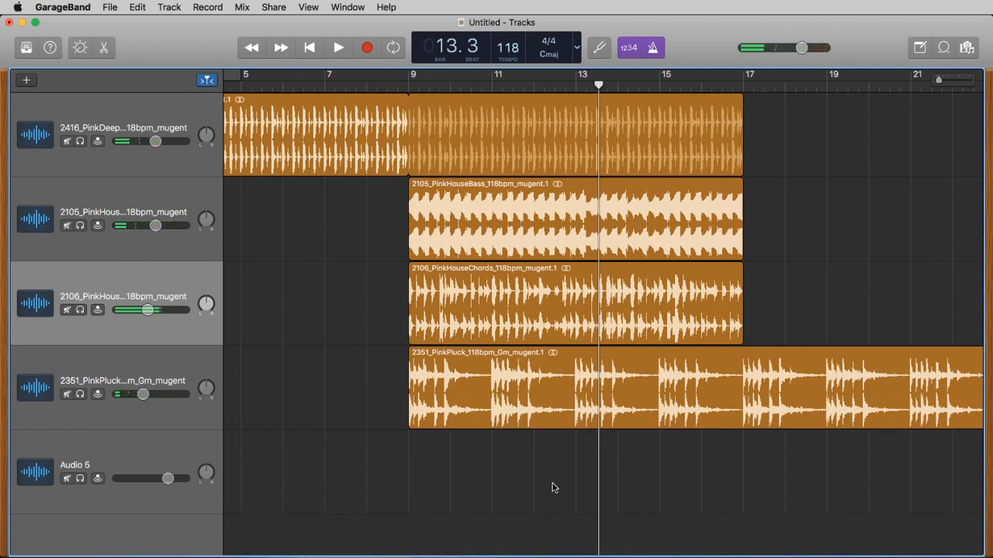
{"action": "left_click_drag", "start_coordinate": [802, 46], "coordinate": [744, 46]}
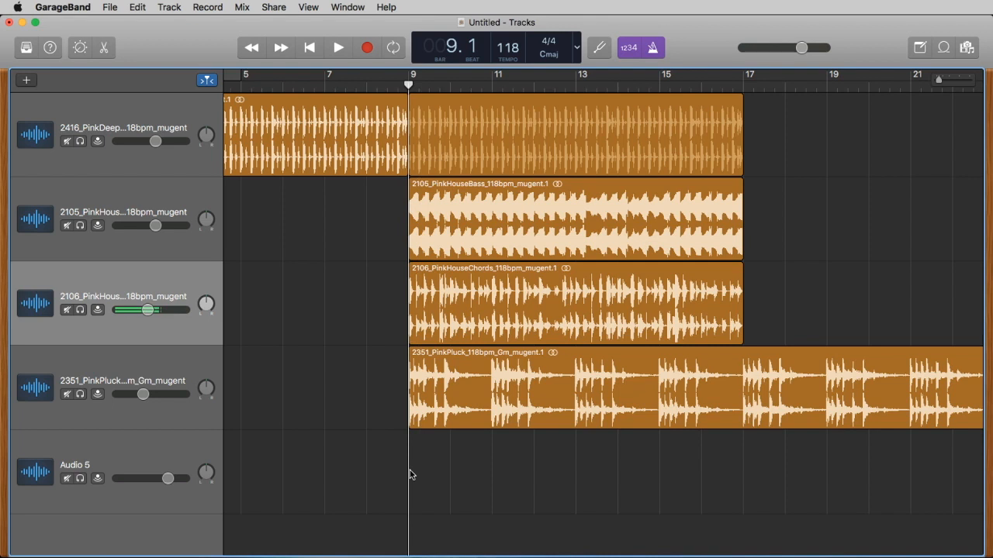
{"action": "mouse_move", "coordinate": [556, 371]}
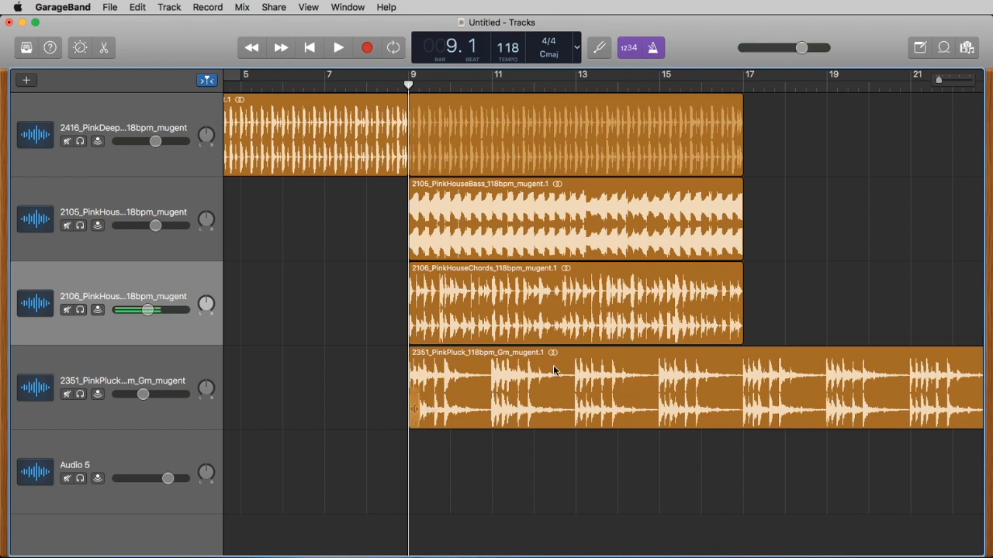
{"action": "mouse_move", "coordinate": [494, 369]}
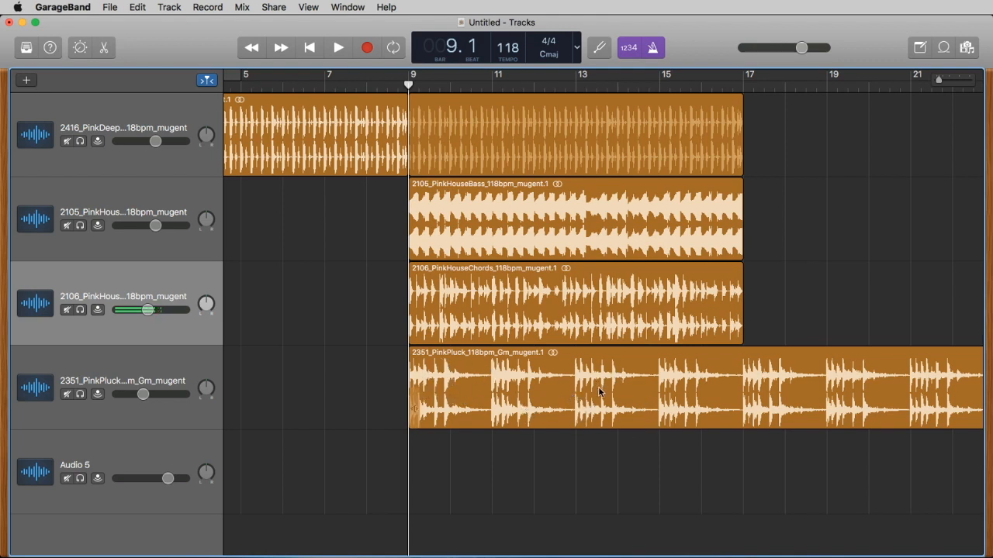
- Split the PinkPluck region at the bar 11 playhead using Split at Playhead
{"action": "left_click", "coordinate": [339, 46]}
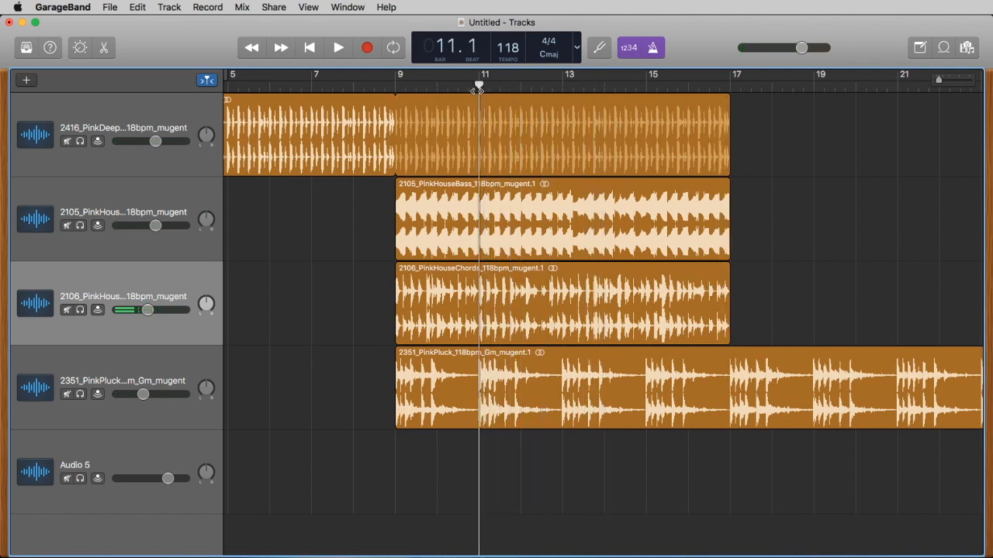
{"action": "left_click_drag", "start_coordinate": [148, 310], "coordinate": [121, 310]}
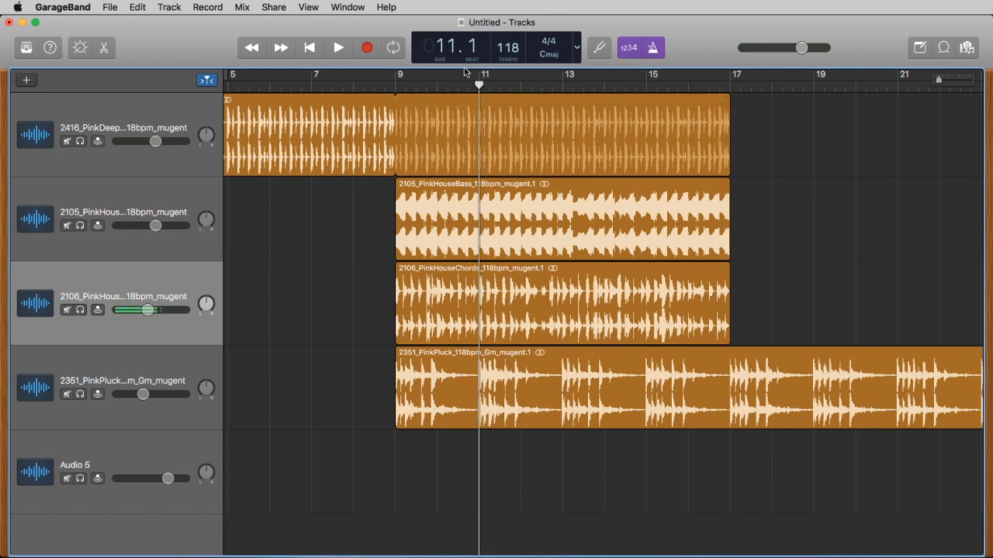
{"action": "mouse_move", "coordinate": [515, 431]}
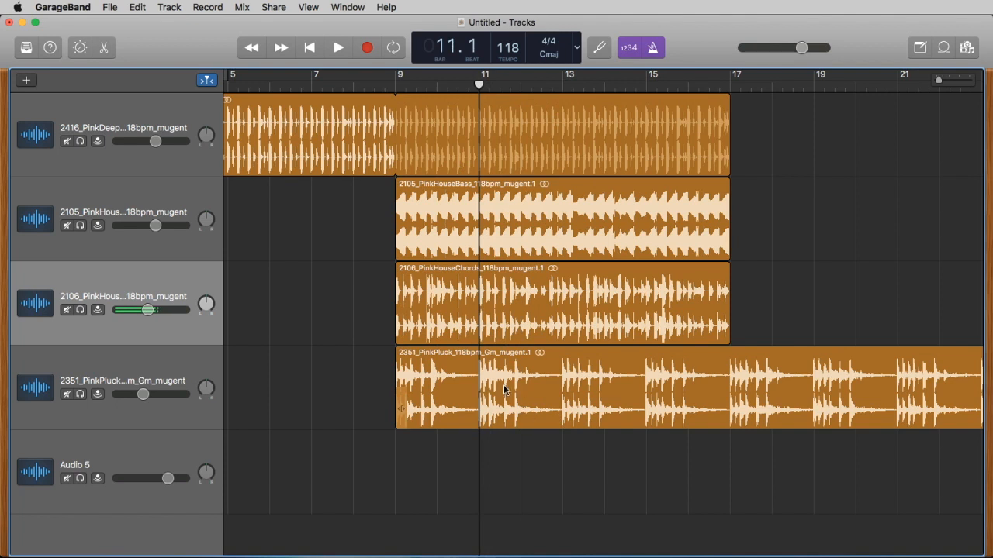
{"action": "mouse_move", "coordinate": [479, 391]}
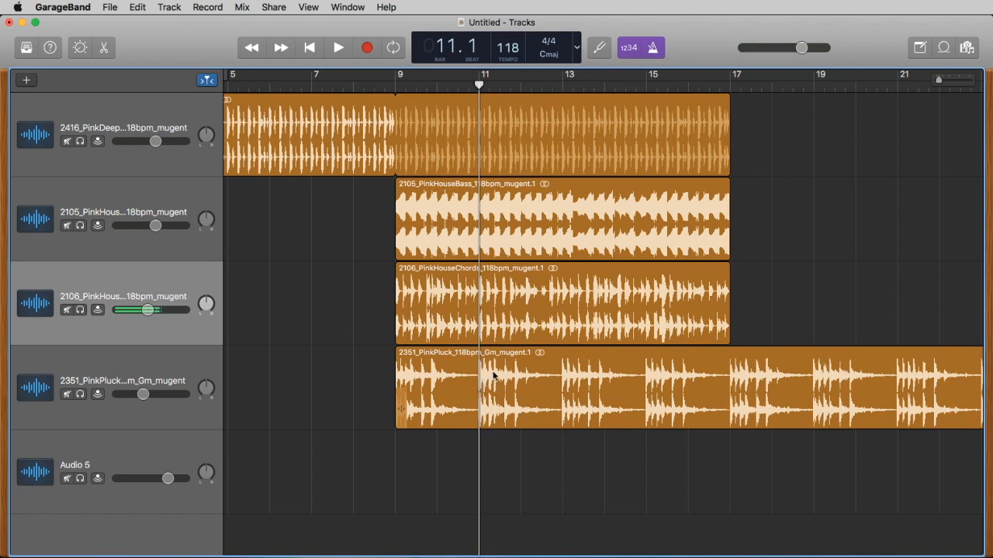
{"action": "right_click", "coordinate": [493, 374]}
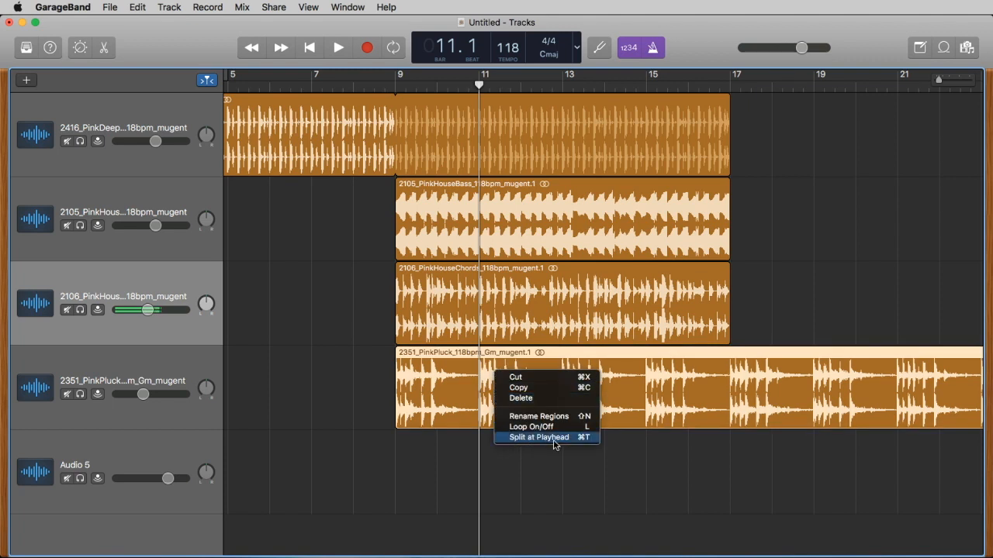
{"action": "mouse_move", "coordinate": [589, 442]}
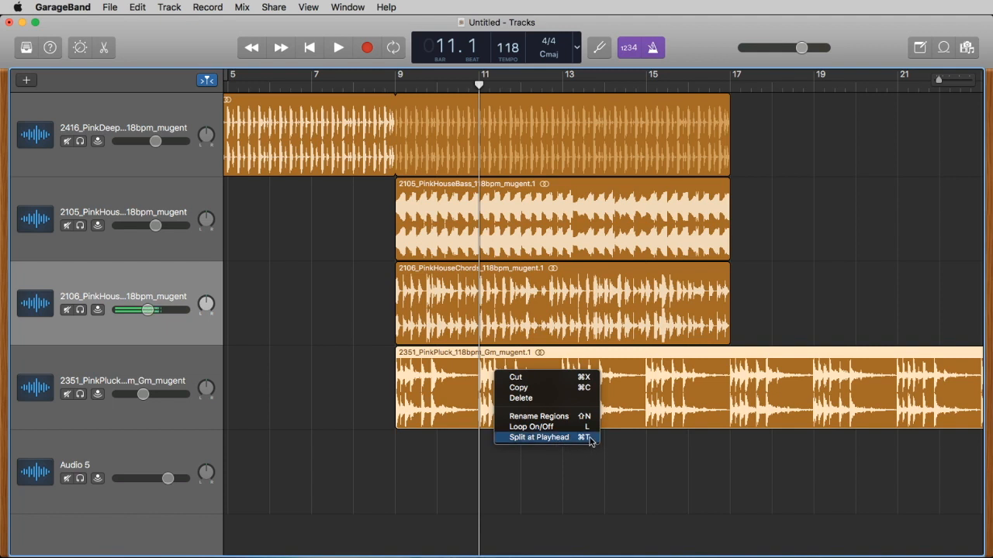
{"action": "left_click", "coordinate": [537, 438]}
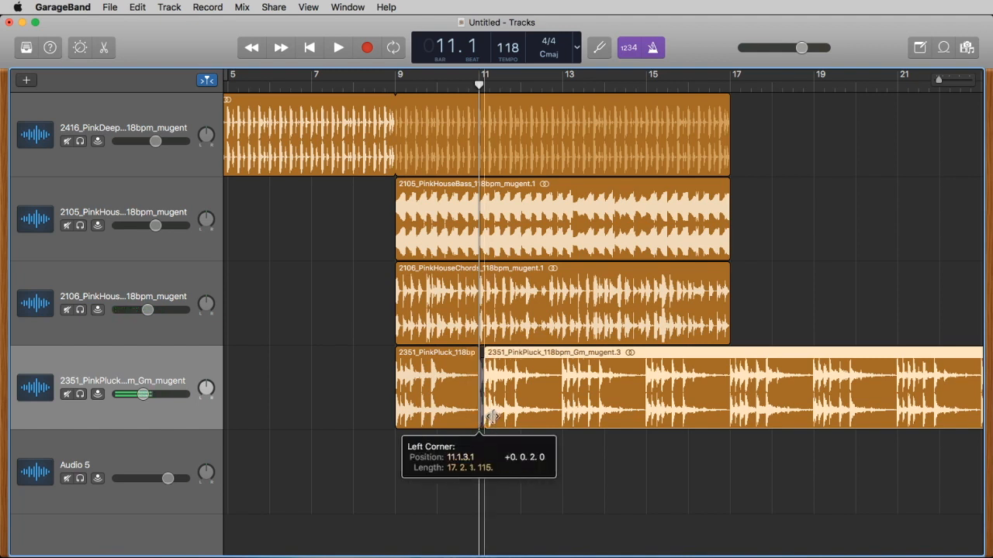
- Move the second pluck part to bar 13 and remove everything after bar 15
{"action": "left_click_drag", "start_coordinate": [484, 415], "coordinate": [566, 416]}
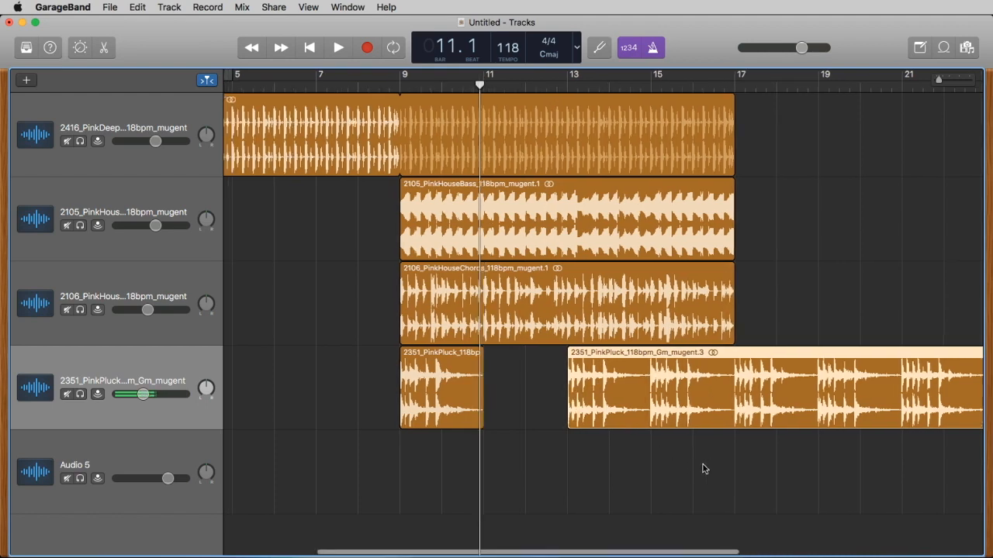
{"action": "scroll", "scroll_direction": "right", "scroll_amount": 3}
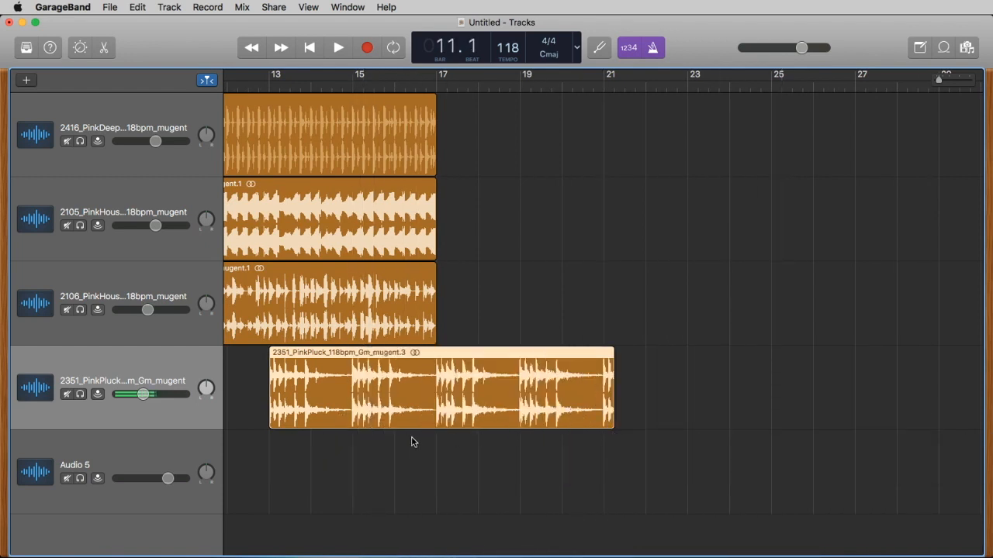
{"action": "left_click", "coordinate": [353, 84]}
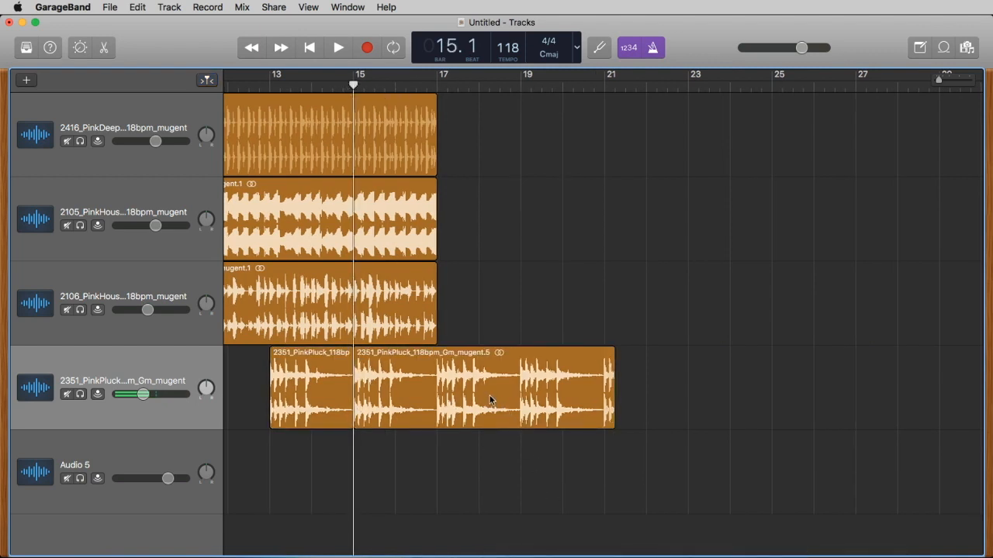
{"action": "left_click_drag", "start_coordinate": [489, 396], "coordinate": [650, 391]}
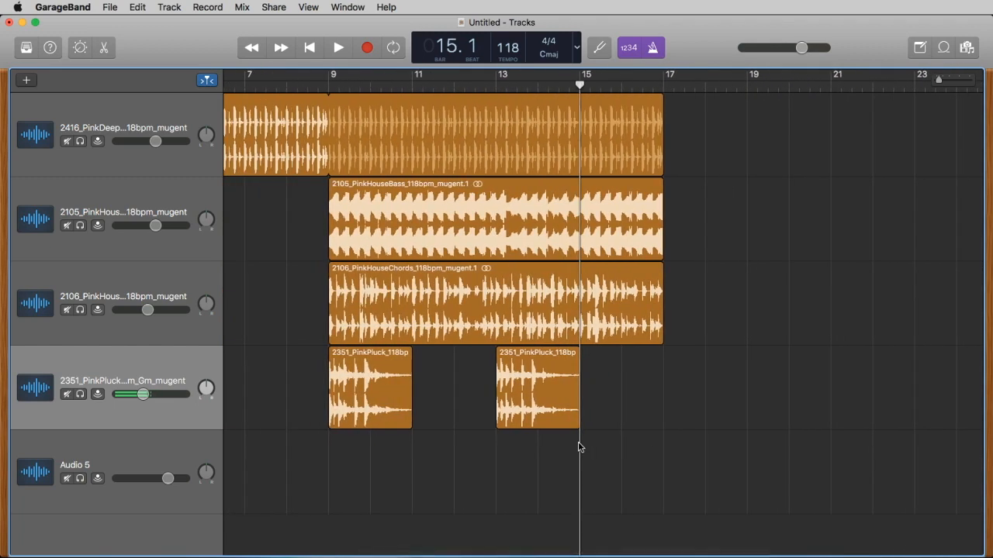
{"action": "left_click", "coordinate": [328, 84]}
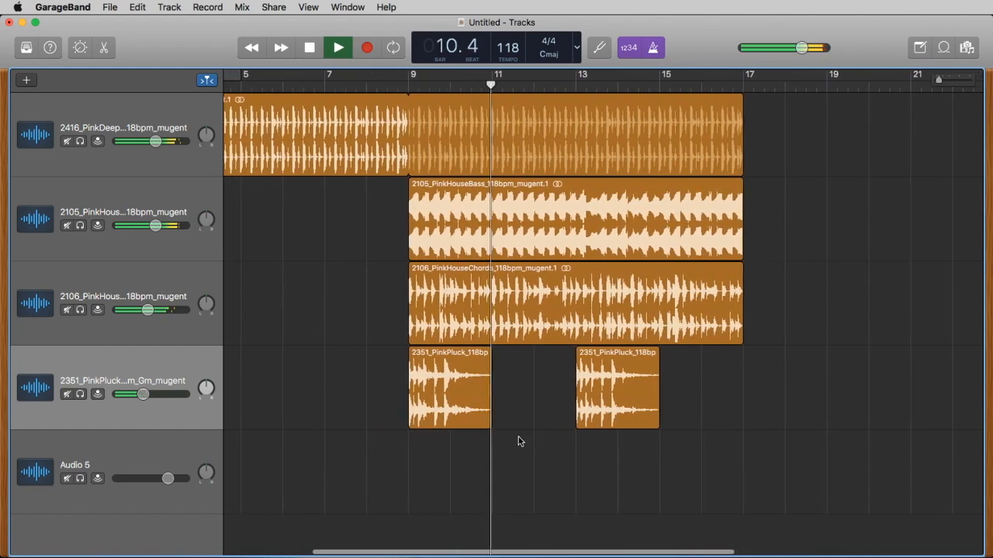
- Stop playback of the arrangement before trimming the pluck stabs
{"action": "left_click", "coordinate": [339, 47]}
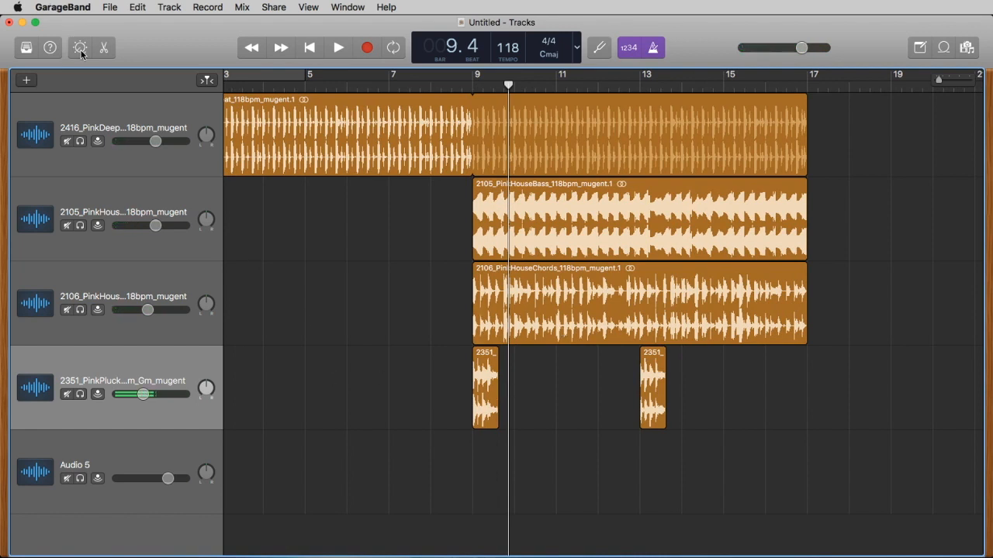
{"action": "mouse_move", "coordinate": [81, 46]}
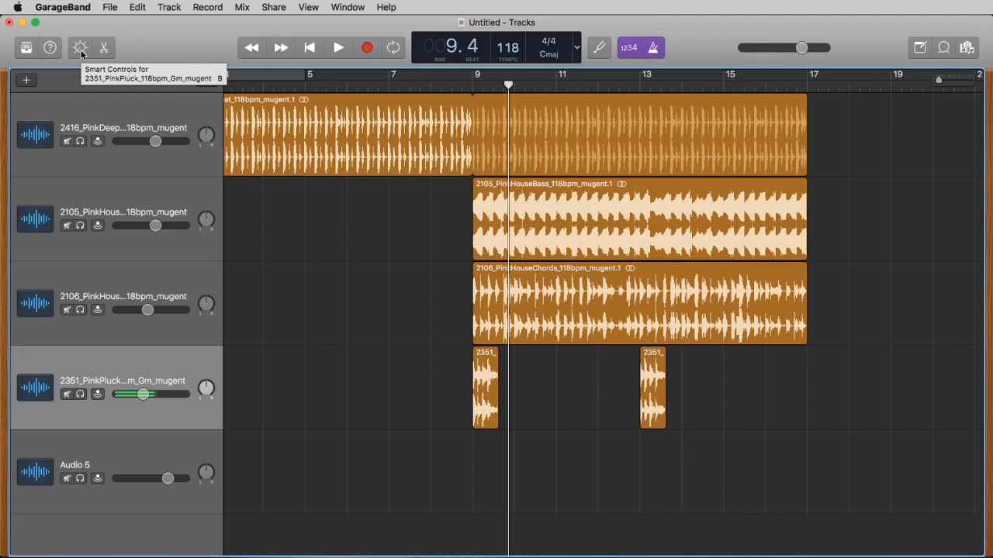
- Reveal the pluck track's Smart Controls and expand its plug-in list with Channel EQ
{"action": "left_click", "coordinate": [81, 46]}
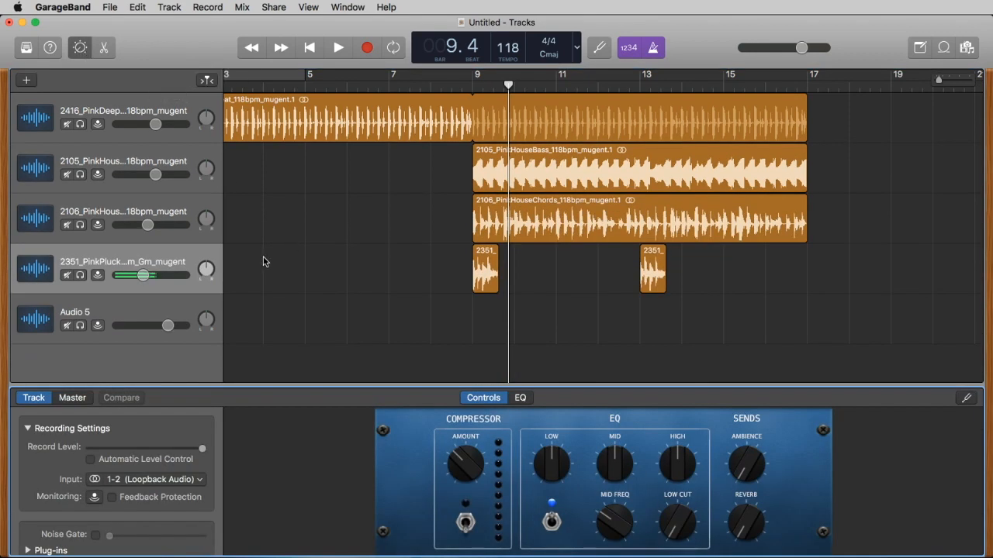
{"action": "mouse_move", "coordinate": [815, 410]}
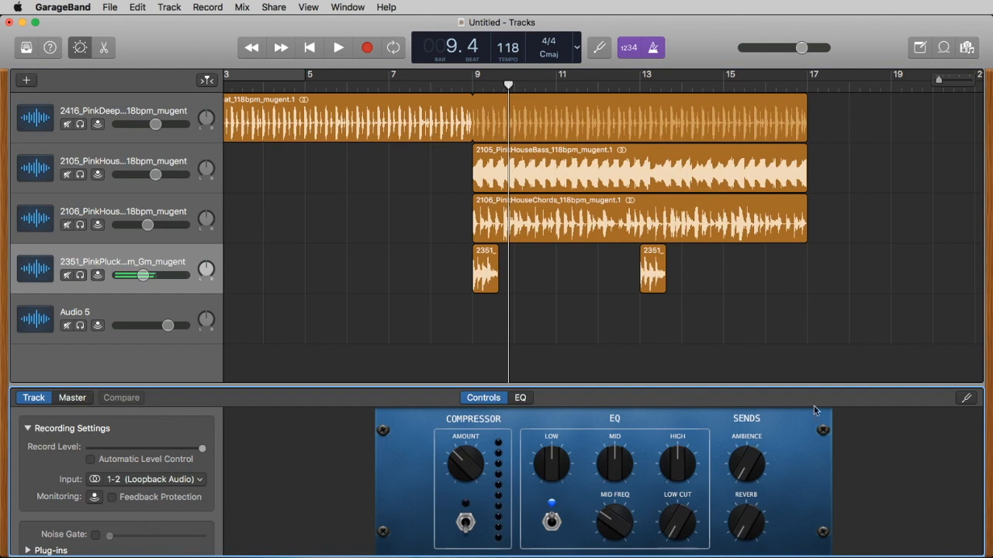
{"action": "mouse_move", "coordinate": [534, 451]}
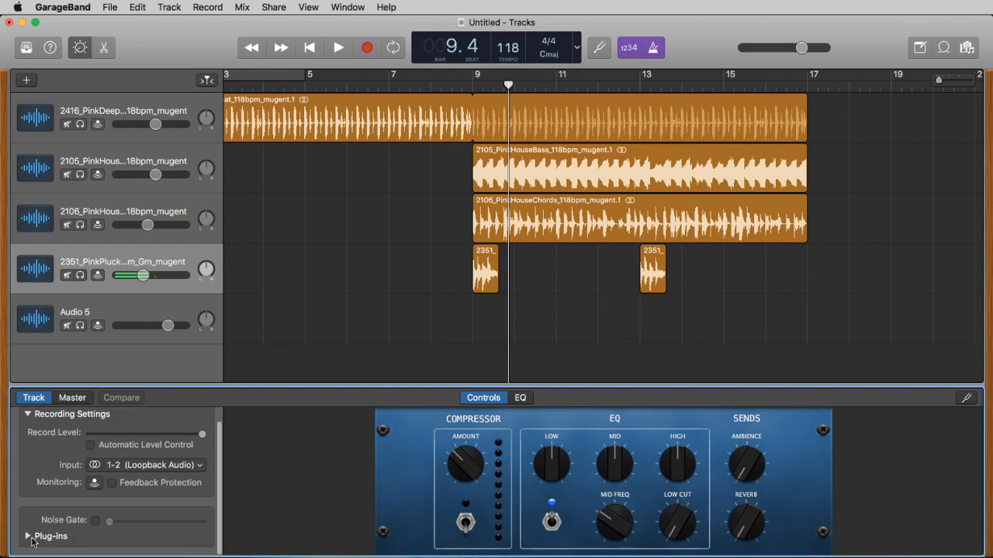
{"action": "left_click", "coordinate": [28, 537]}
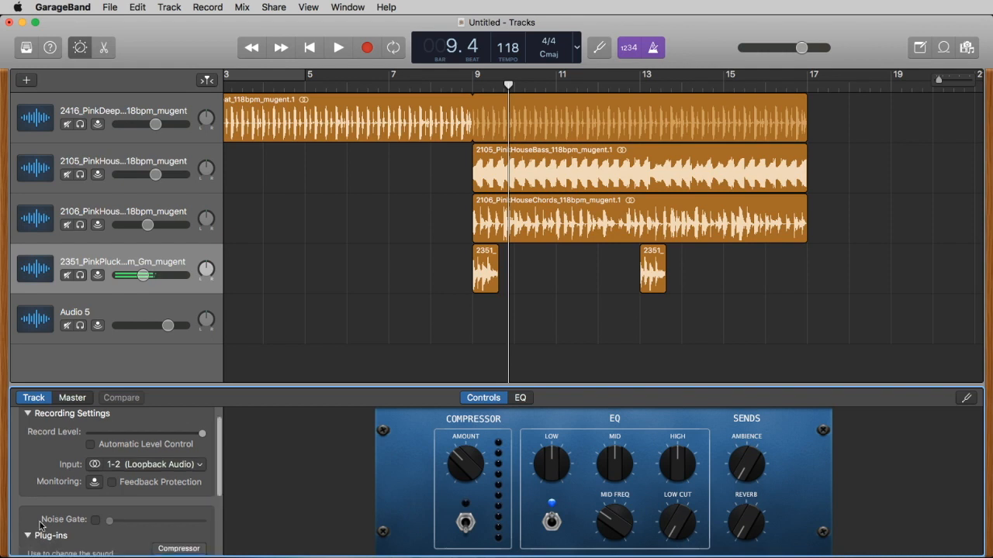
{"action": "scroll", "scroll_direction": "down", "scroll_amount": 3}
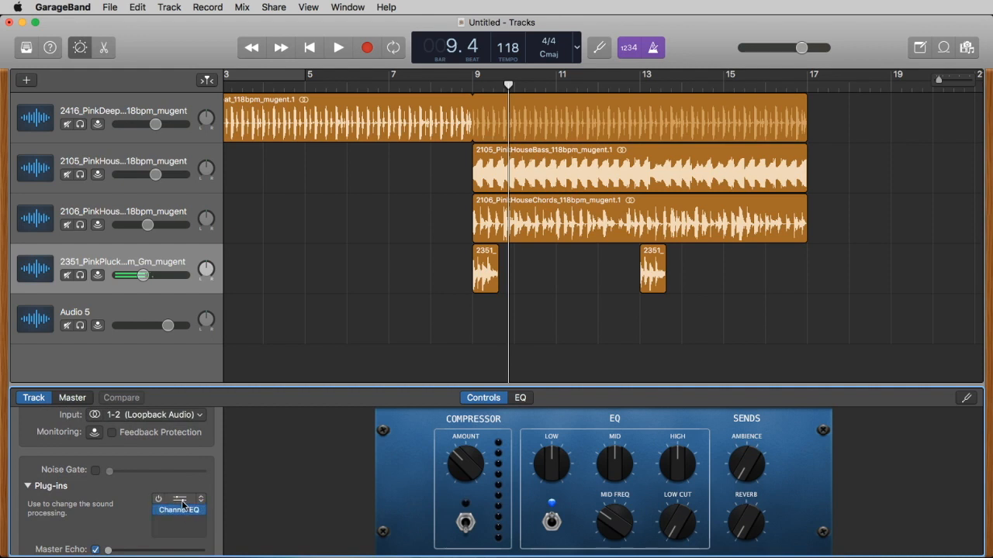
- In Channel EQ, boost a narrow band near 570 Hz and cut about 11 dB around 3.5 kHz
{"action": "left_click", "coordinate": [178, 500]}
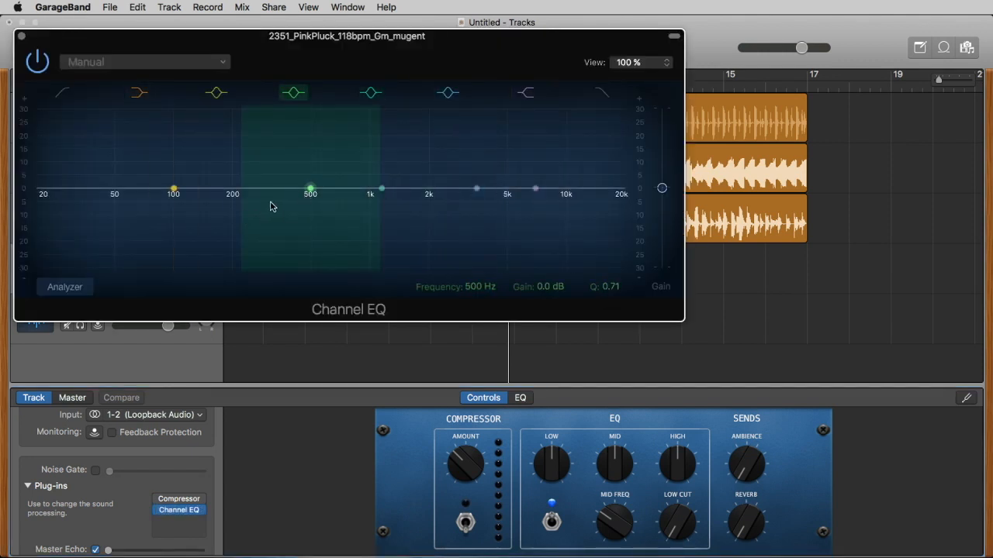
{"action": "mouse_move", "coordinate": [324, 189]}
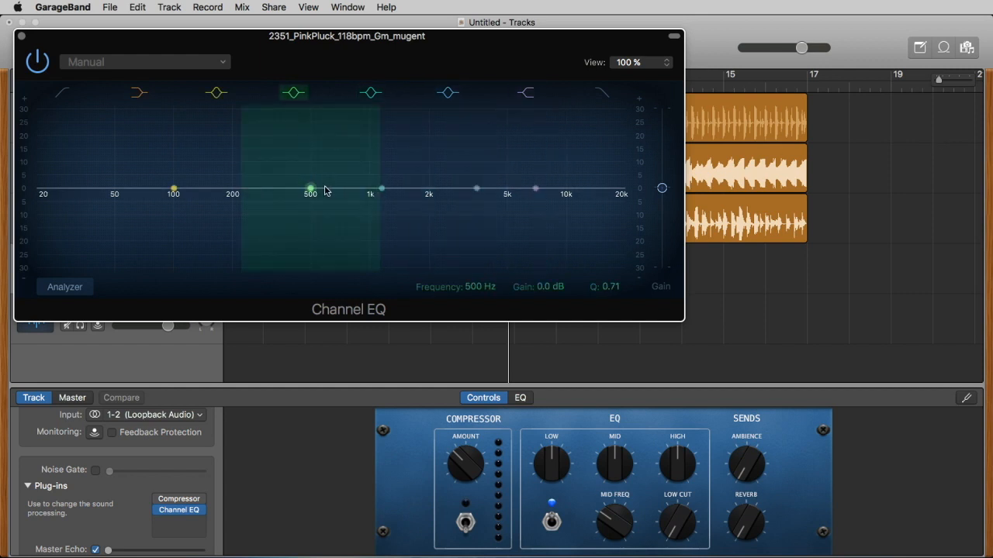
{"action": "left_click_drag", "start_coordinate": [311, 189], "coordinate": [382, 189]}
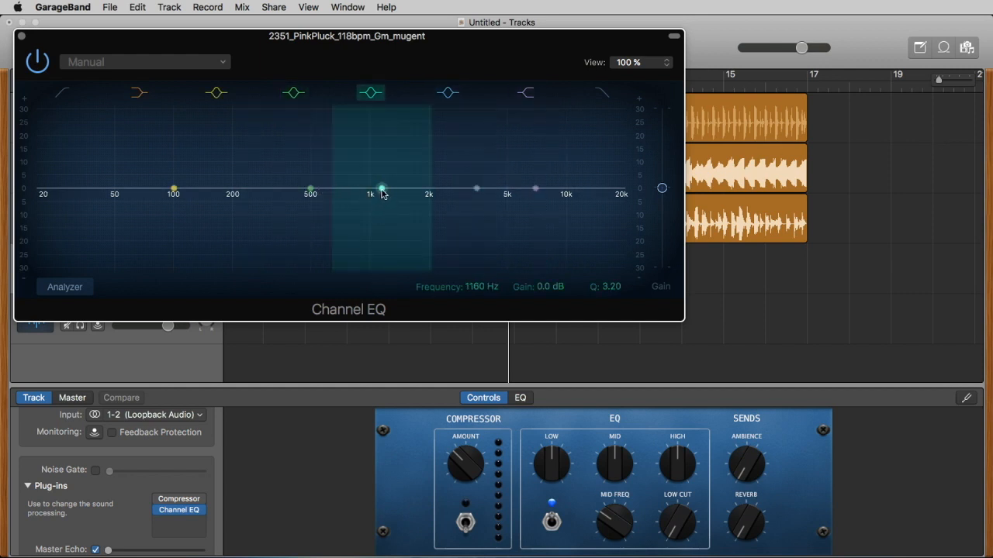
{"action": "left_click_drag", "start_coordinate": [380, 189], "coordinate": [371, 230]}
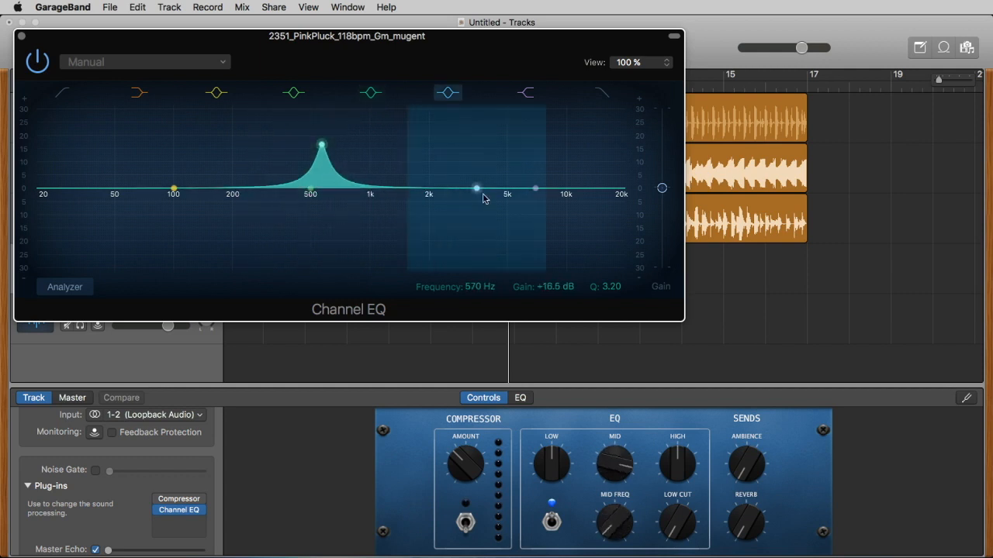
{"action": "left_click_drag", "start_coordinate": [478, 188], "coordinate": [438, 217]}
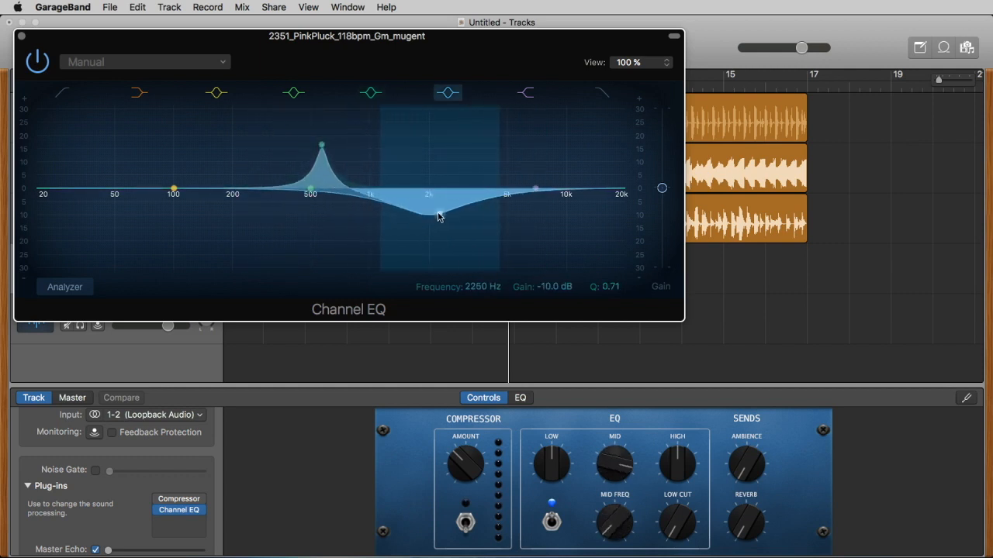
{"action": "left_click_drag", "start_coordinate": [428, 216], "coordinate": [481, 208]}
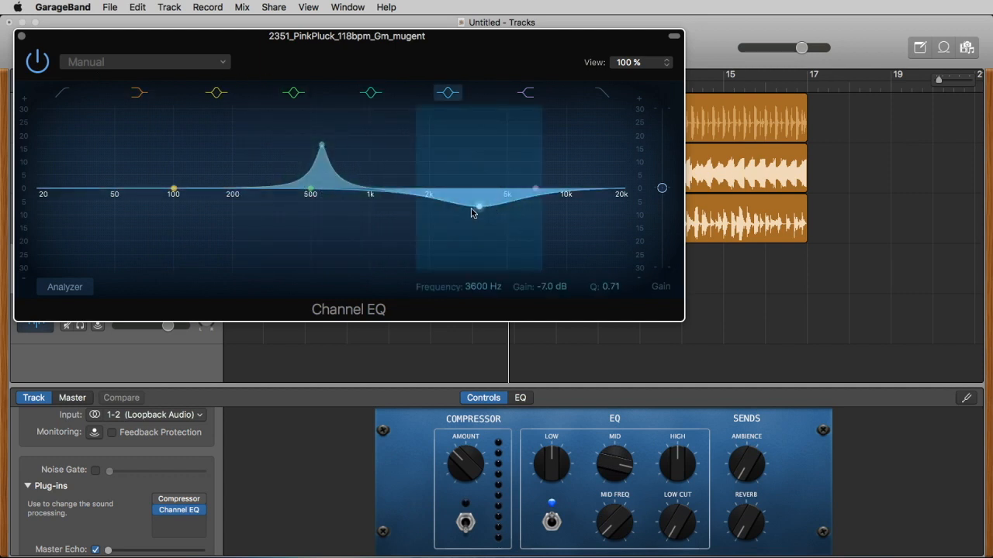
{"action": "left_click_drag", "start_coordinate": [478, 205], "coordinate": [478, 220]}
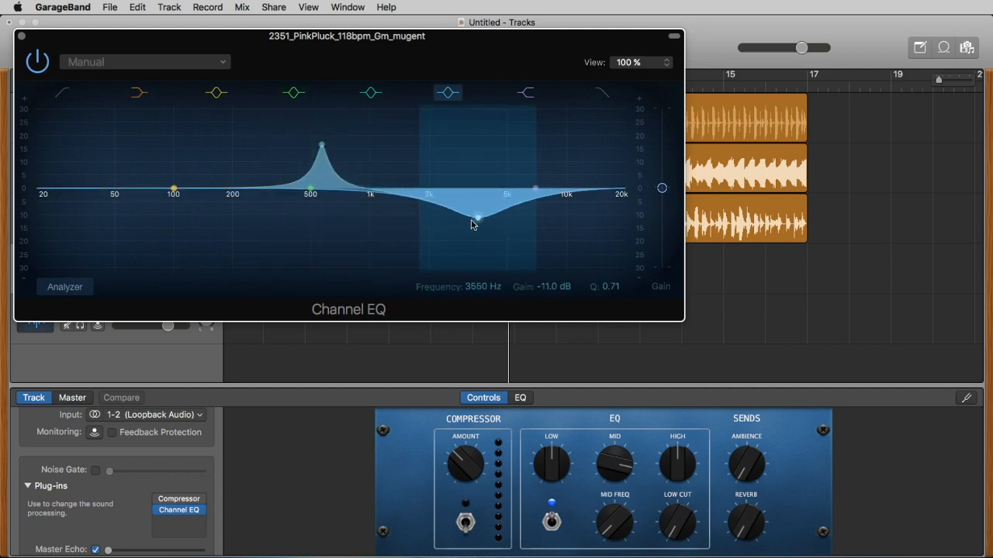
- Bypass and re-enable the EQ to compare, then add Tape Delay in the next plug-in slot
{"action": "left_click", "coordinate": [37, 62]}
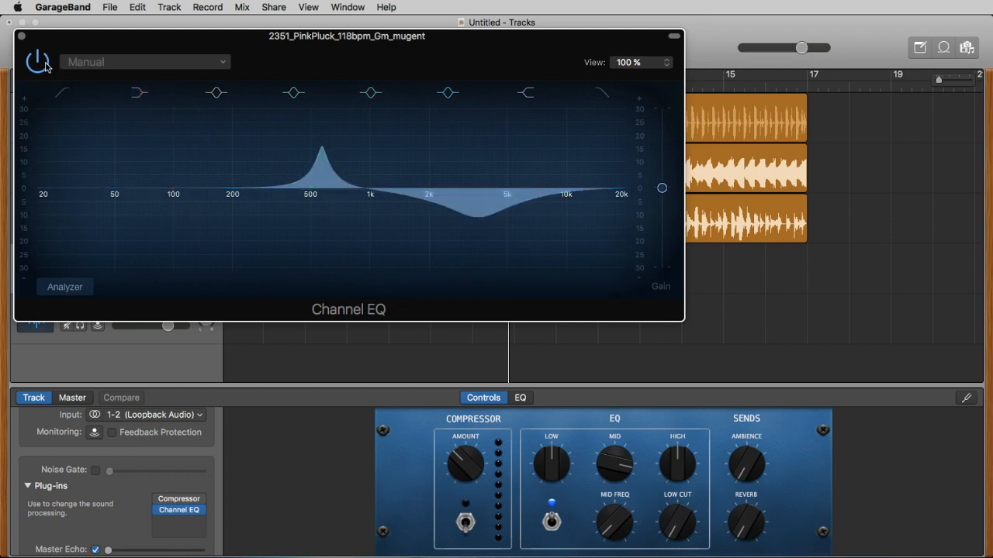
{"action": "left_click", "coordinate": [38, 62]}
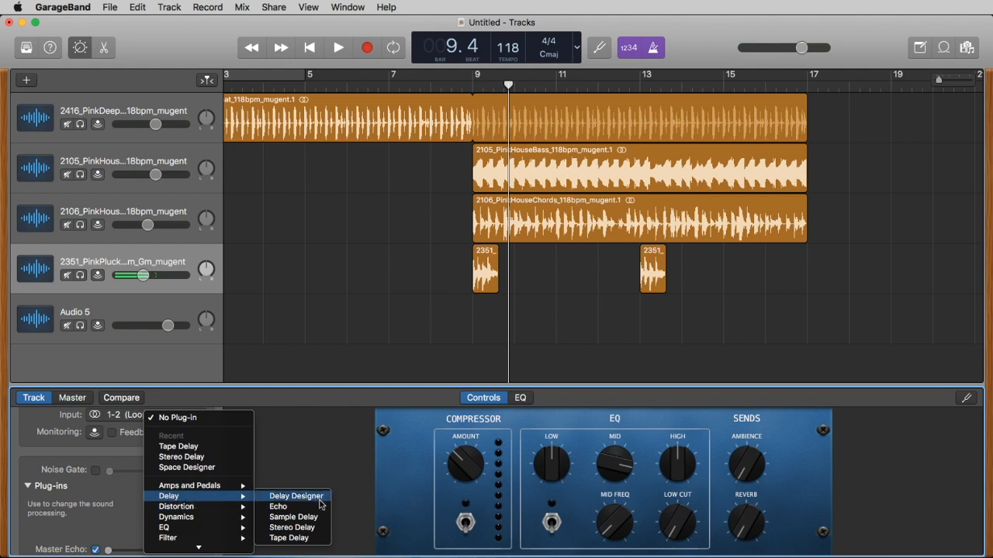
{"action": "mouse_move", "coordinate": [288, 537]}
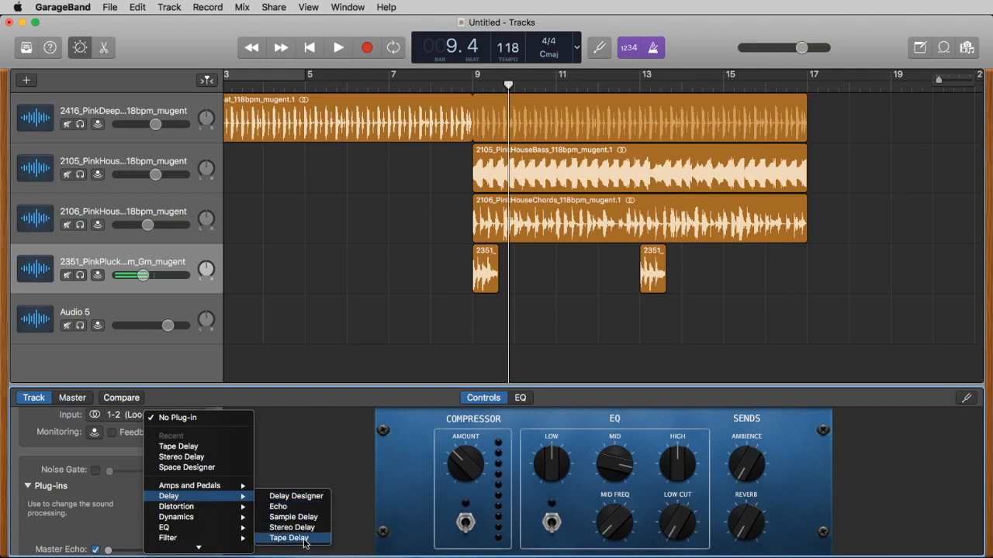
{"action": "mouse_move", "coordinate": [293, 518]}
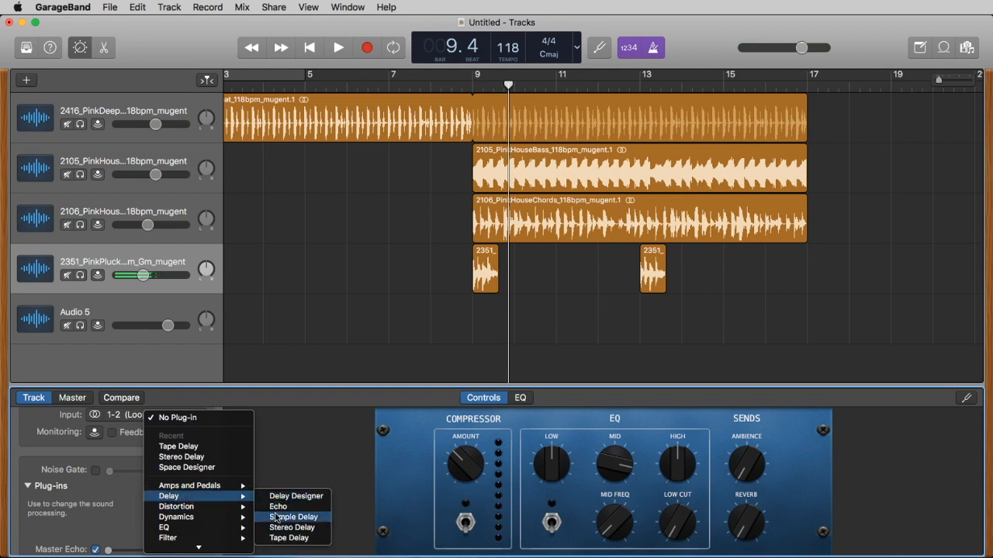
{"action": "mouse_move", "coordinate": [288, 536]}
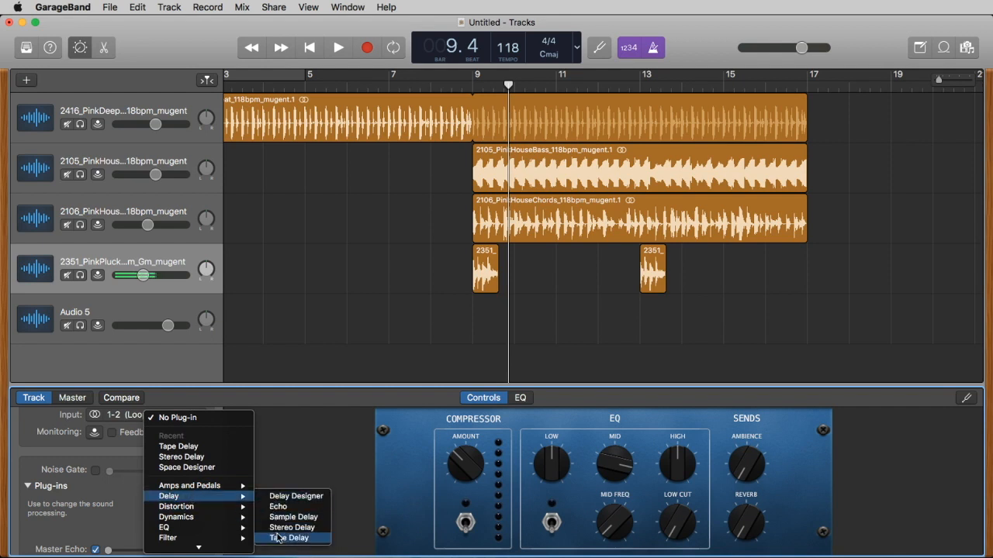
{"action": "left_click", "coordinate": [292, 536]}
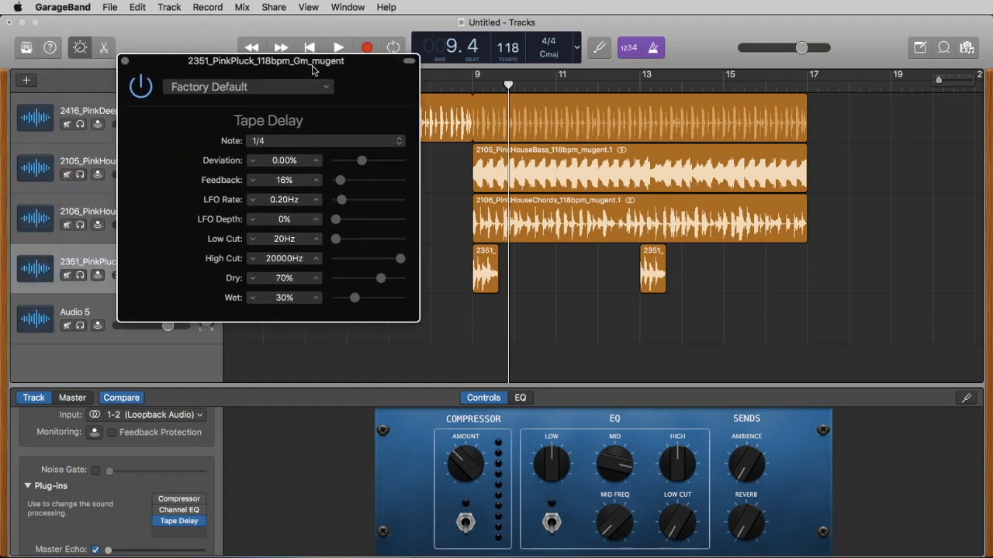
- Solo the pink pluck track with a loop range set around bar 9
{"action": "left_click_drag", "start_coordinate": [265, 61], "coordinate": [552, 95]}
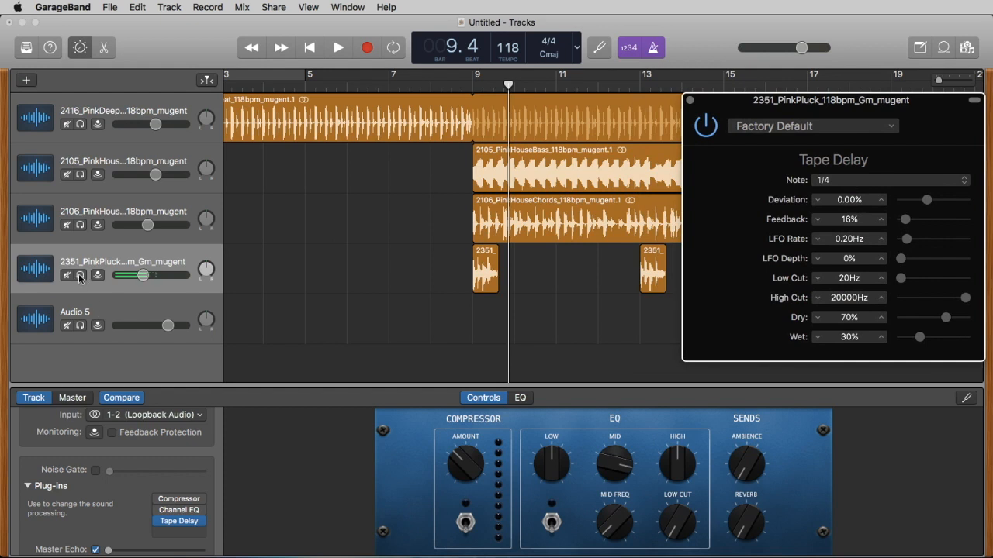
{"action": "left_click", "coordinate": [79, 276]}
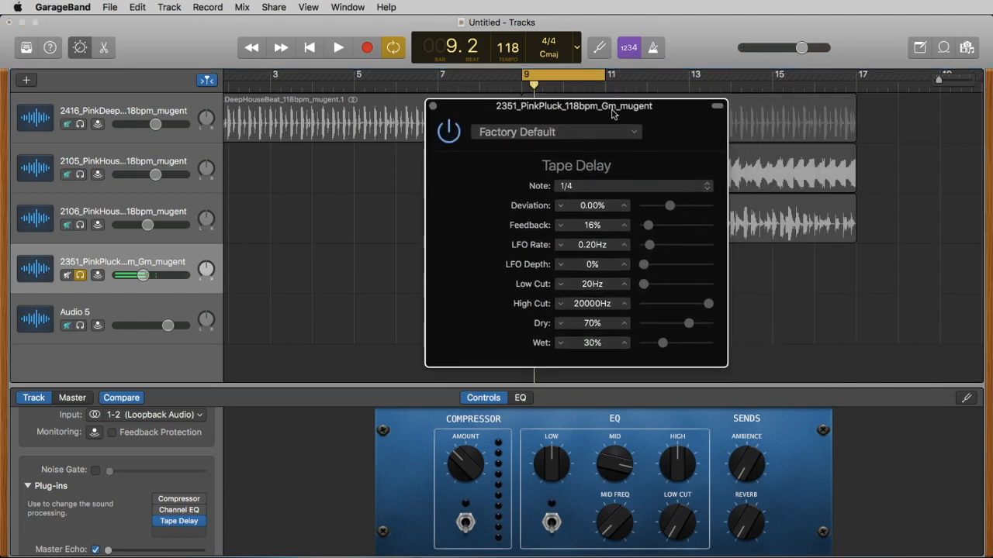
{"action": "left_click_drag", "start_coordinate": [573, 106], "coordinate": [718, 71]}
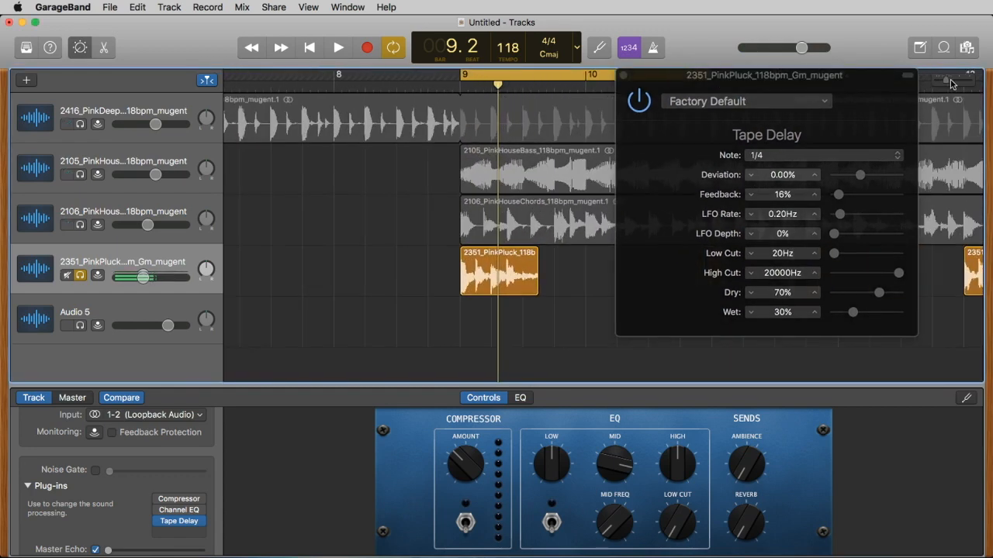
- Trim the bar 9 pluck region from its right edge down to a single hit
{"action": "left_click_drag", "start_coordinate": [535, 279], "coordinate": [515, 279]}
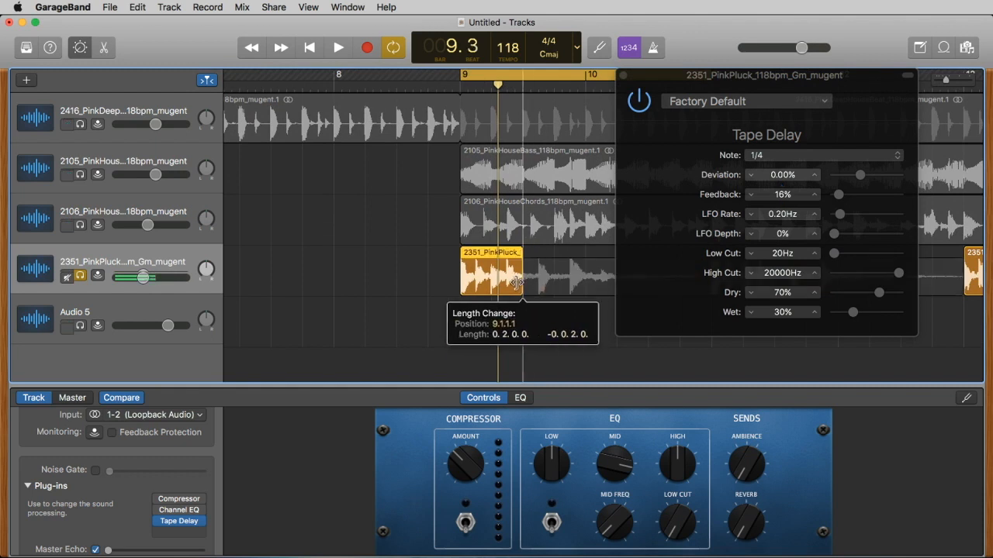
{"action": "left_click_drag", "start_coordinate": [518, 282], "coordinate": [473, 282]}
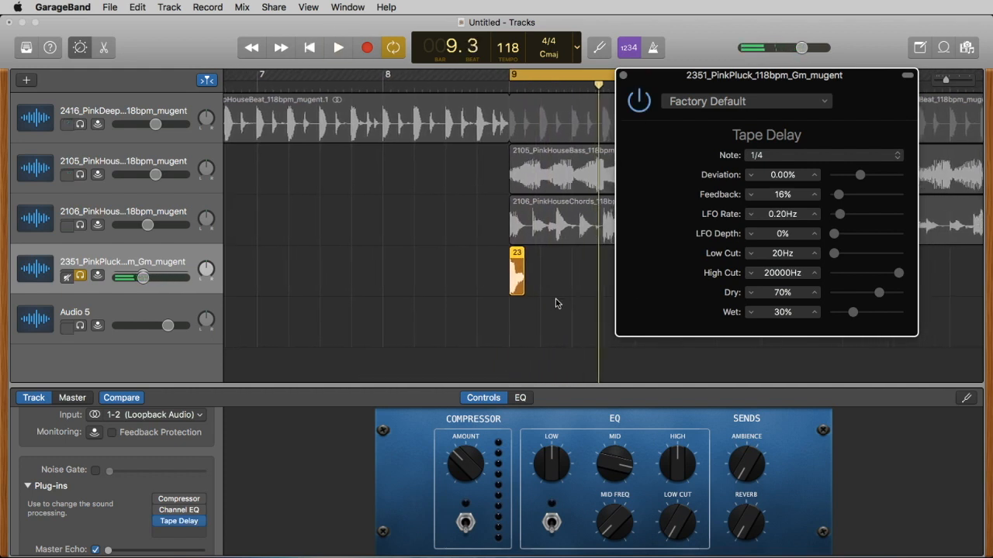
- Stop playback and raise the Tape Delay feedback to about 91%
{"action": "scroll", "scroll_direction": "right", "scroll_amount": 3}
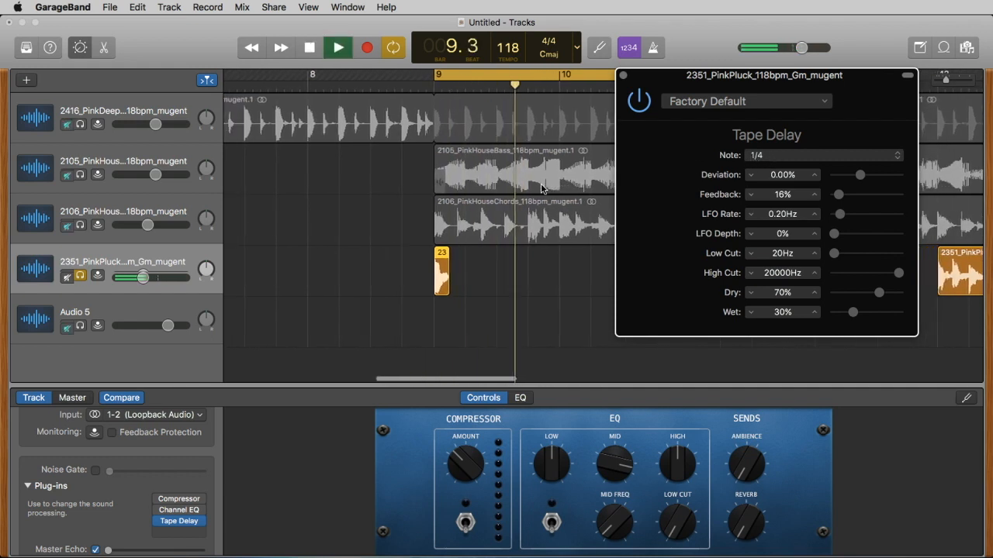
{"action": "left_click", "coordinate": [308, 47]}
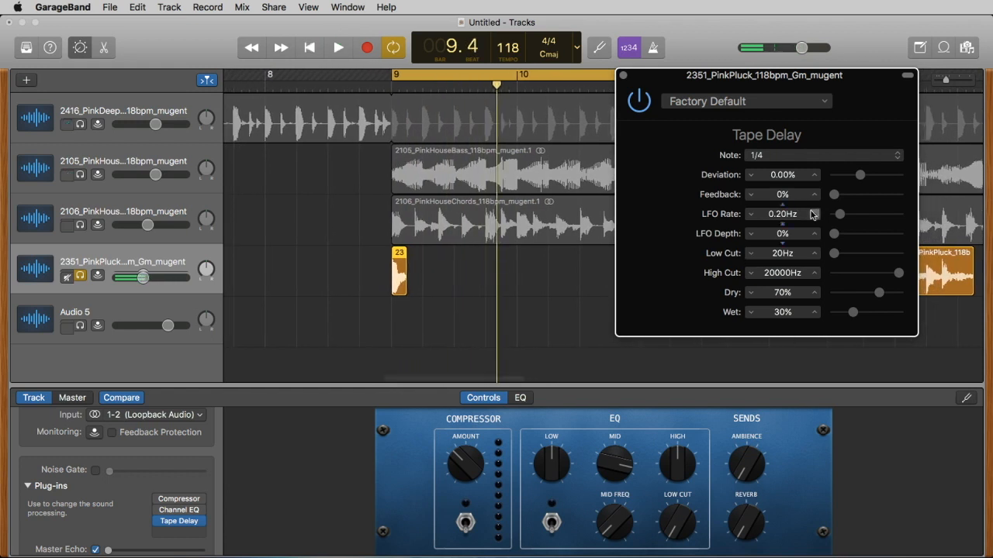
{"action": "left_click_drag", "start_coordinate": [834, 194], "coordinate": [871, 194]}
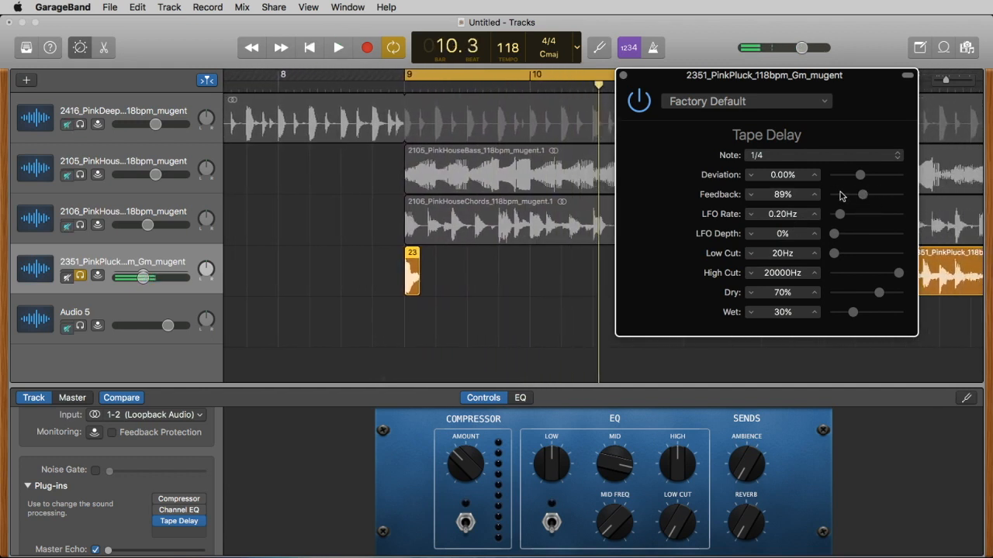
{"action": "left_click_drag", "start_coordinate": [862, 195], "coordinate": [866, 195]}
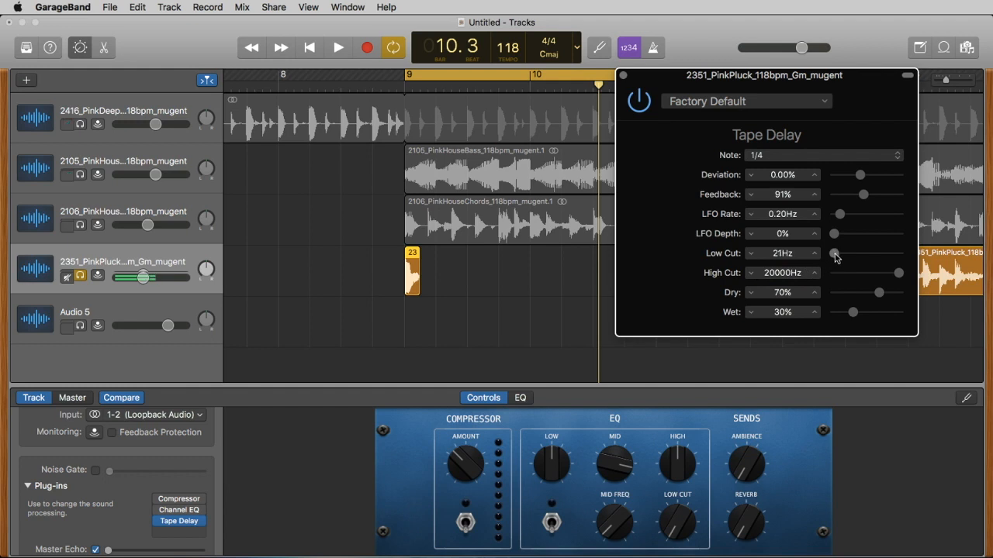
- Filter the tape delay with low cut around 770 Hz and high cut at 2800 Hz while auditioning
{"action": "left_click_drag", "start_coordinate": [836, 254], "coordinate": [872, 255]}
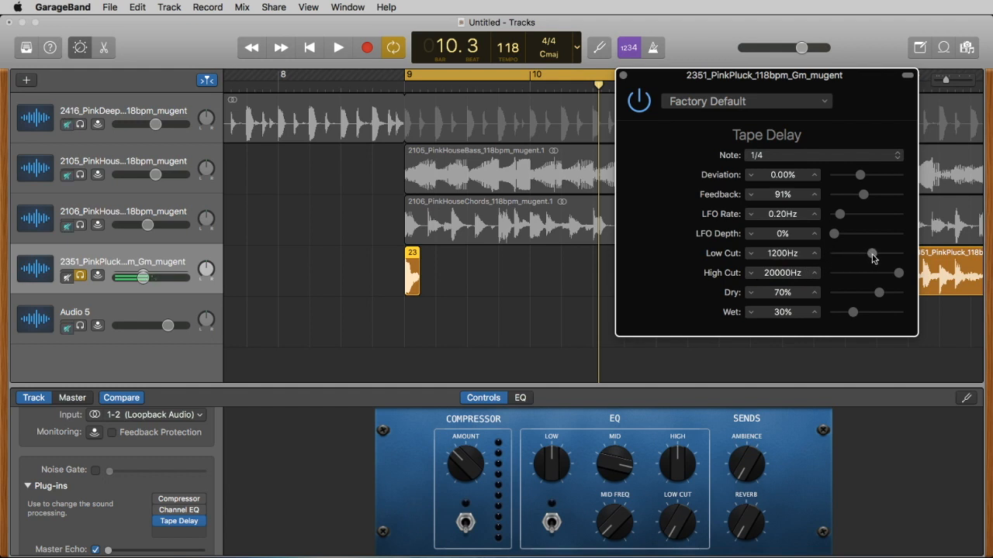
{"action": "left_click_drag", "start_coordinate": [871, 253], "coordinate": [865, 252]}
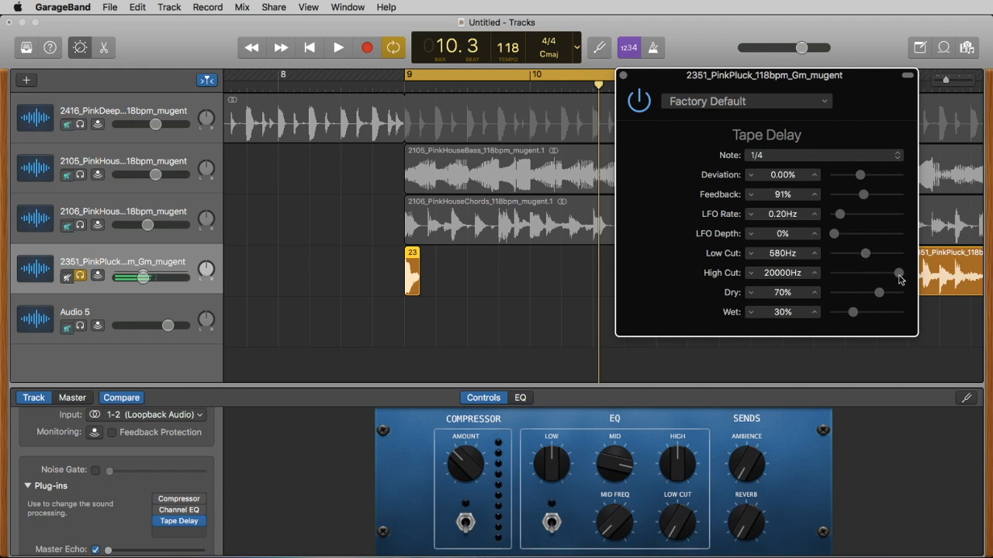
{"action": "left_click_drag", "start_coordinate": [900, 273], "coordinate": [881, 273]}
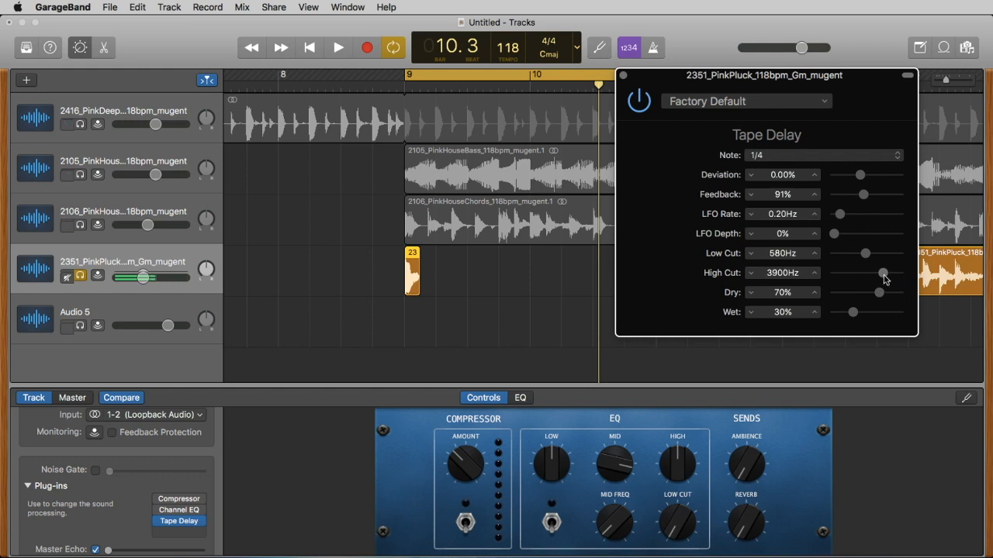
{"action": "mouse_move", "coordinate": [856, 295]}
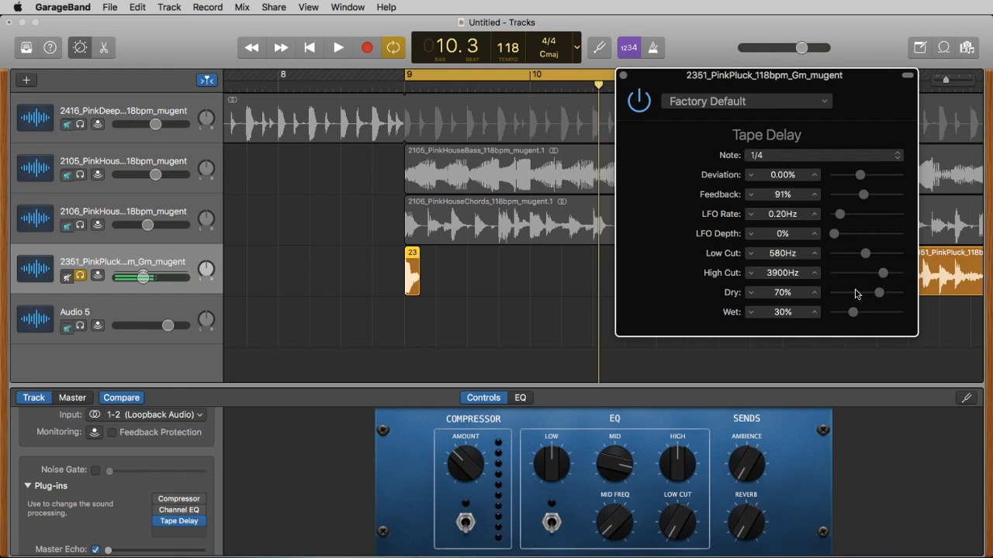
{"action": "left_click", "coordinate": [338, 46]}
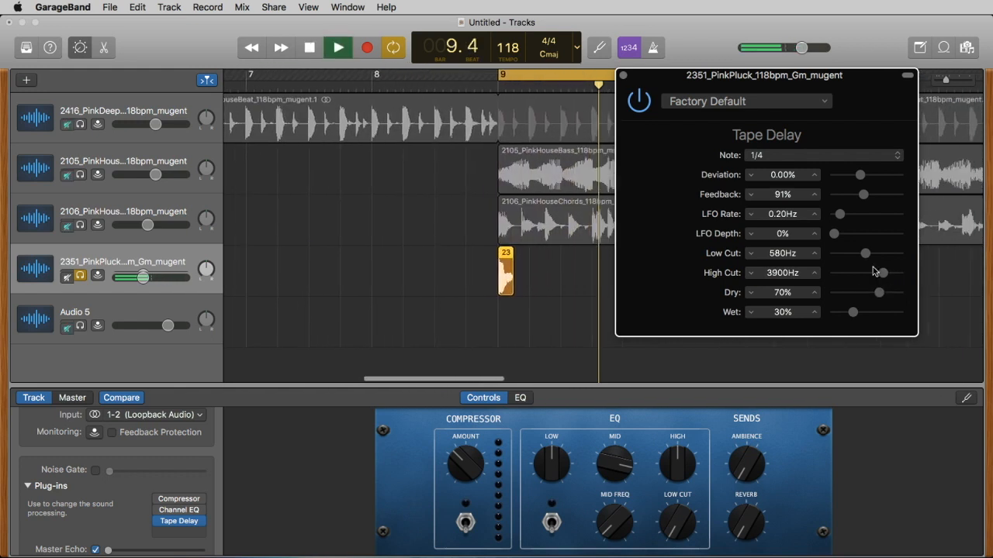
{"action": "left_click_drag", "start_coordinate": [866, 253], "coordinate": [868, 252]}
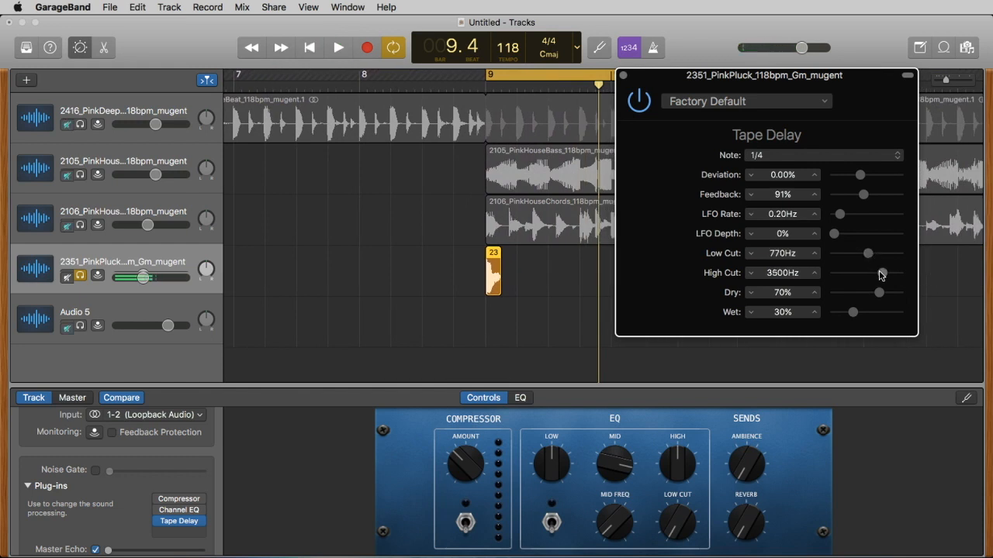
{"action": "left_click_drag", "start_coordinate": [881, 273], "coordinate": [878, 273]}
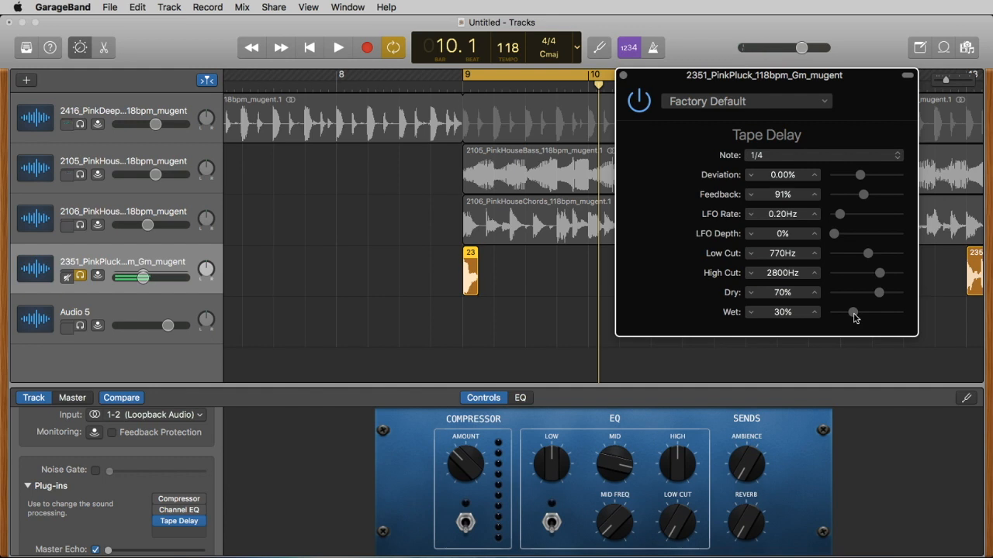
- Sweep the delay wet level from 0% to 100%, then settle it near 61%
{"action": "left_click_drag", "start_coordinate": [853, 312], "coordinate": [835, 312]}
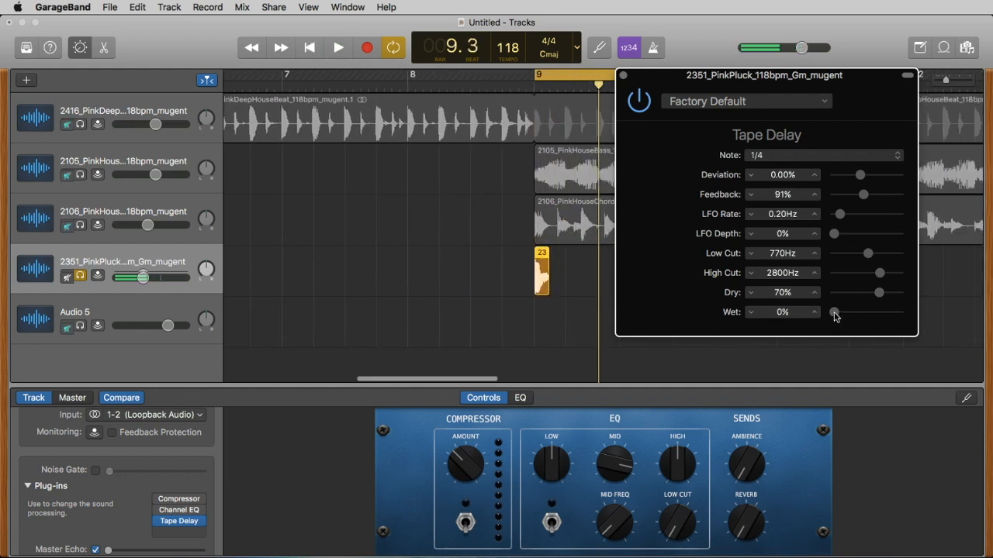
{"action": "left_click_drag", "start_coordinate": [835, 312], "coordinate": [899, 311]}
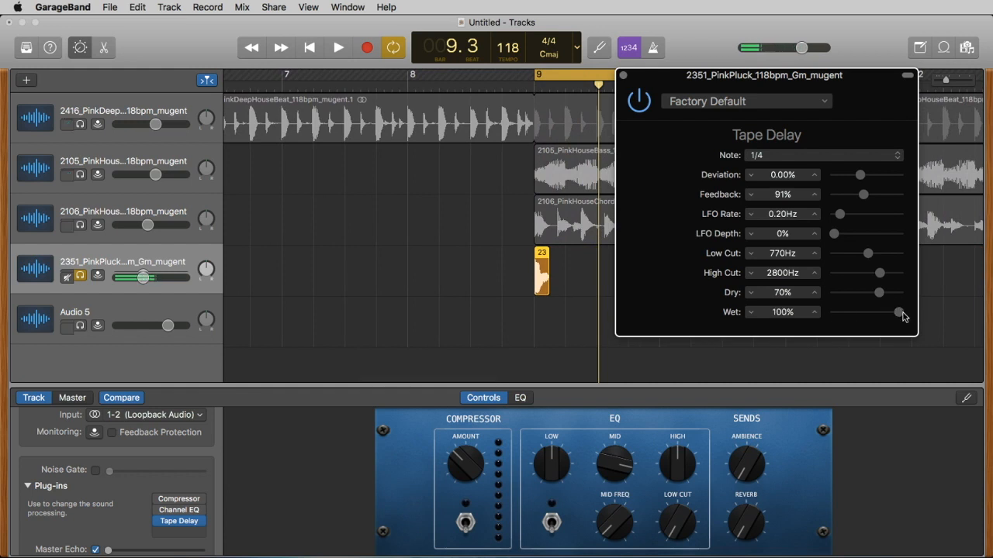
{"action": "left_click", "coordinate": [338, 47]}
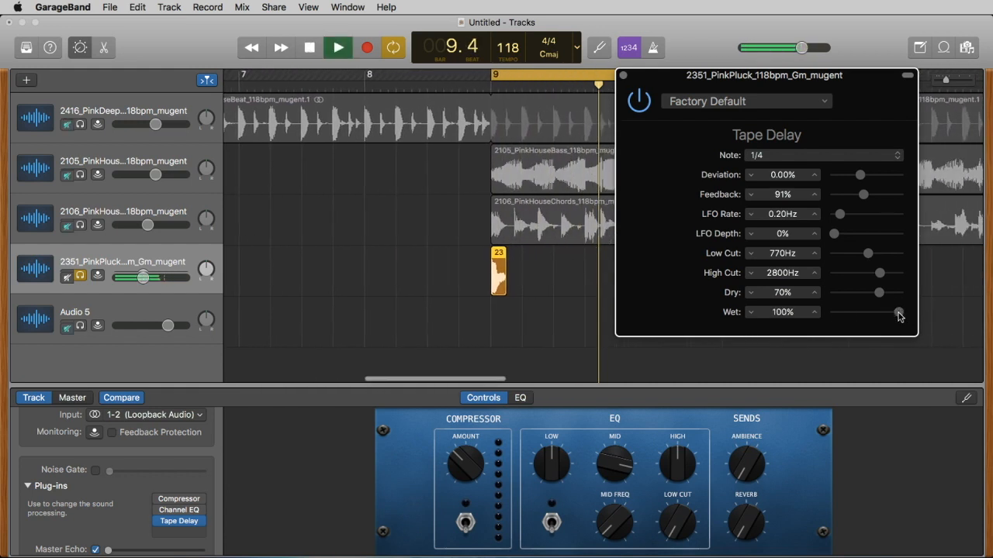
{"action": "left_click_drag", "start_coordinate": [898, 312], "coordinate": [874, 312]}
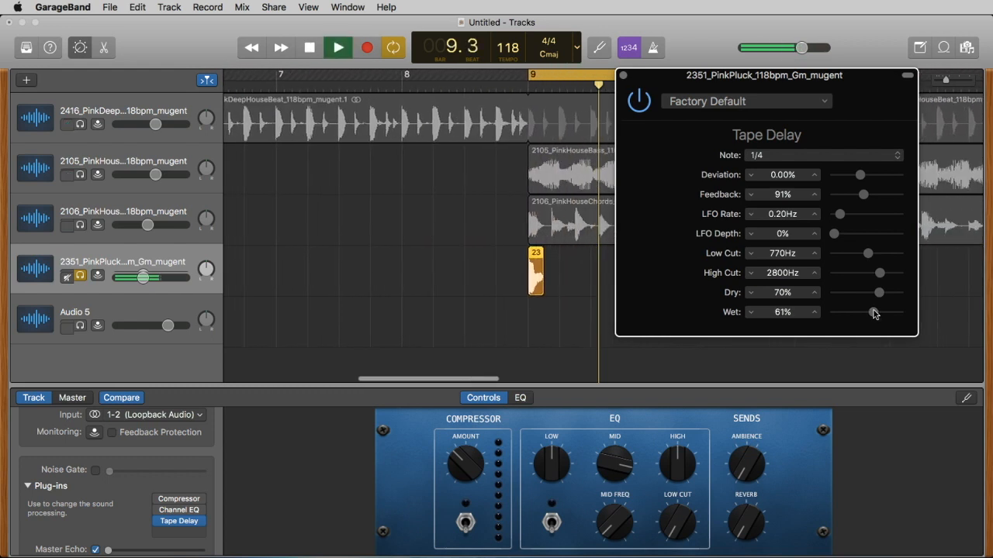
{"action": "left_click_drag", "start_coordinate": [876, 312], "coordinate": [862, 312]}
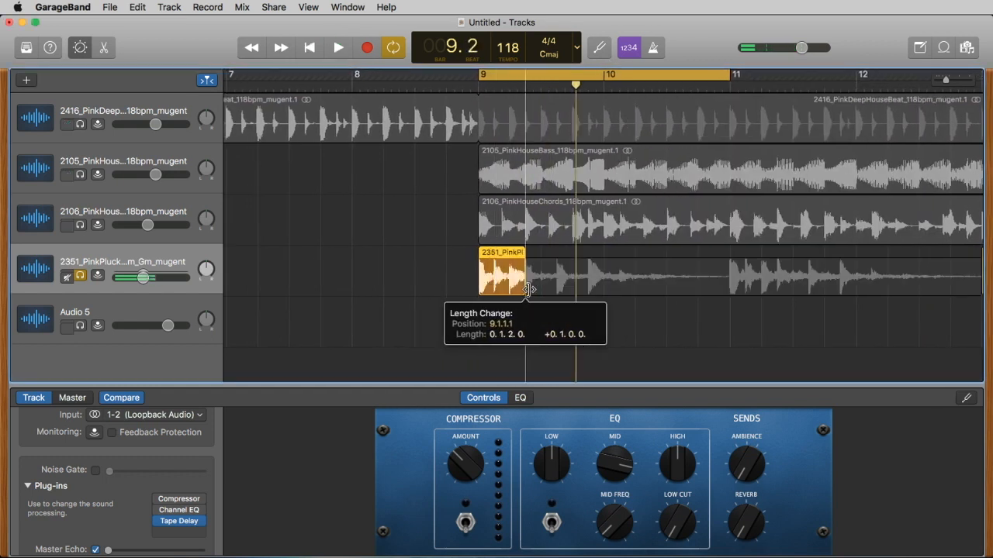
- Lengthen the PinkPluck region by a beat, dismiss the file browser, and select the pluck track
{"action": "left_click_drag", "start_coordinate": [529, 294], "coordinate": [560, 293]}
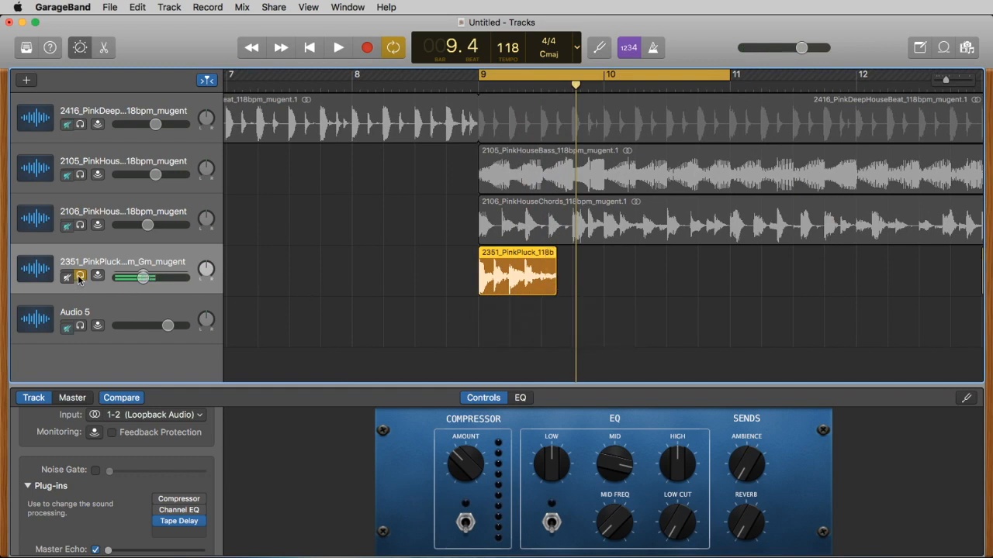
{"action": "mouse_move", "coordinate": [79, 277]}
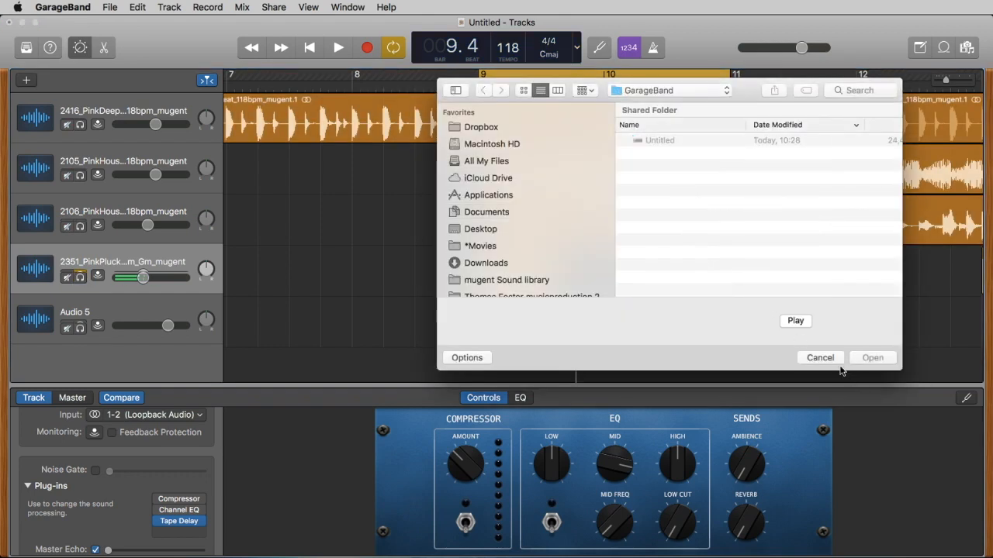
{"action": "left_click", "coordinate": [819, 356]}
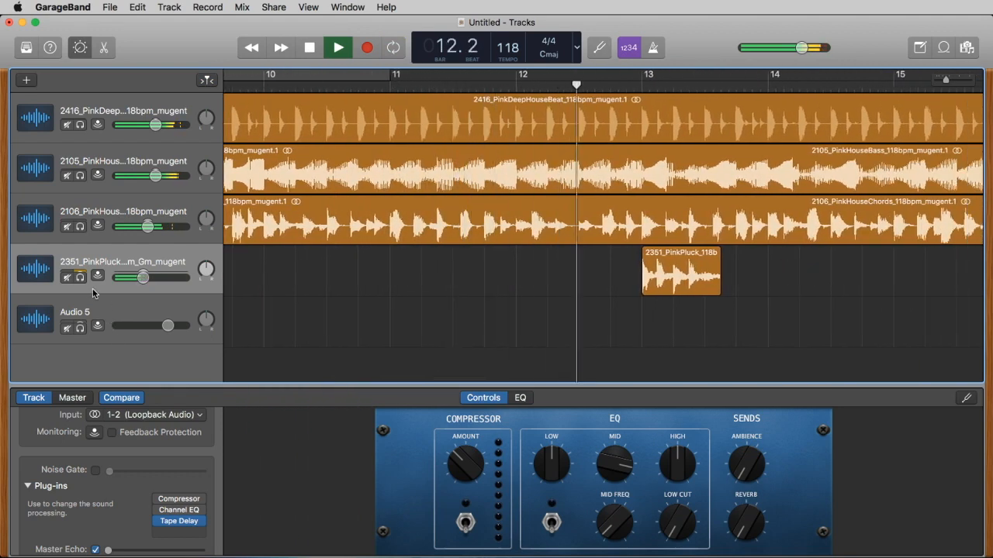
{"action": "left_click", "coordinate": [79, 276]}
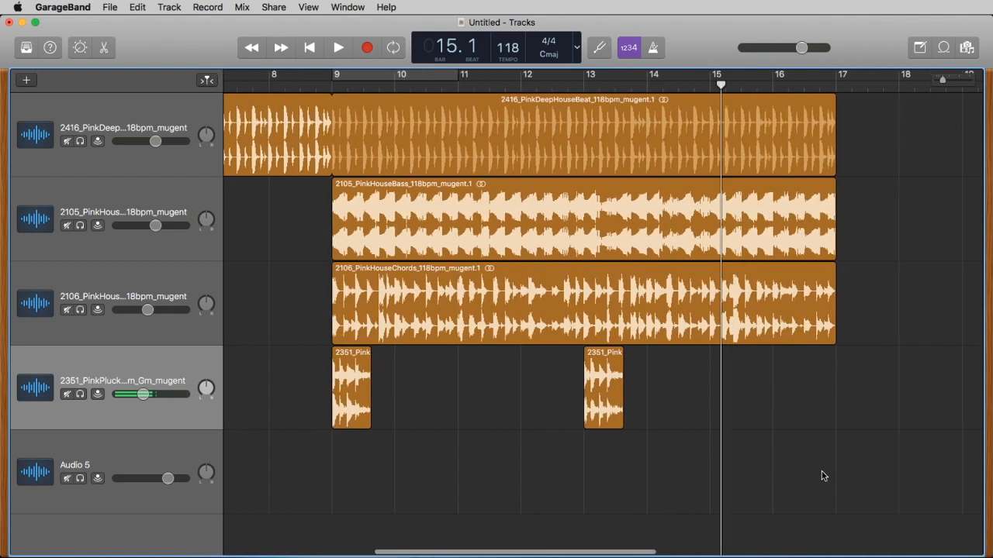
{"action": "mouse_move", "coordinate": [682, 372]}
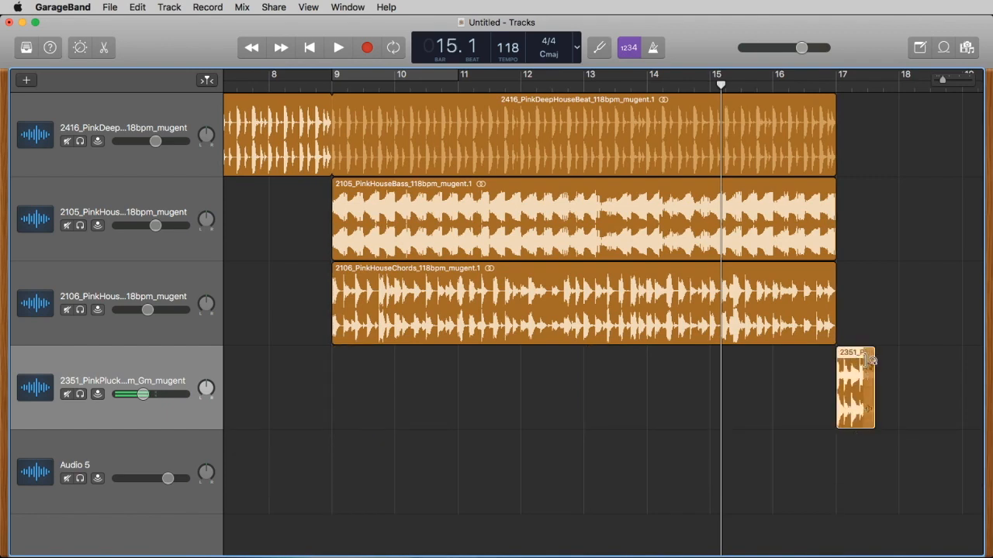
- Scroll the arrangement right toward the bass and chord regions reaching bar 25
{"action": "scroll", "scroll_direction": "right", "scroll_amount": 3}
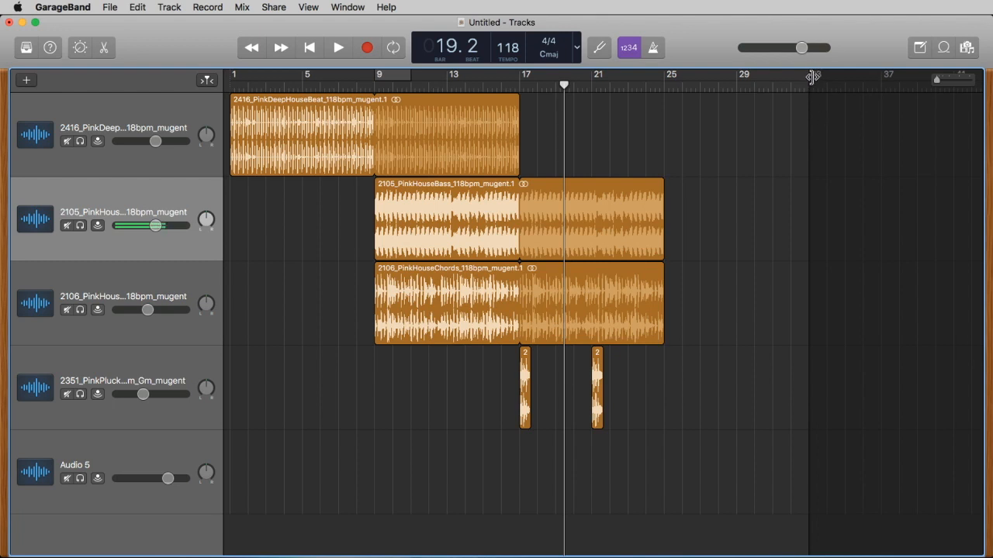
{"action": "mouse_move", "coordinate": [813, 74]}
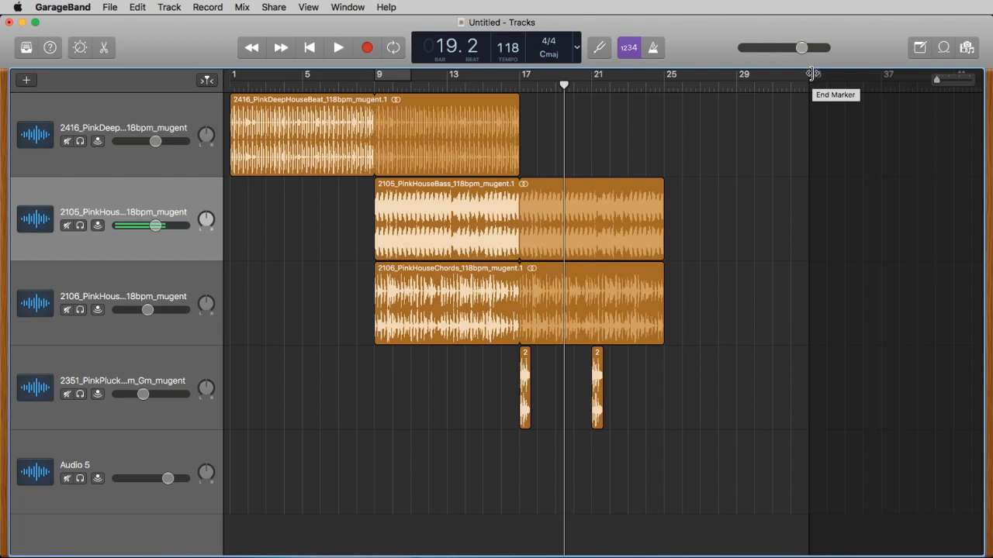
- Push the end marker out, extend bass and chords to bar 41, and copy pluck hits to bars 33 and 37
{"action": "left_click_drag", "start_coordinate": [812, 75], "coordinate": [931, 78]}
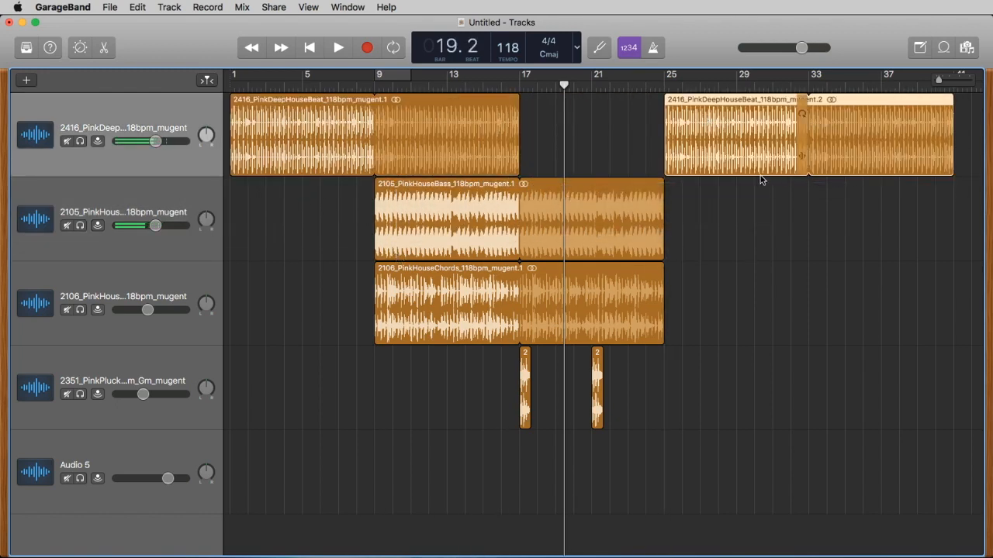
{"action": "left_click_drag", "start_coordinate": [664, 221], "coordinate": [890, 220]}
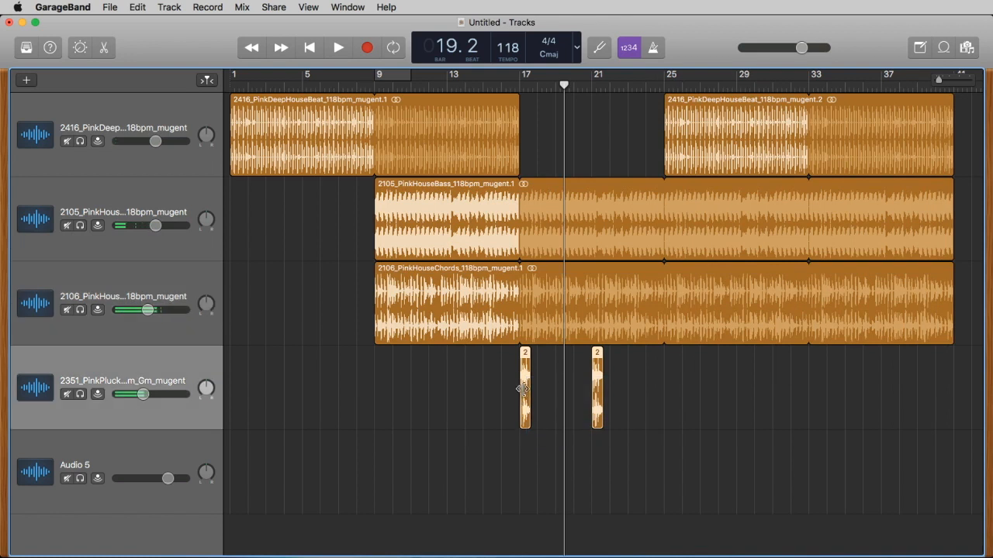
{"action": "left_click_drag", "start_coordinate": [524, 388], "coordinate": [815, 388]}
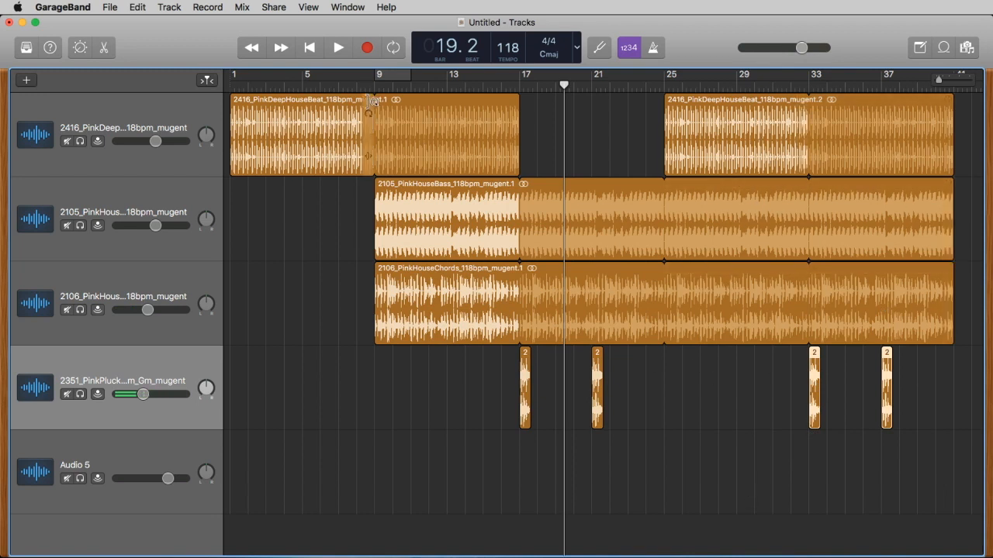
{"action": "left_click", "coordinate": [338, 74]}
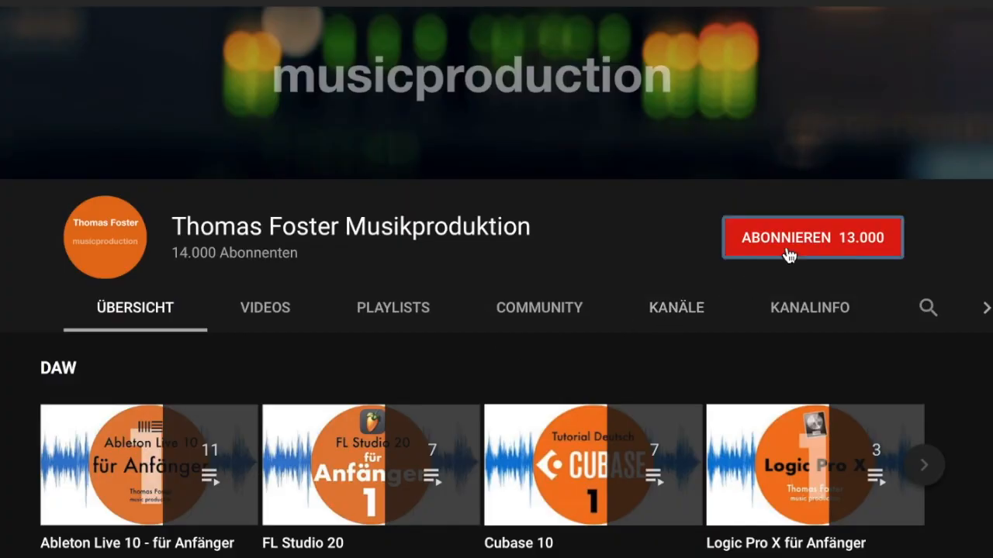
- Subscribe to the Thomas Foster Musikproduktion YouTube channel via ABONNIEREN
{"action": "left_click", "coordinate": [811, 237]}
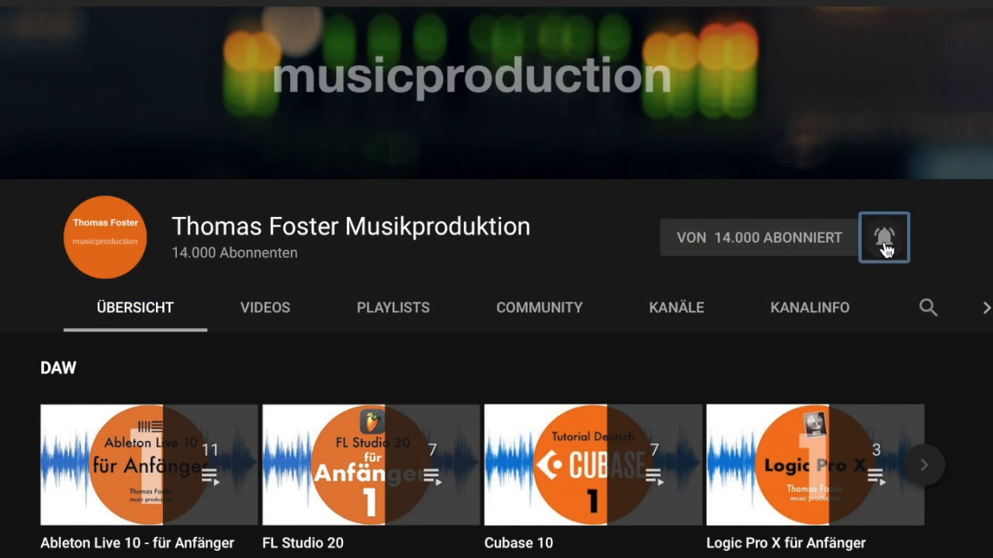